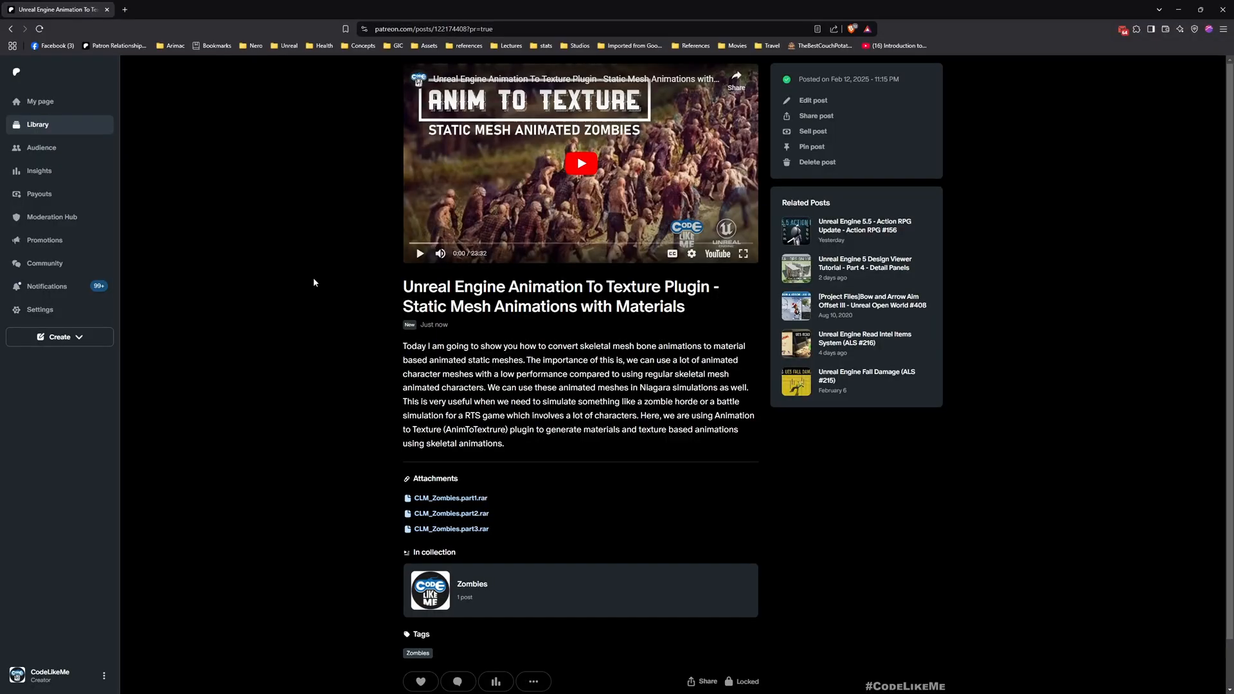
mouse_move(417, 344)
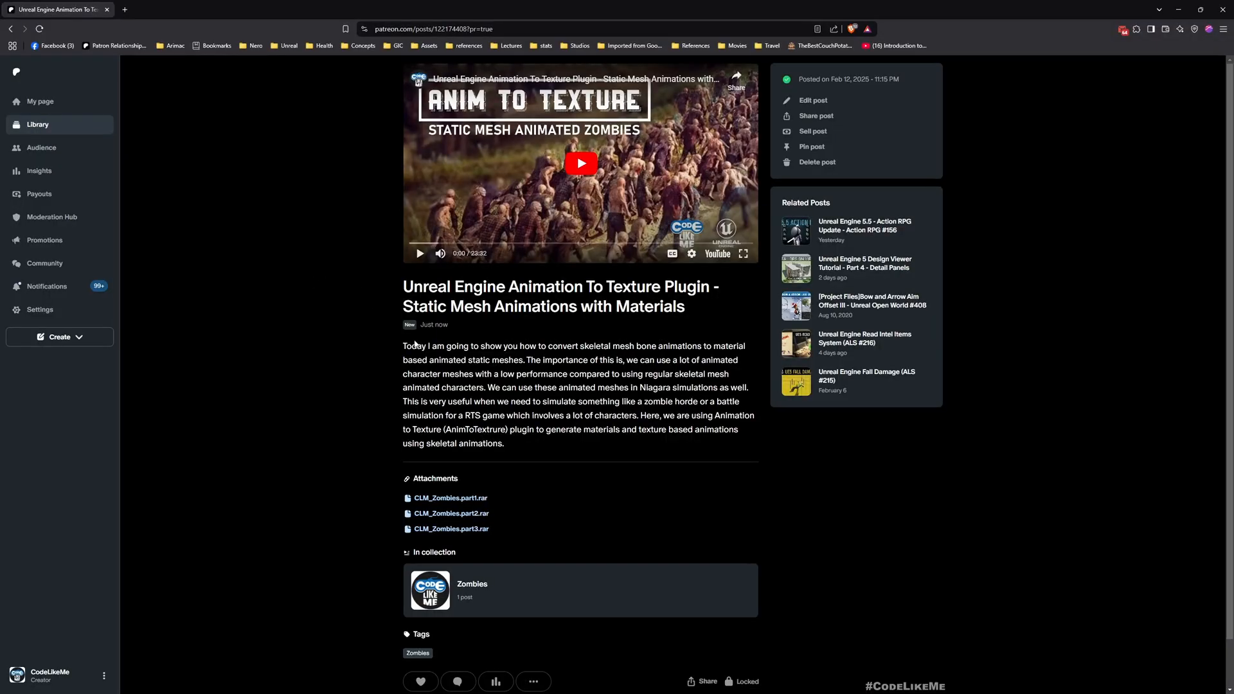
Scroll down the zombie plugin post on Patreon.
scroll(down, 3)
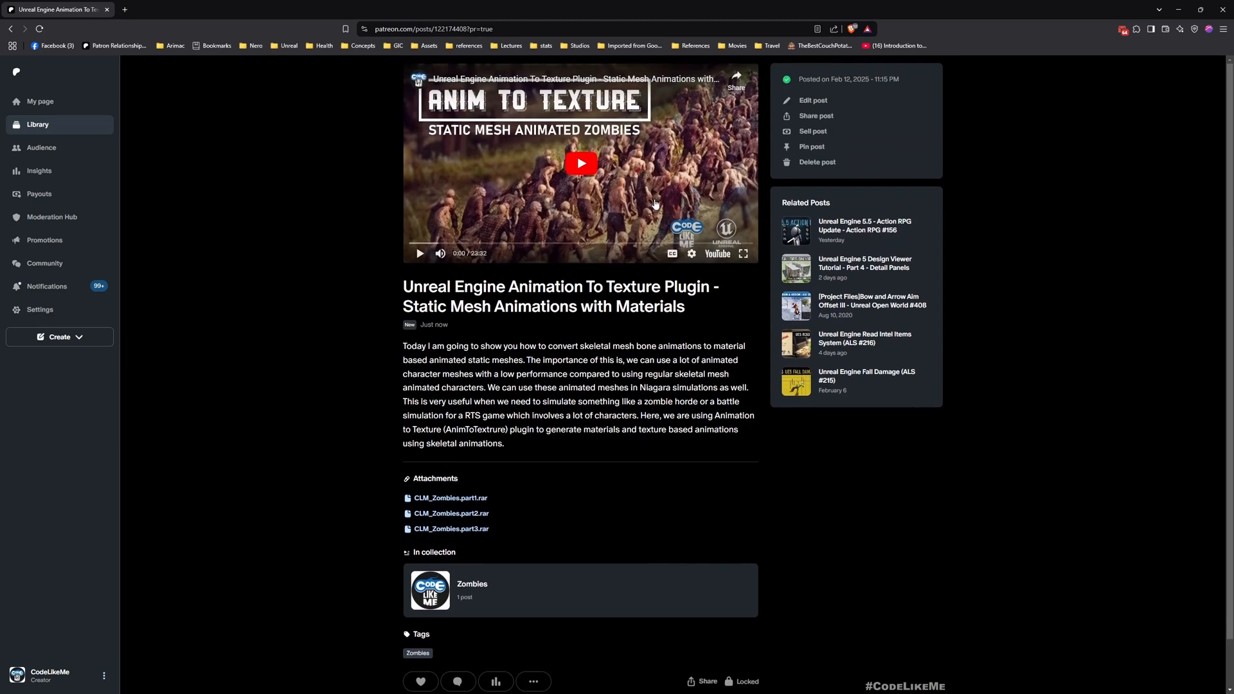
mouse_move(425, 206)
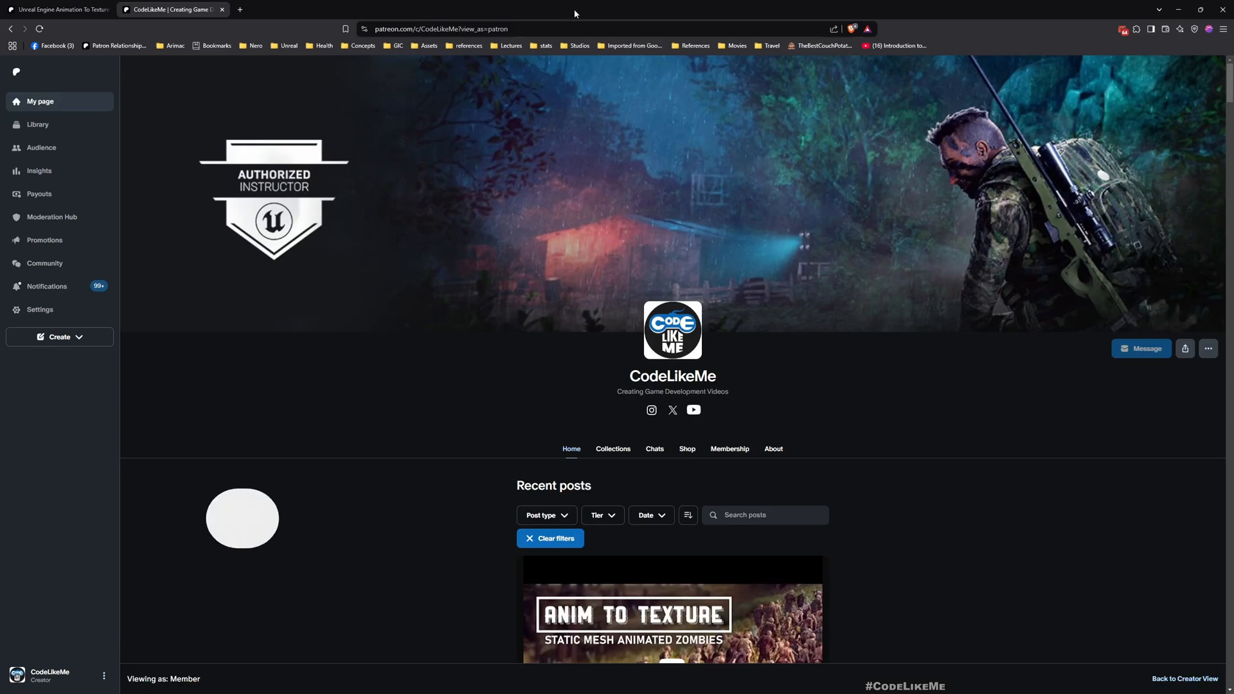
scroll(down, 3)
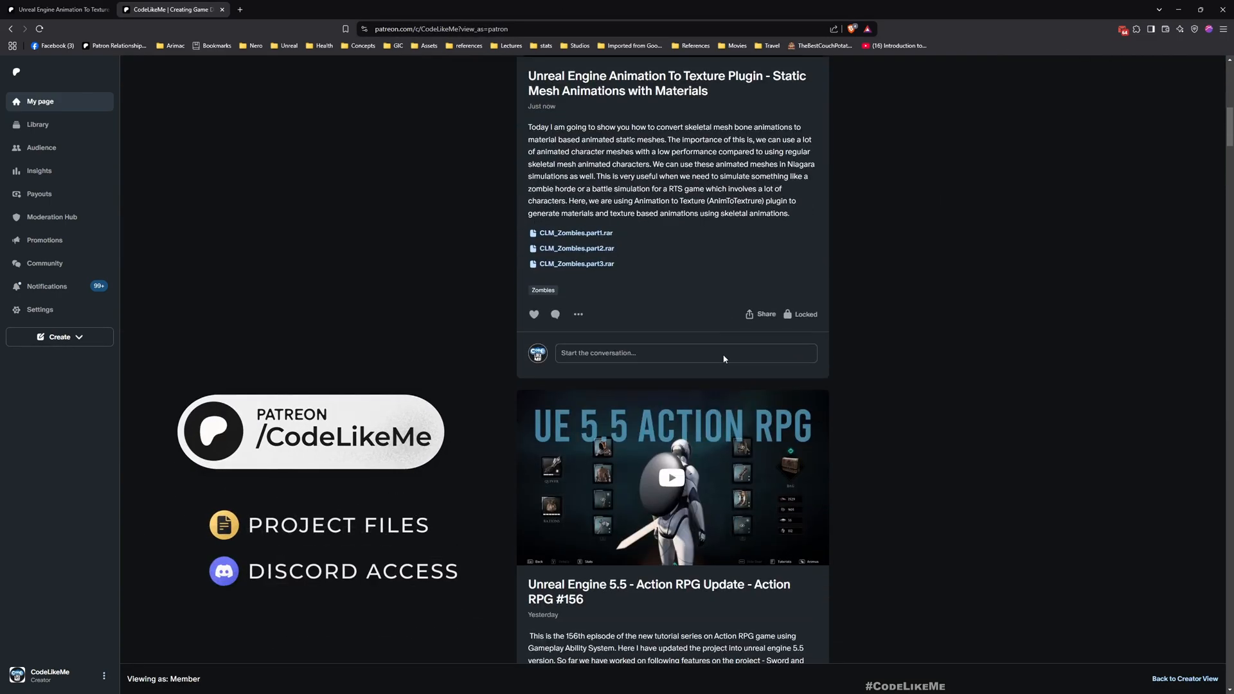
scroll(down, 3)
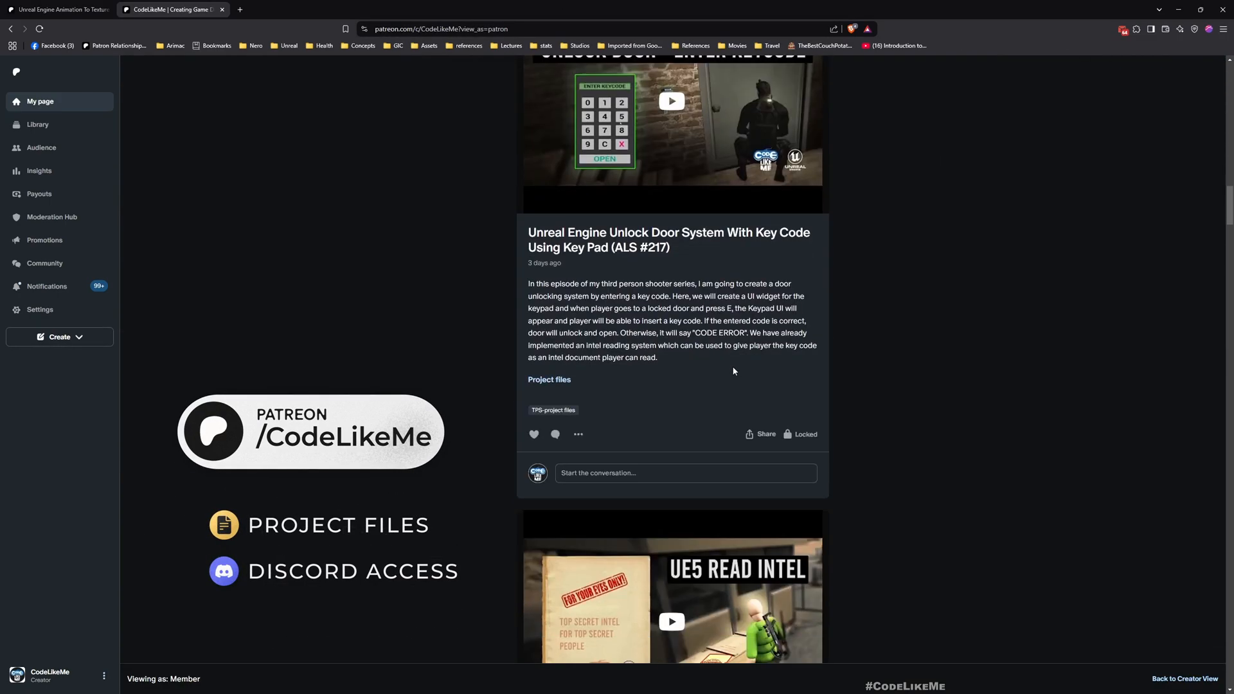
scroll(down, 3)
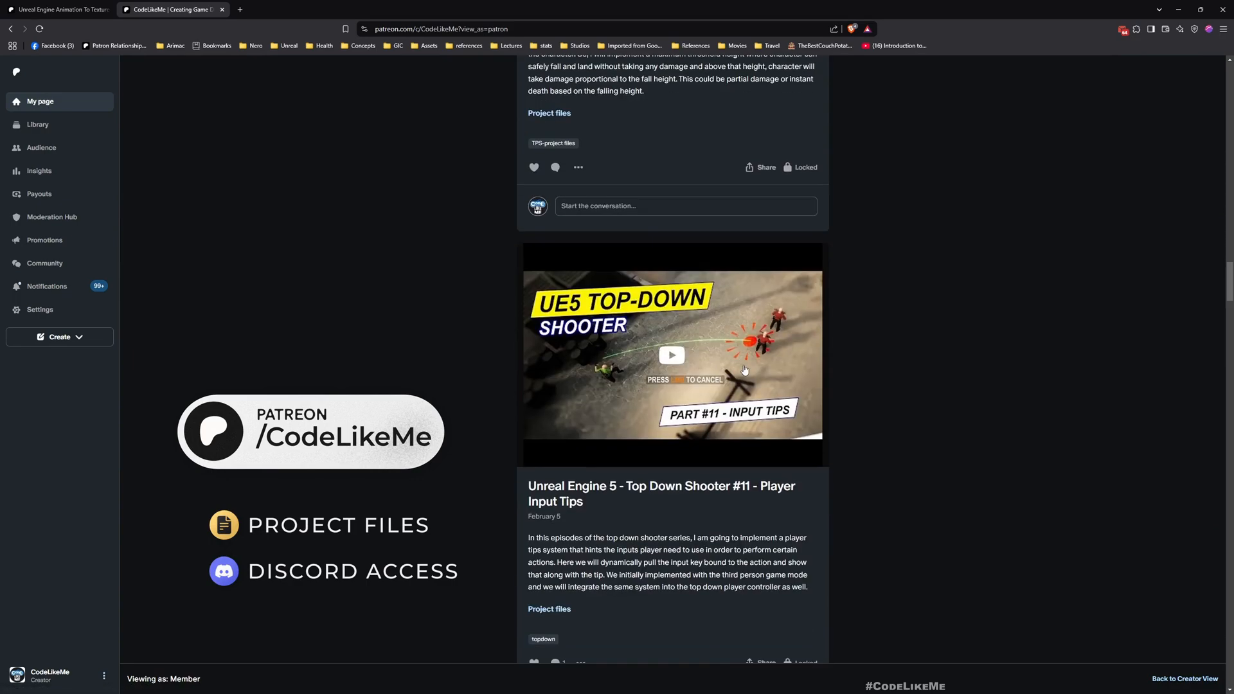
scroll(down, 3)
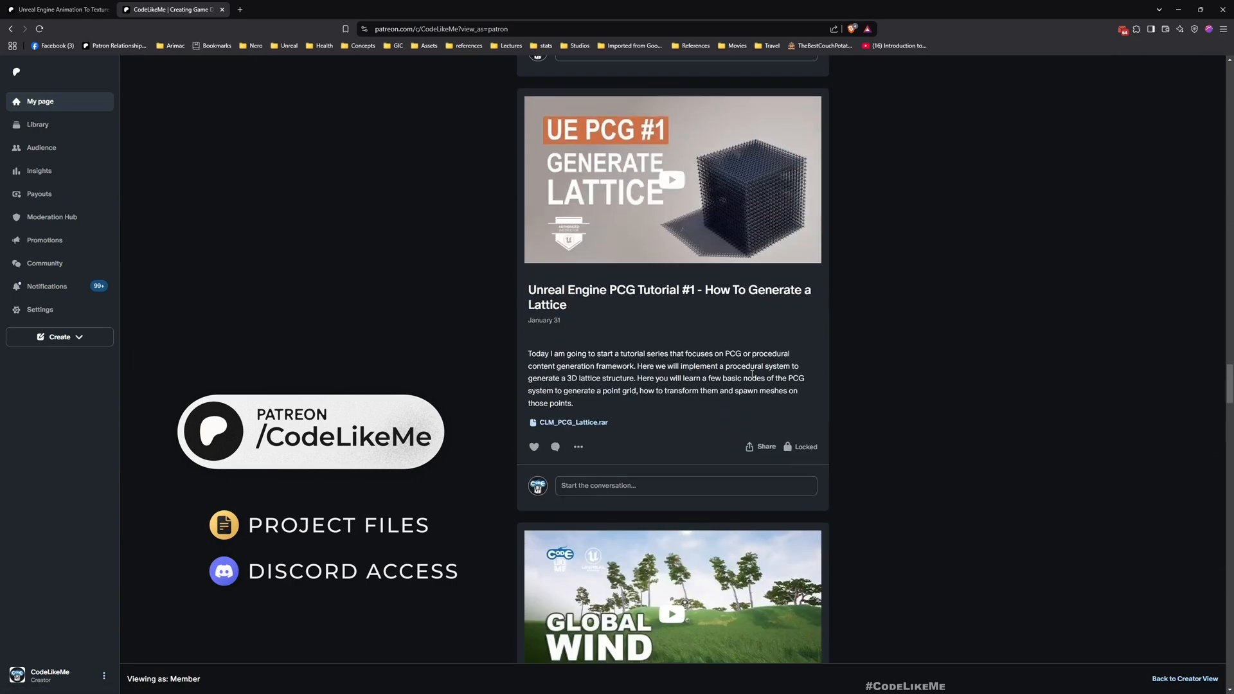
scroll(down, 3)
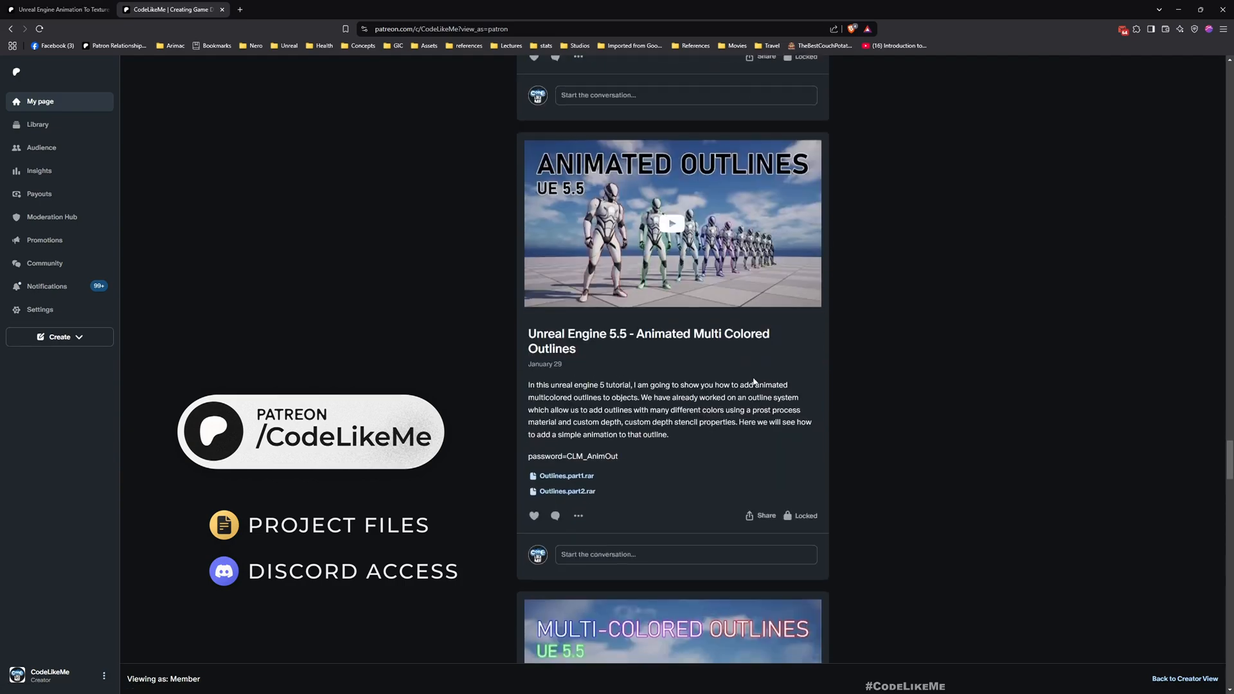
scroll(down, 3)
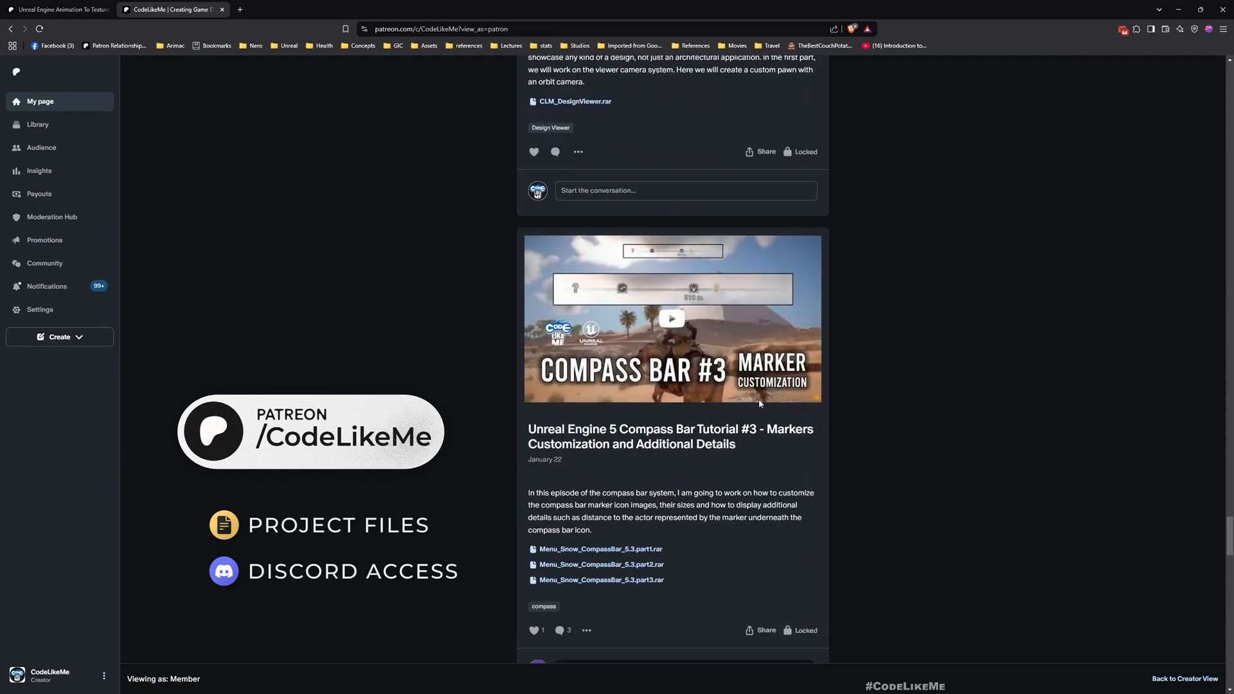
scroll(down, 3)
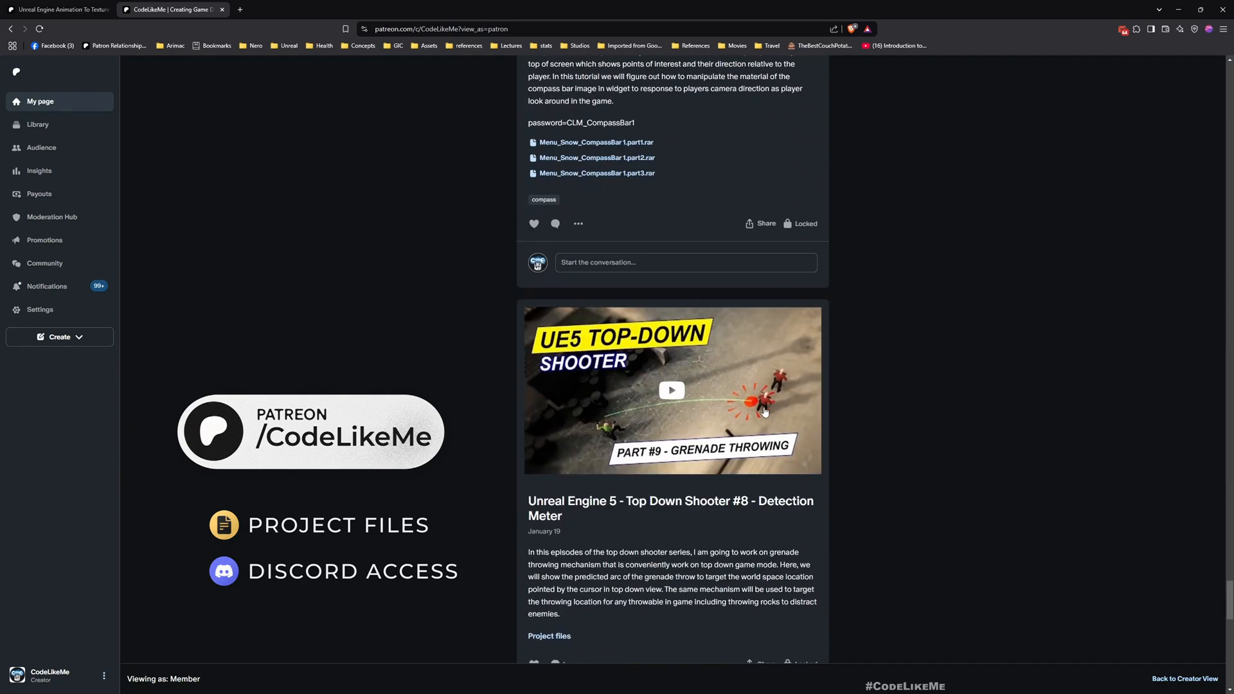
scroll(down, 3)
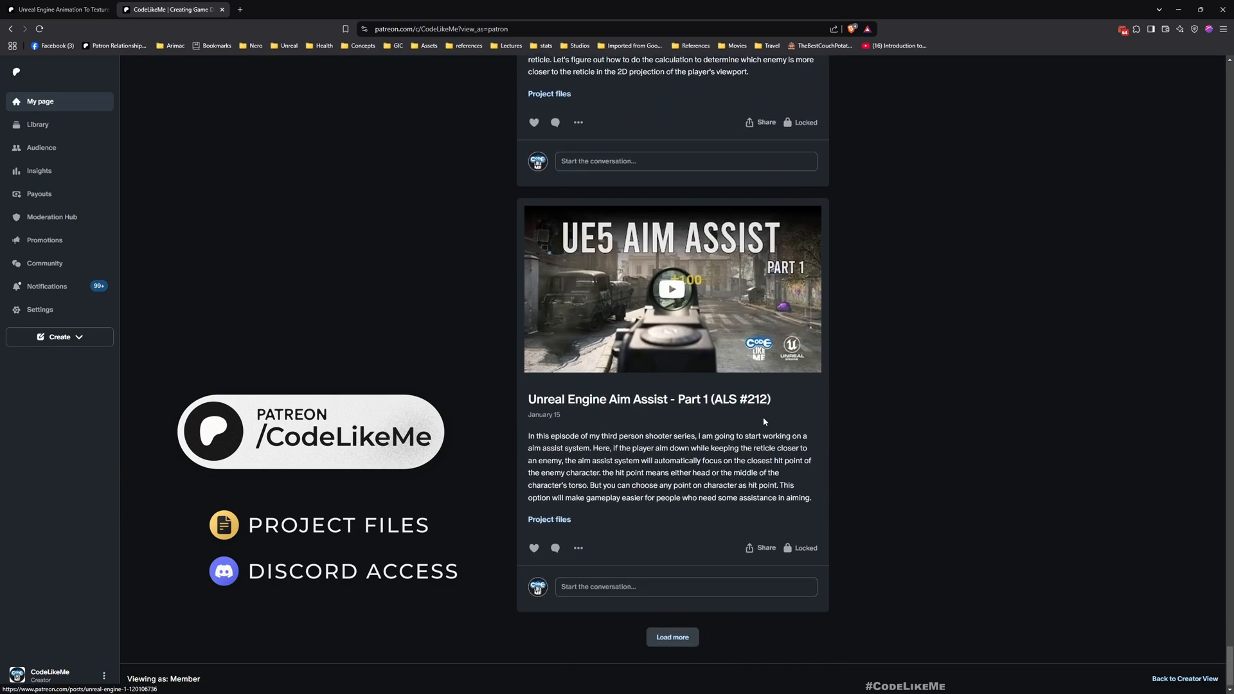
scroll(down, 3)
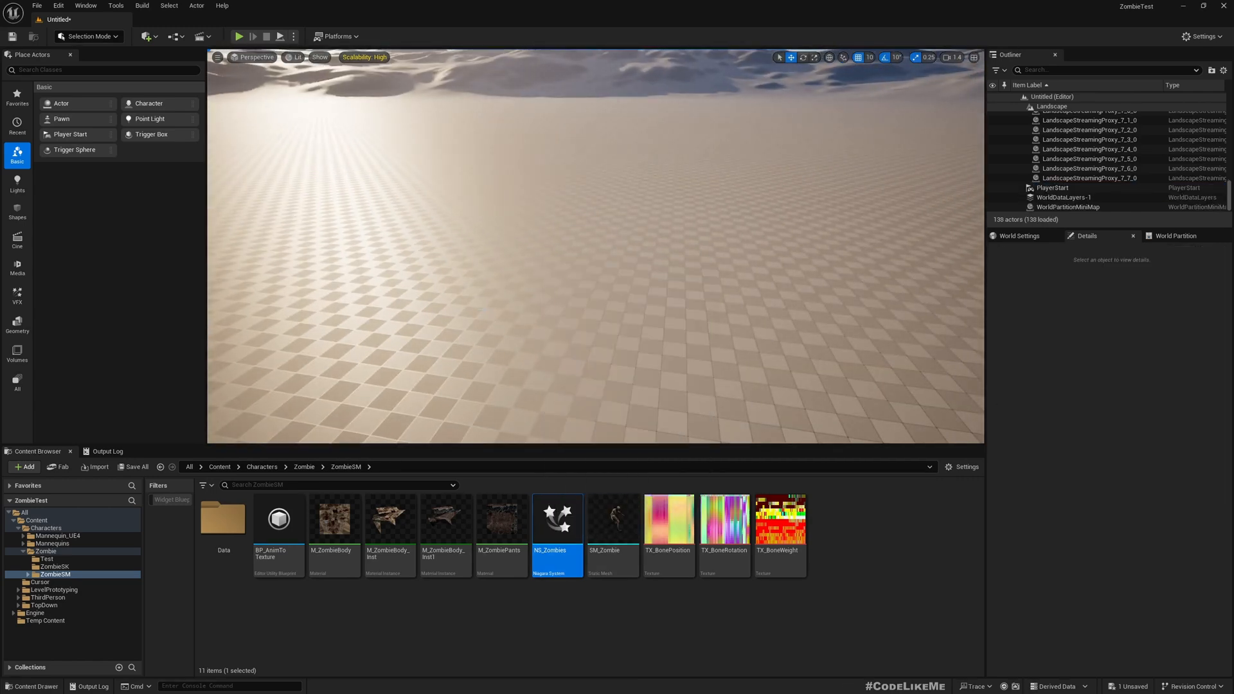
Rename the old system, create NS_Zombies from HangingParticulates, and drag it into the level.
double_click(555, 551)
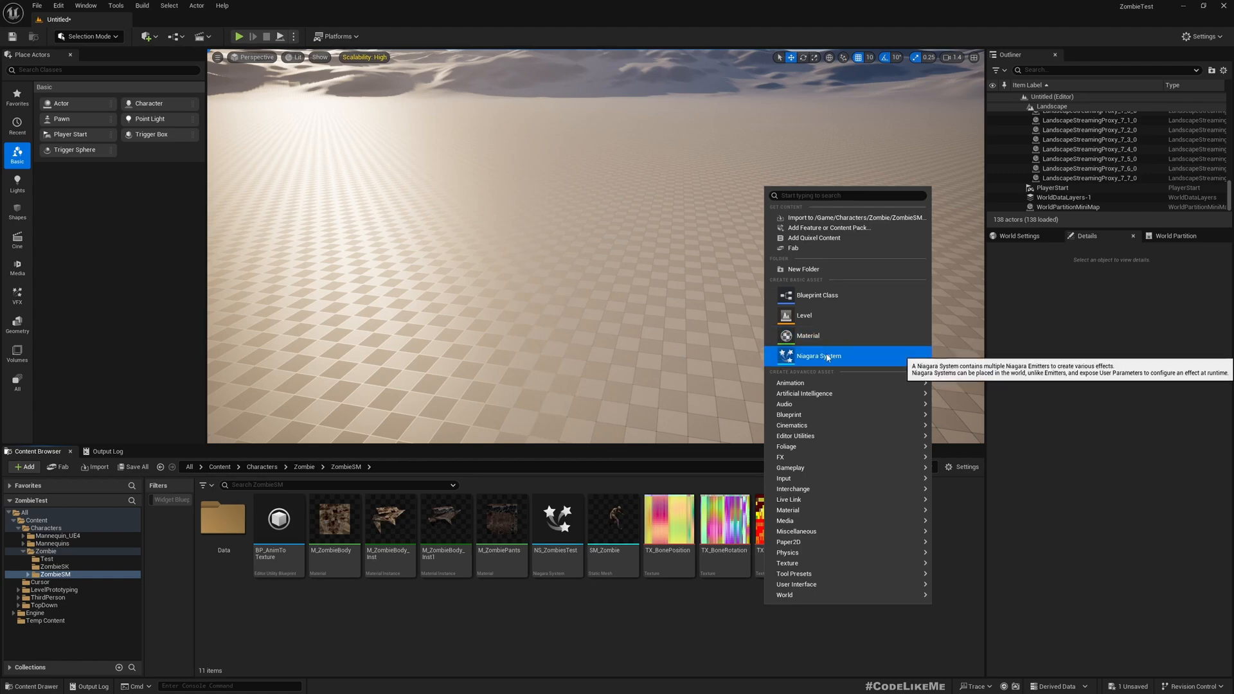
click(818, 355)
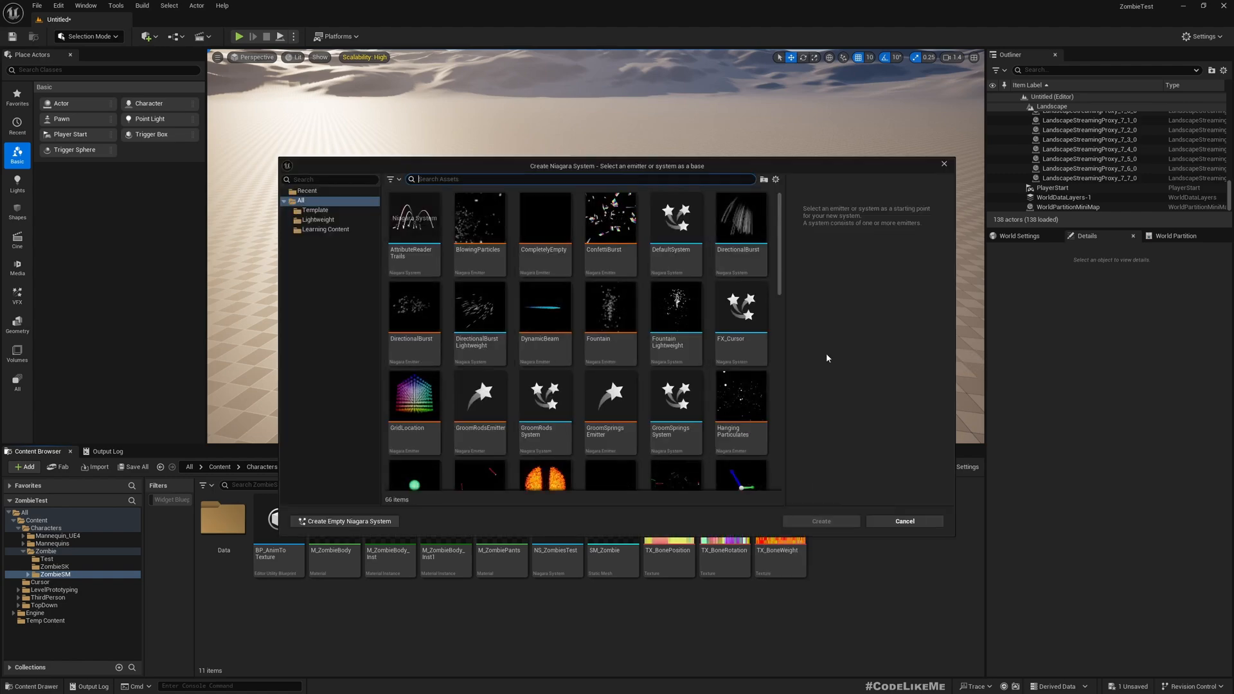
mouse_move(676, 308)
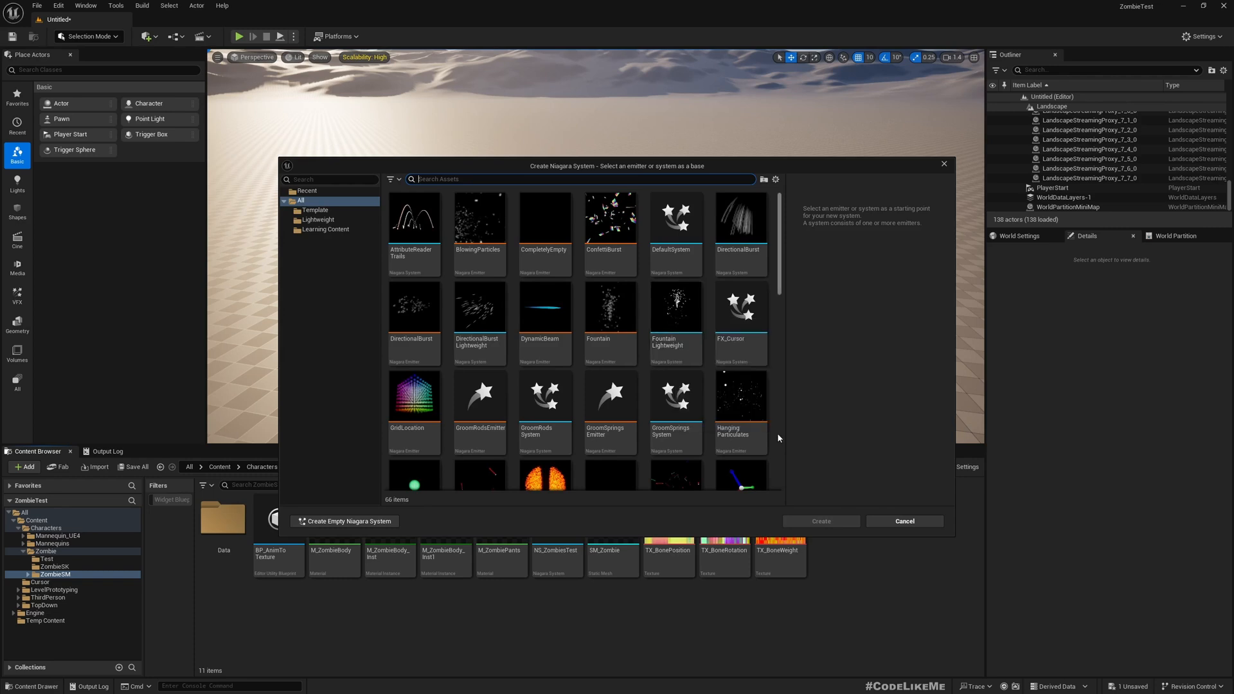
click(739, 396)
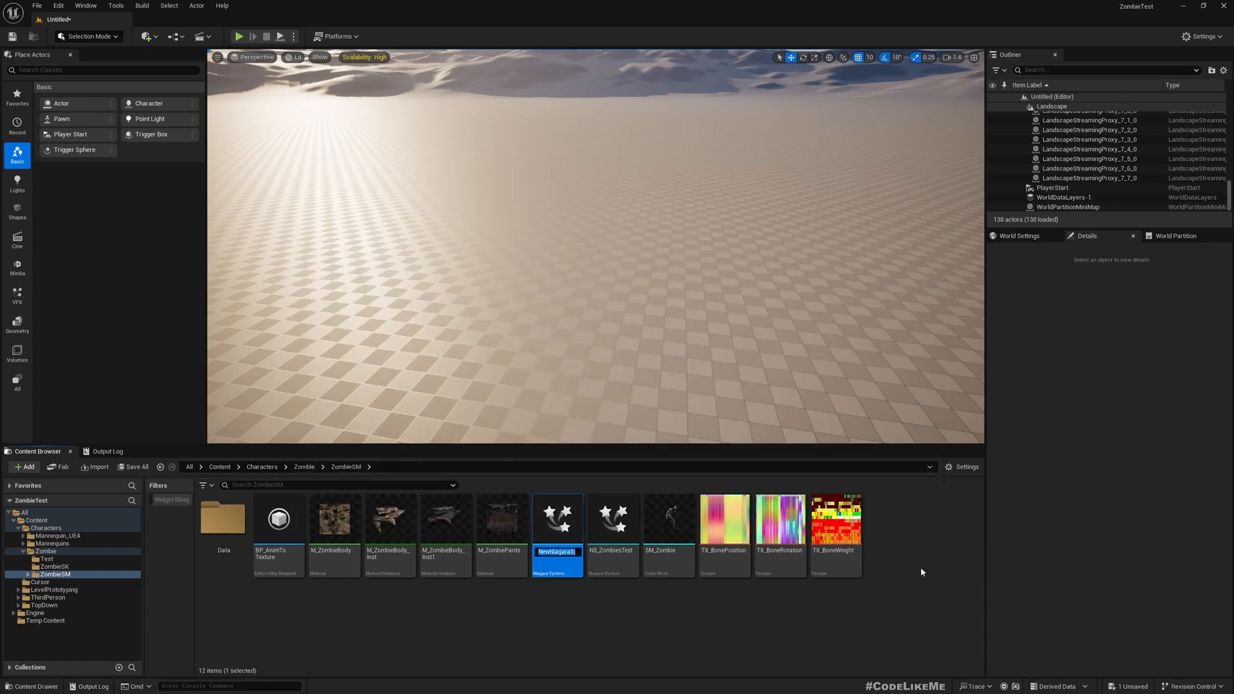
text(NS_Zombies)
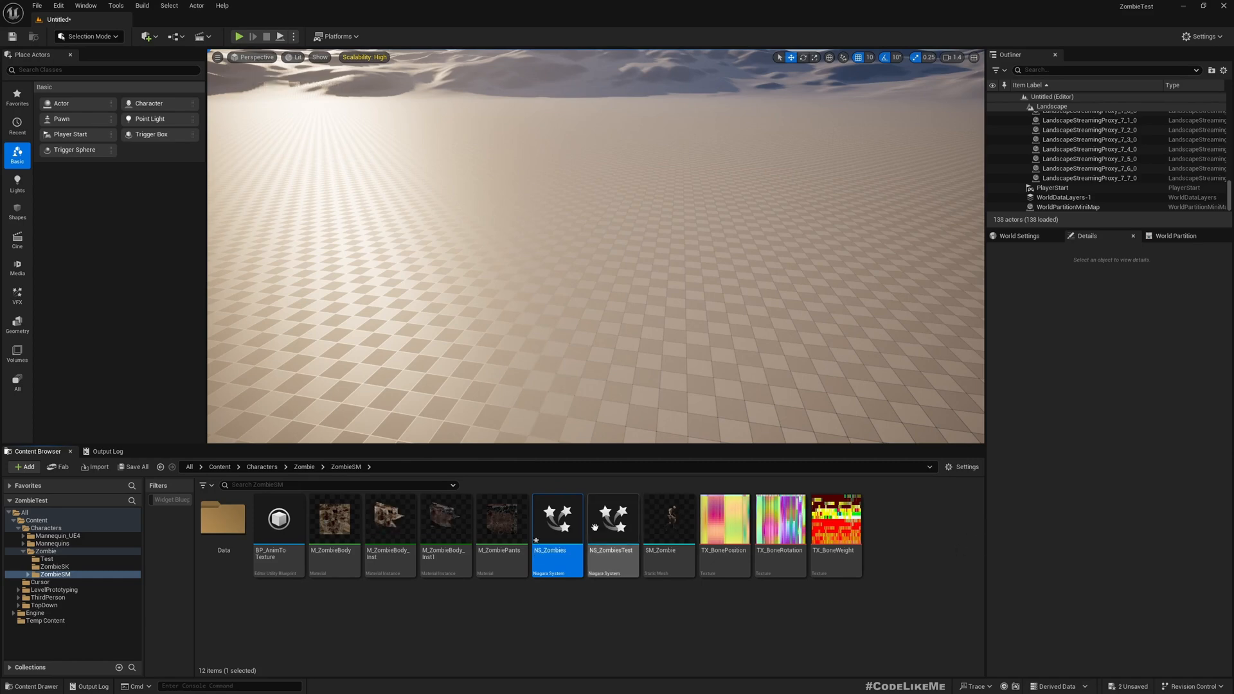
drag(557, 518, 598, 331)
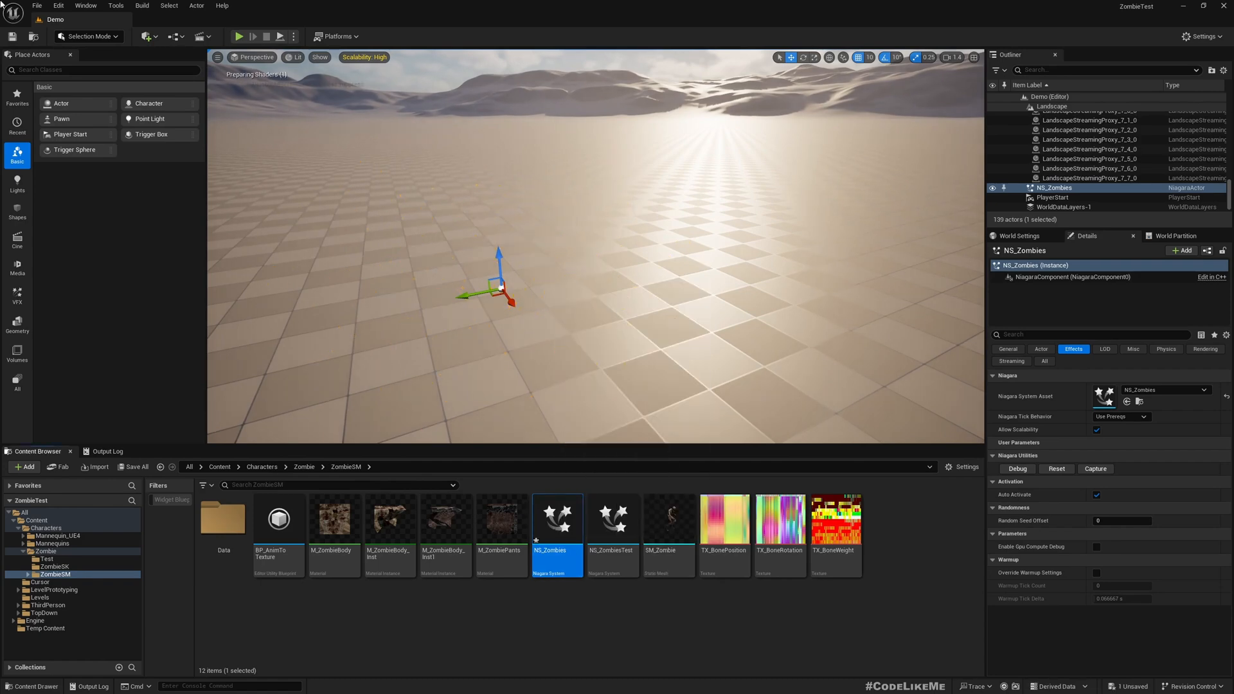
Open NS_Zombies and set the Shape Location box size to 300.
double_click(557, 517)
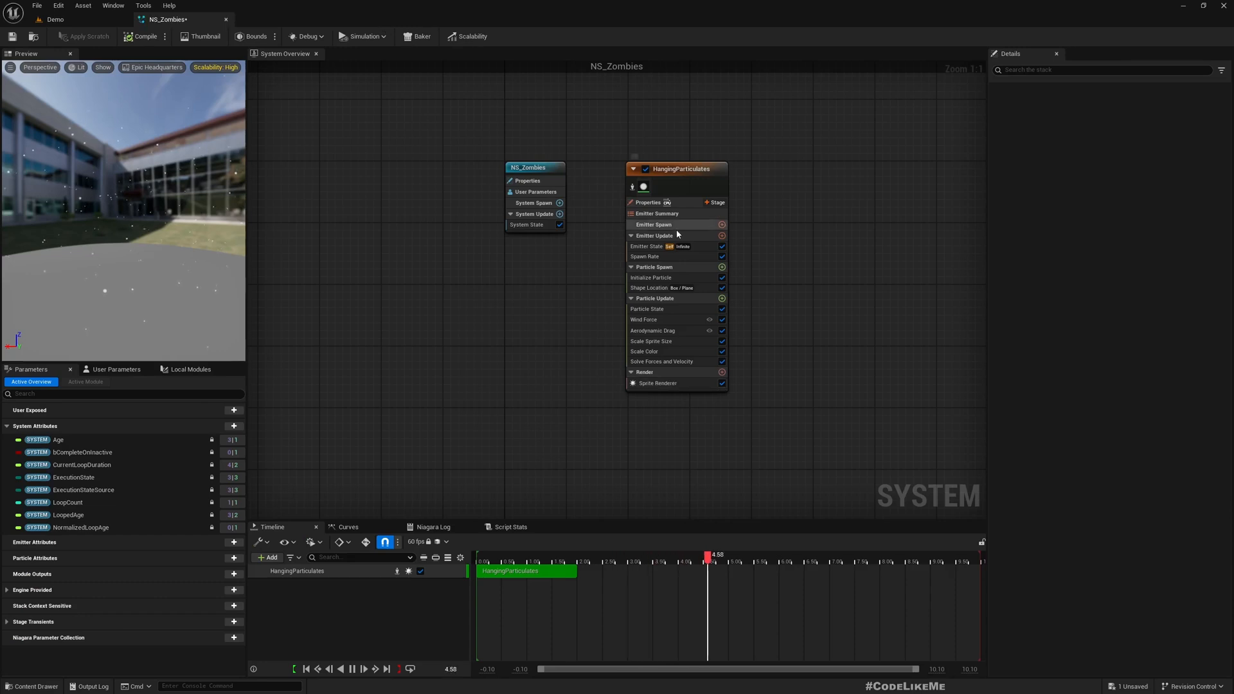
click(650, 288)
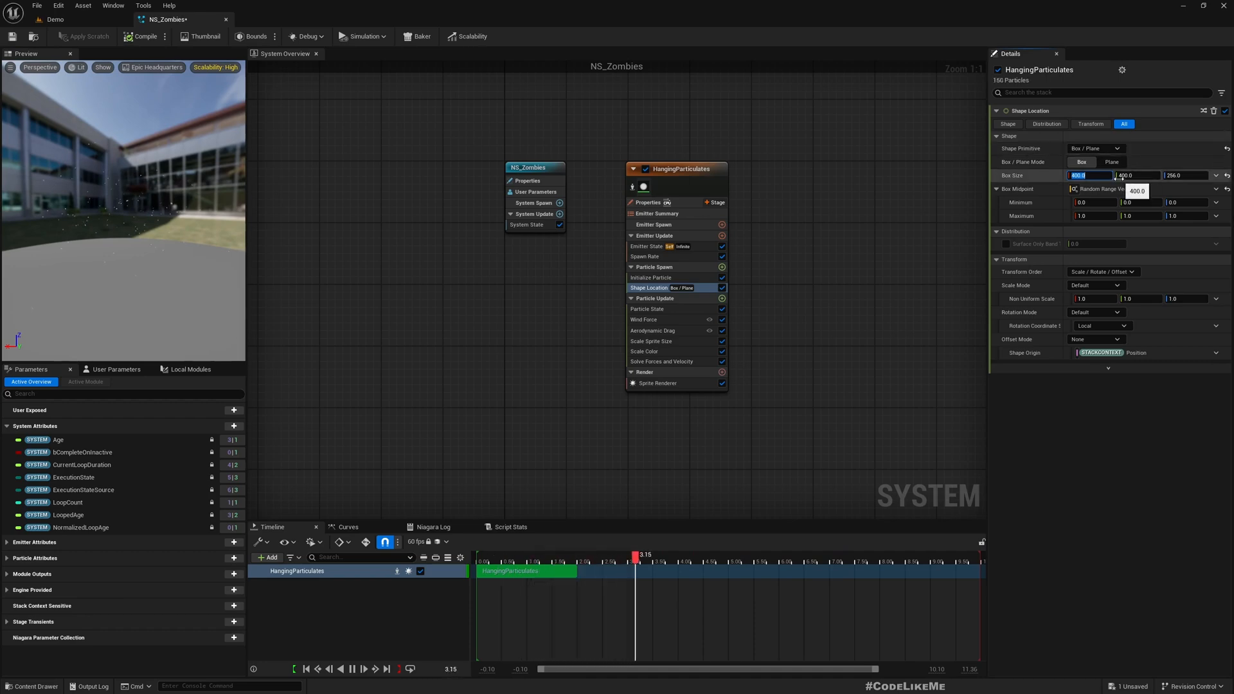
text(300)
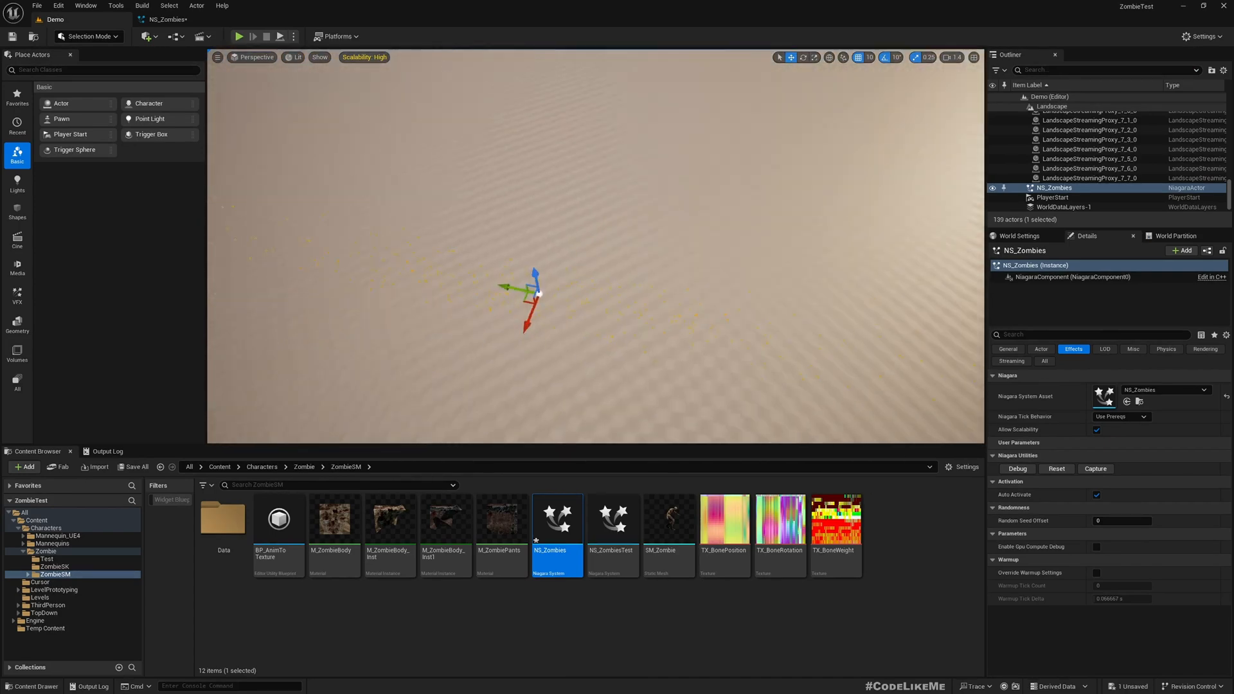
Reopen NS_Zombies and add a new renderer from the Render group's list.
double_click(557, 518)
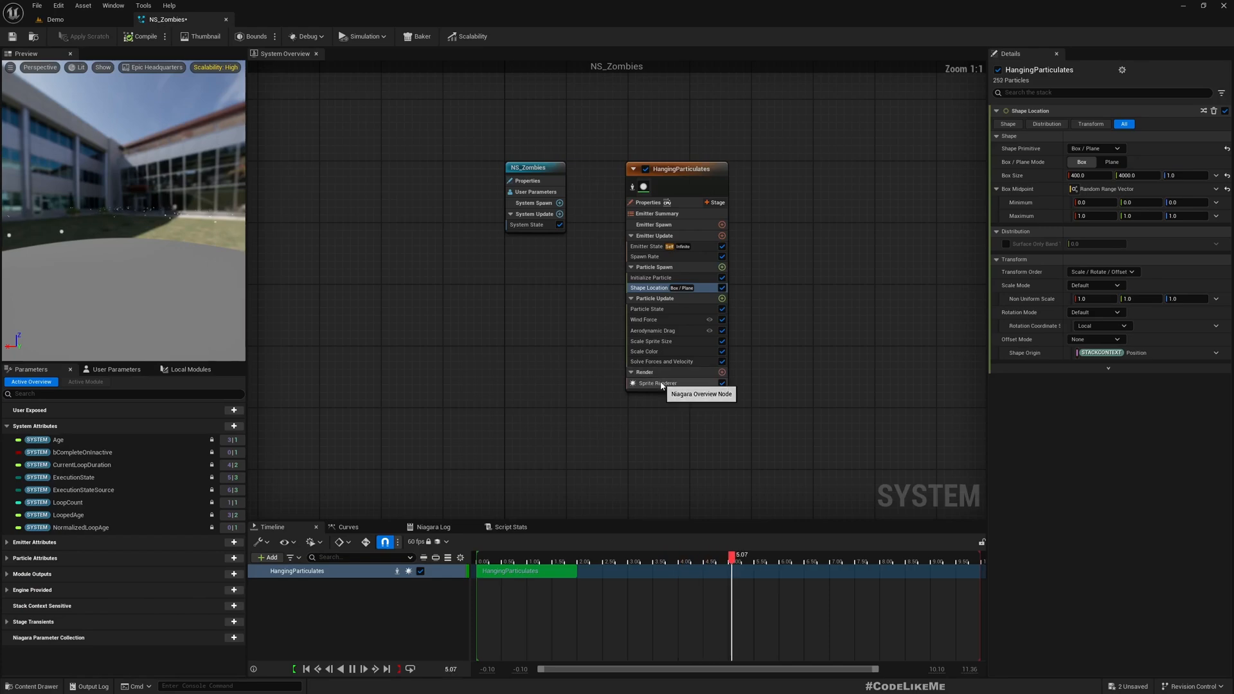
click(656, 383)
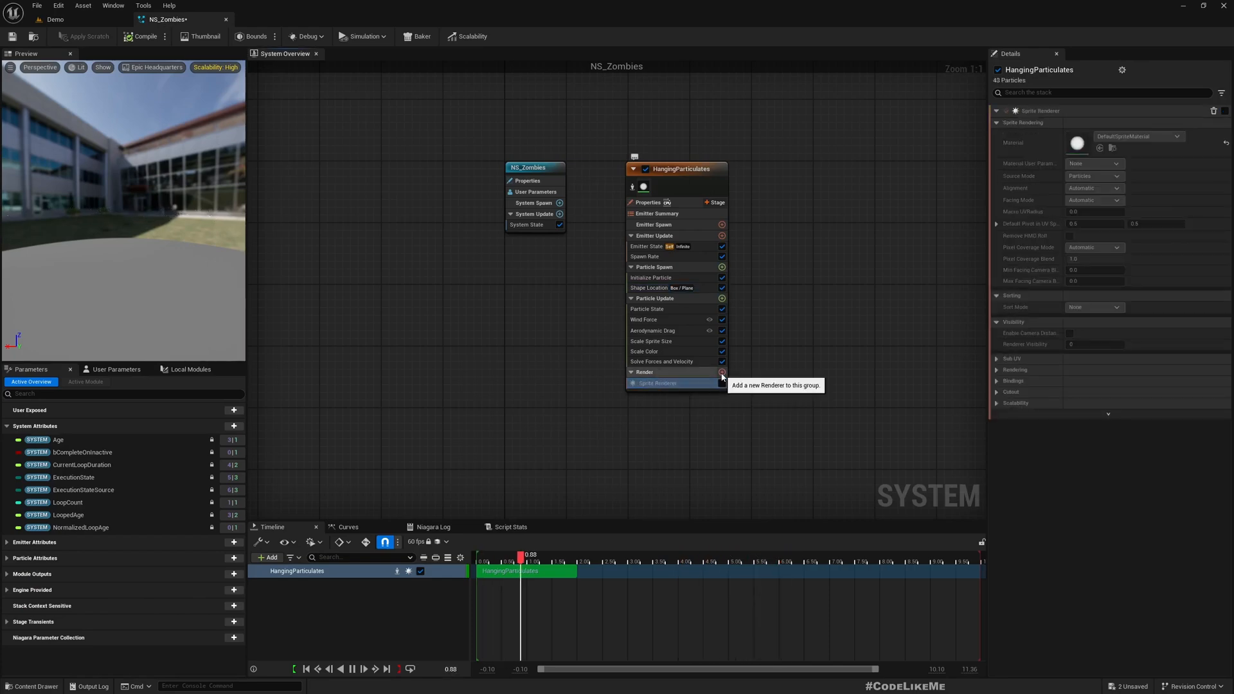
click(722, 372)
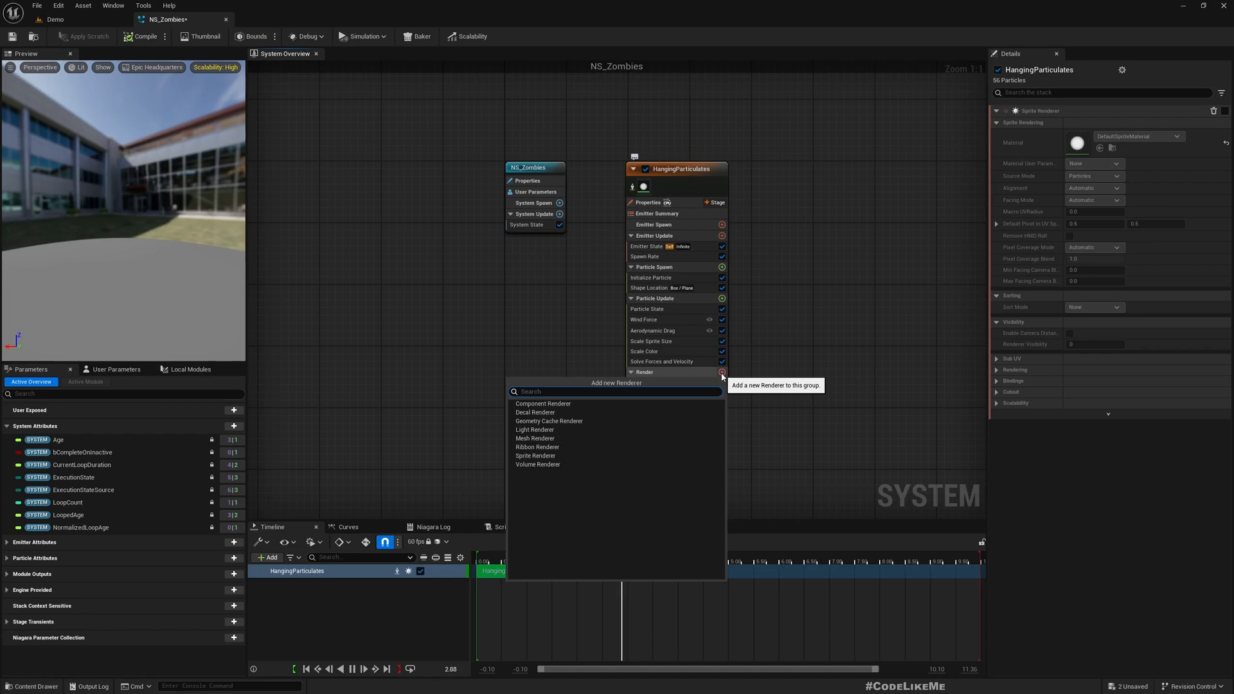
mouse_move(538, 447)
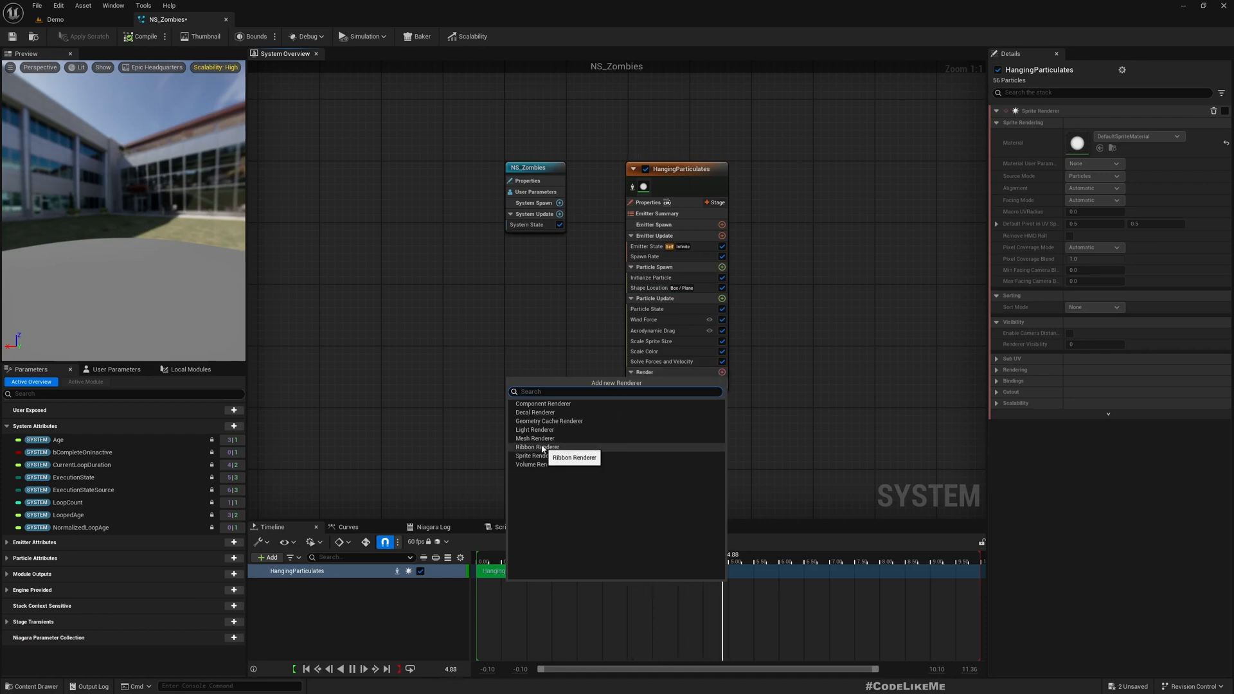
click(535, 438)
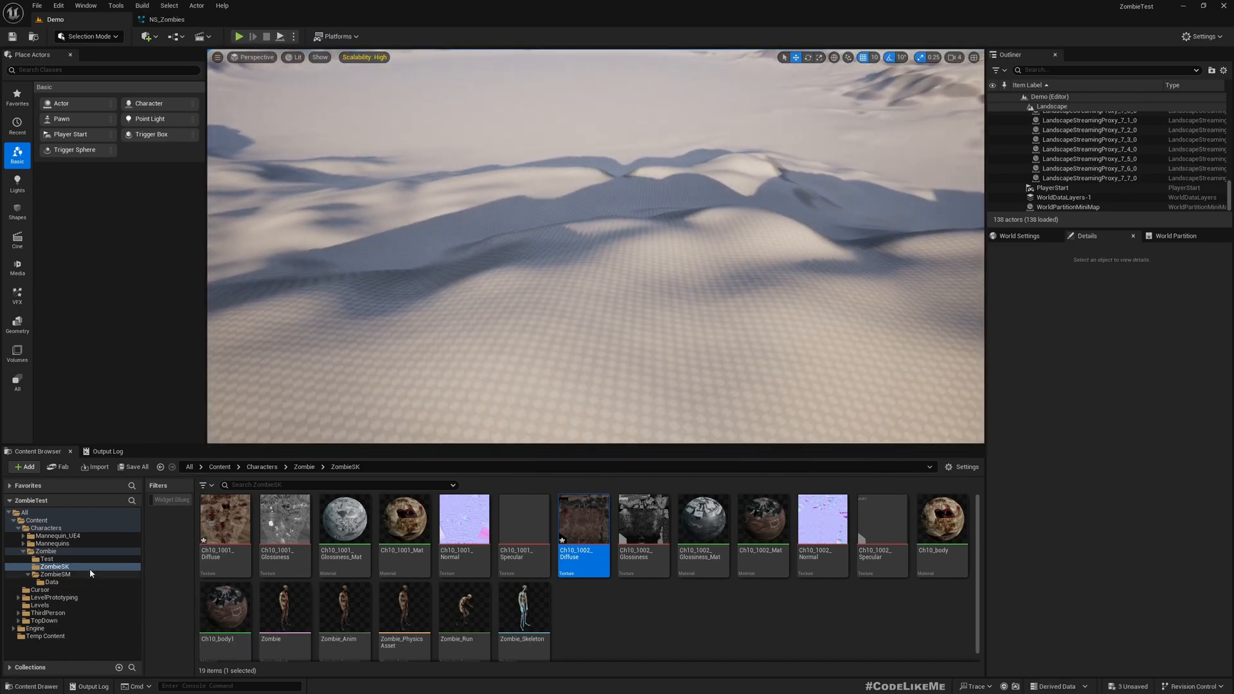
Show the ZombieSM assets, open NS_Zombies and search 'grav' for Gravity Force.
click(56, 575)
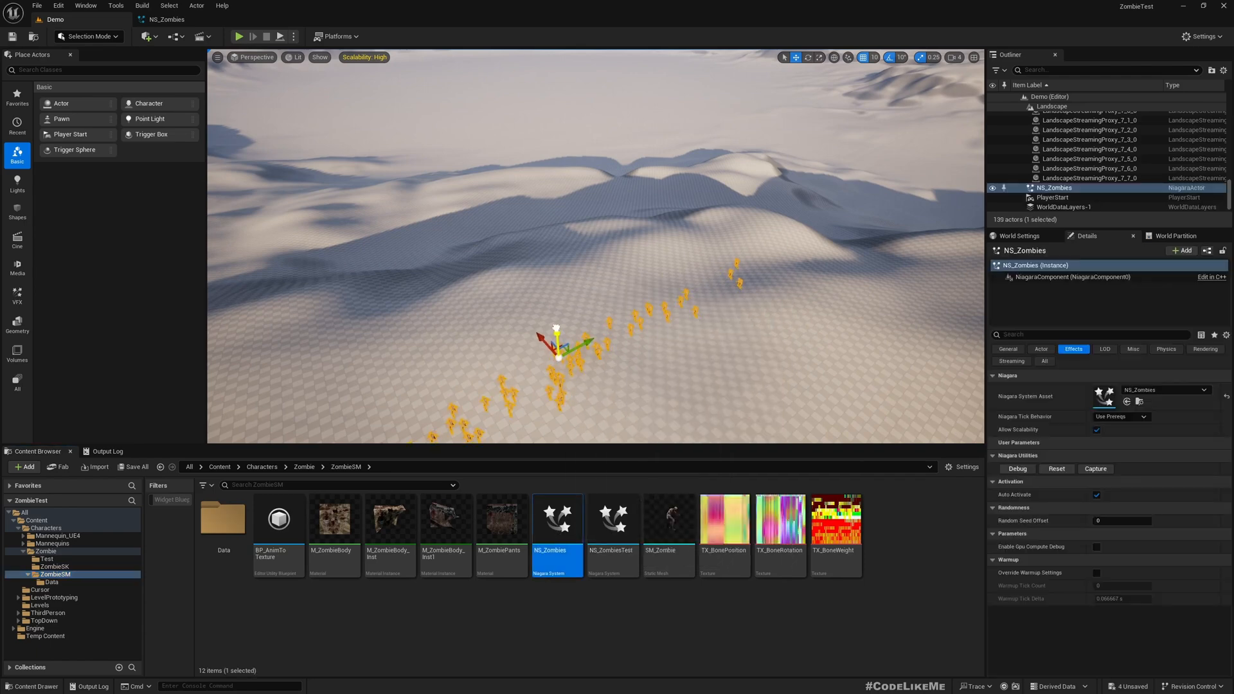
click(806, 56)
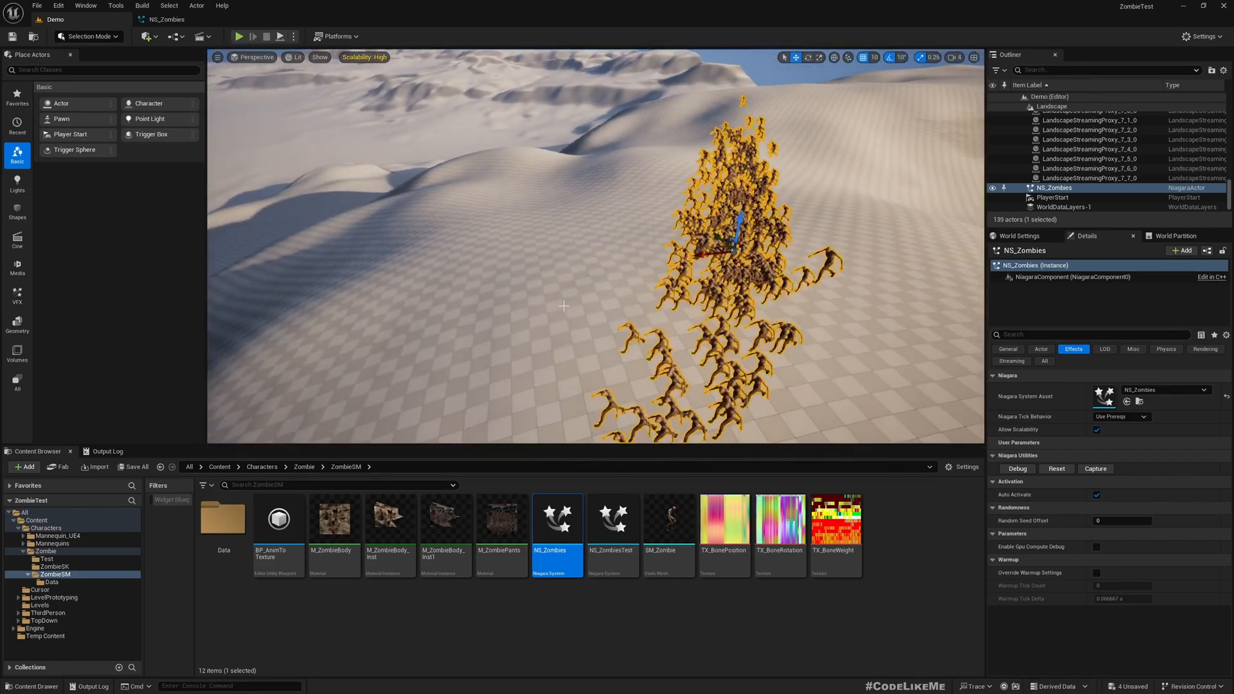
double_click(557, 518)
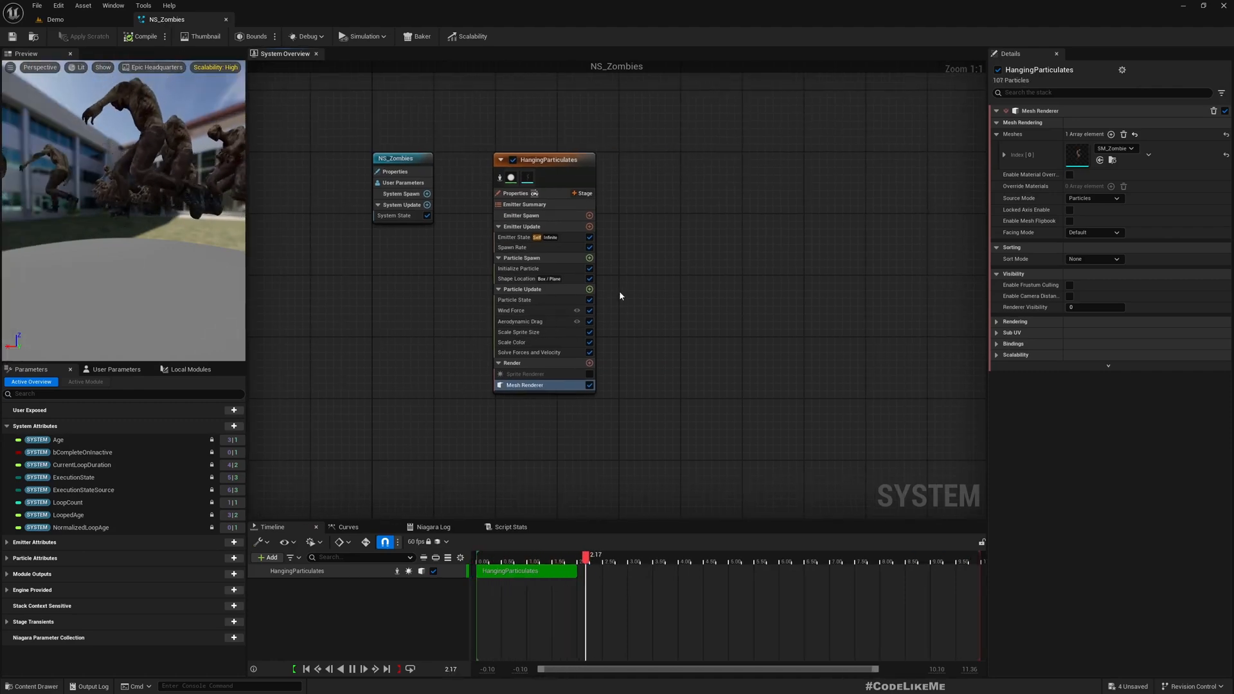
mouse_move(589, 288)
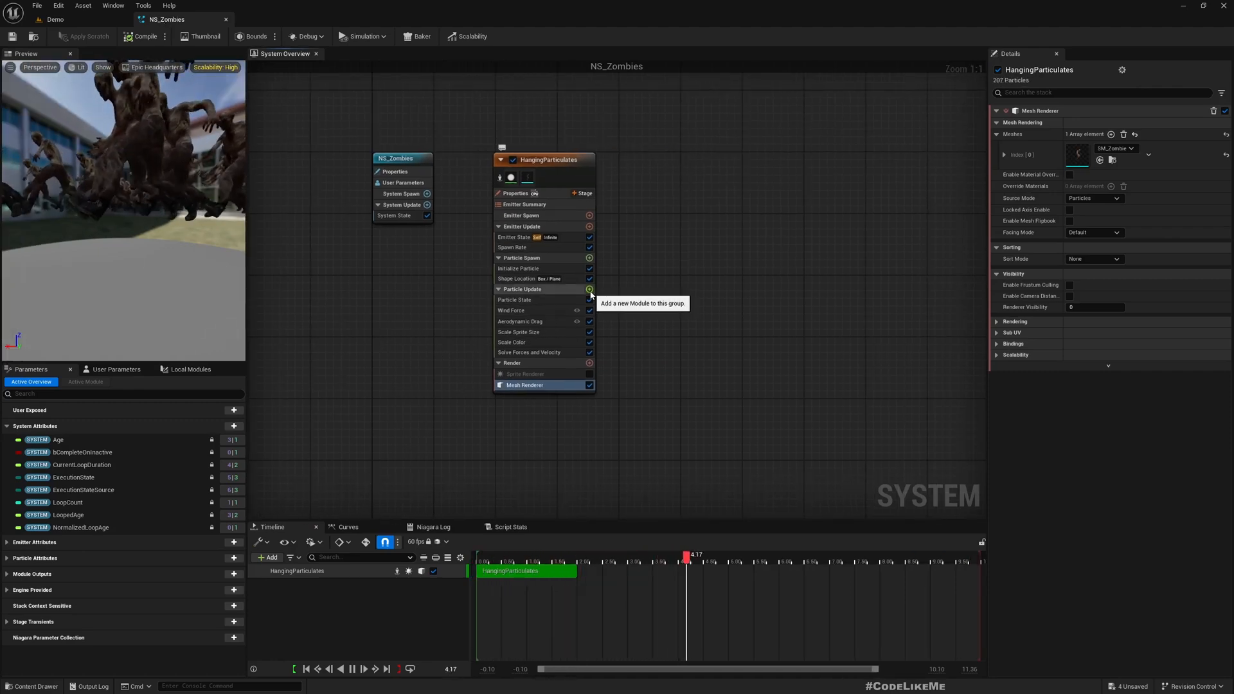
text(grav)
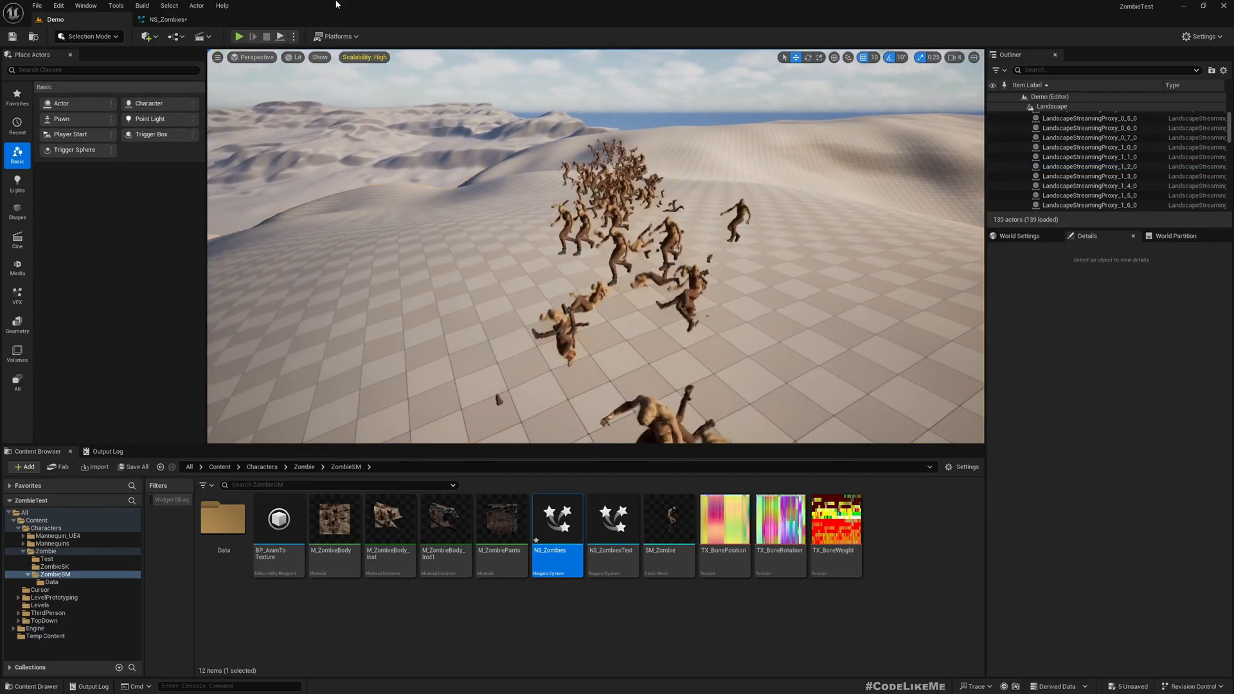
Check the gravity settings and add an Add Velocity module to Particle Spawn.
double_click(558, 518)
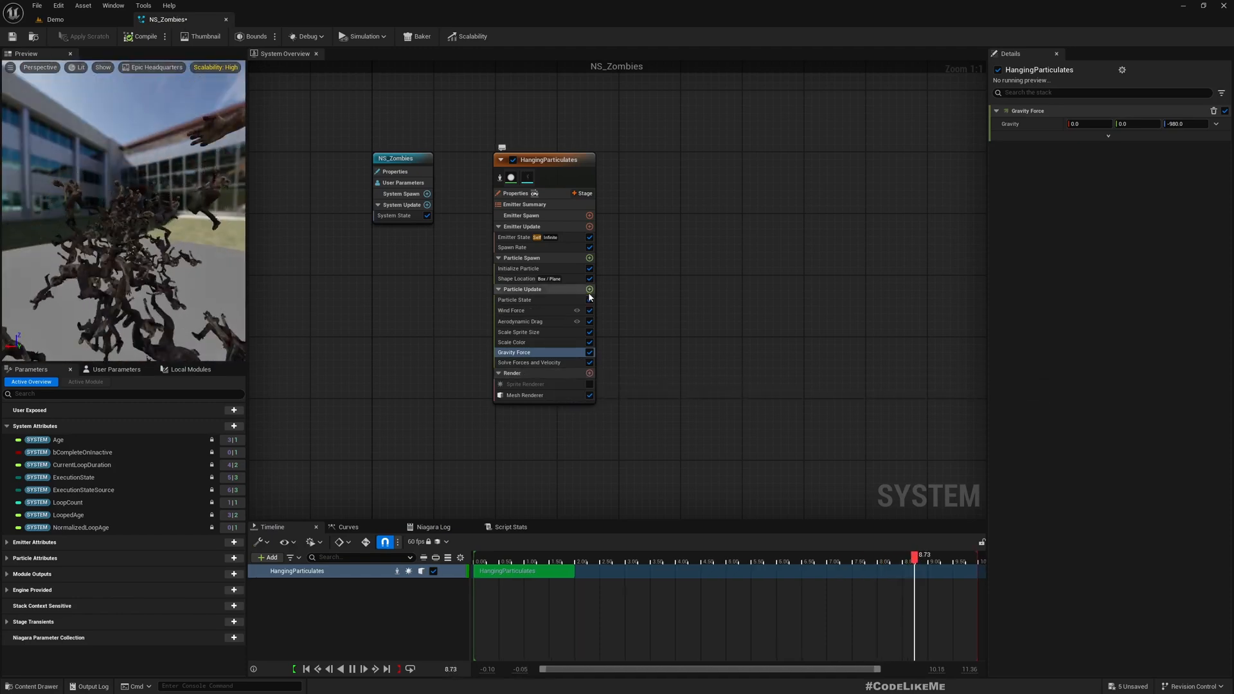
click(589, 288)
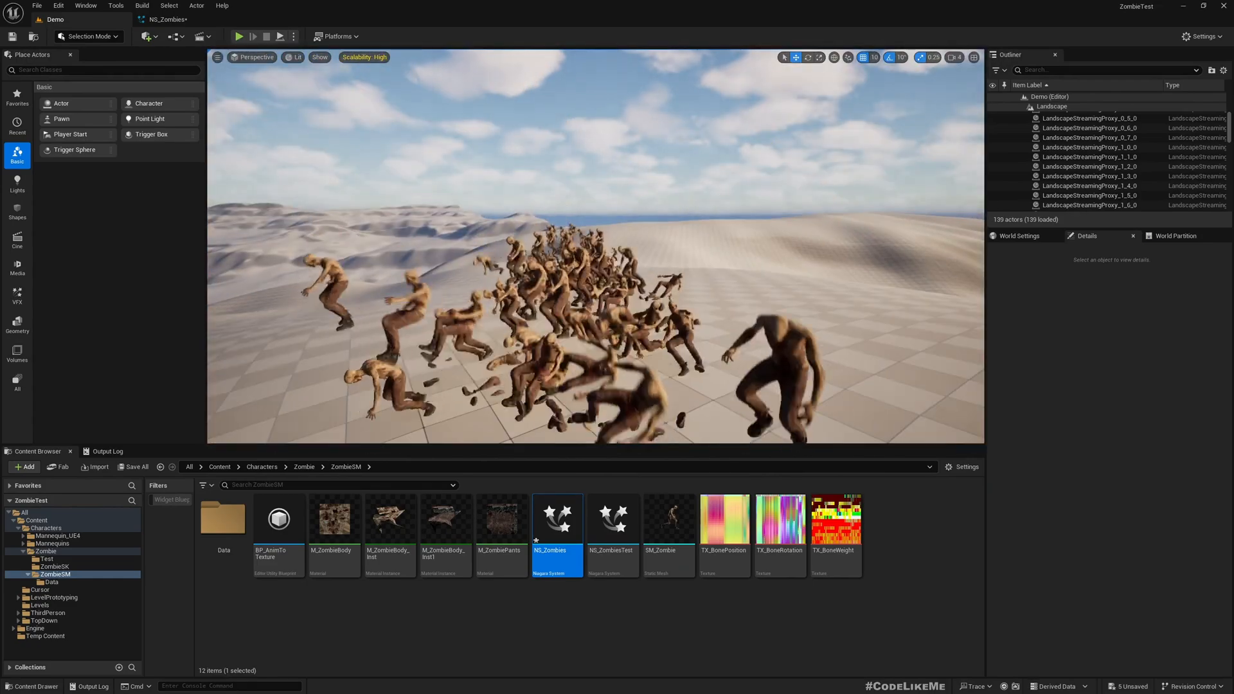
double_click(556, 518)
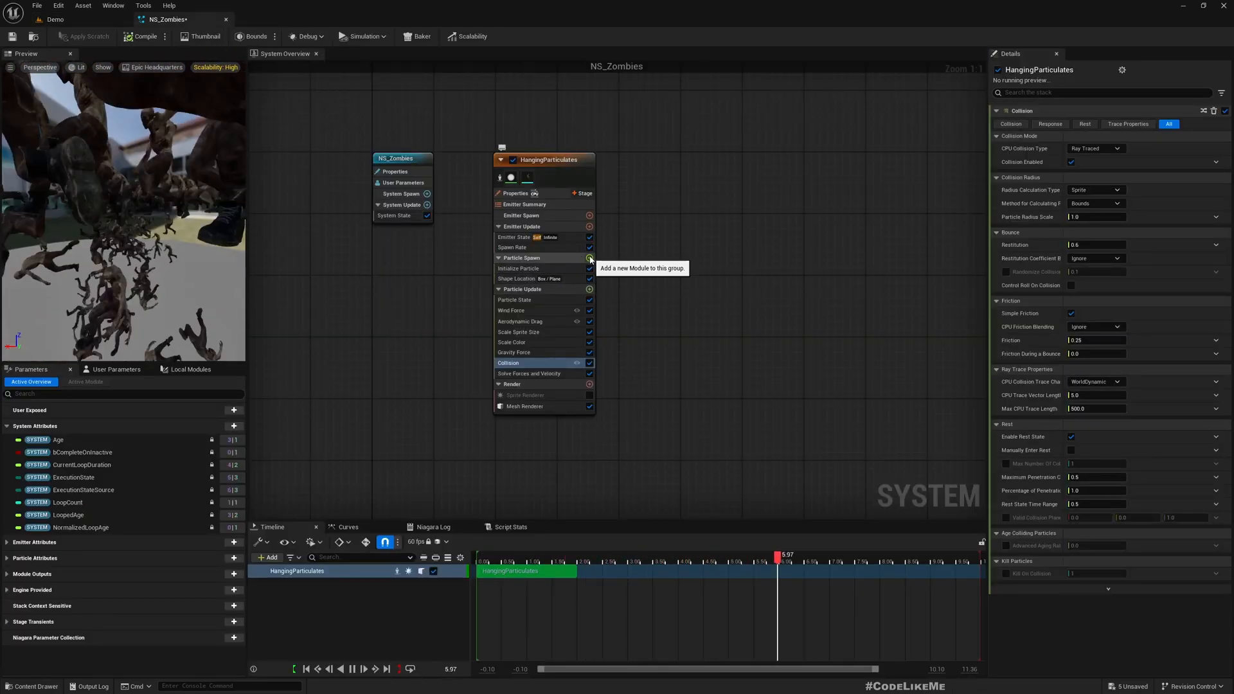
click(590, 259)
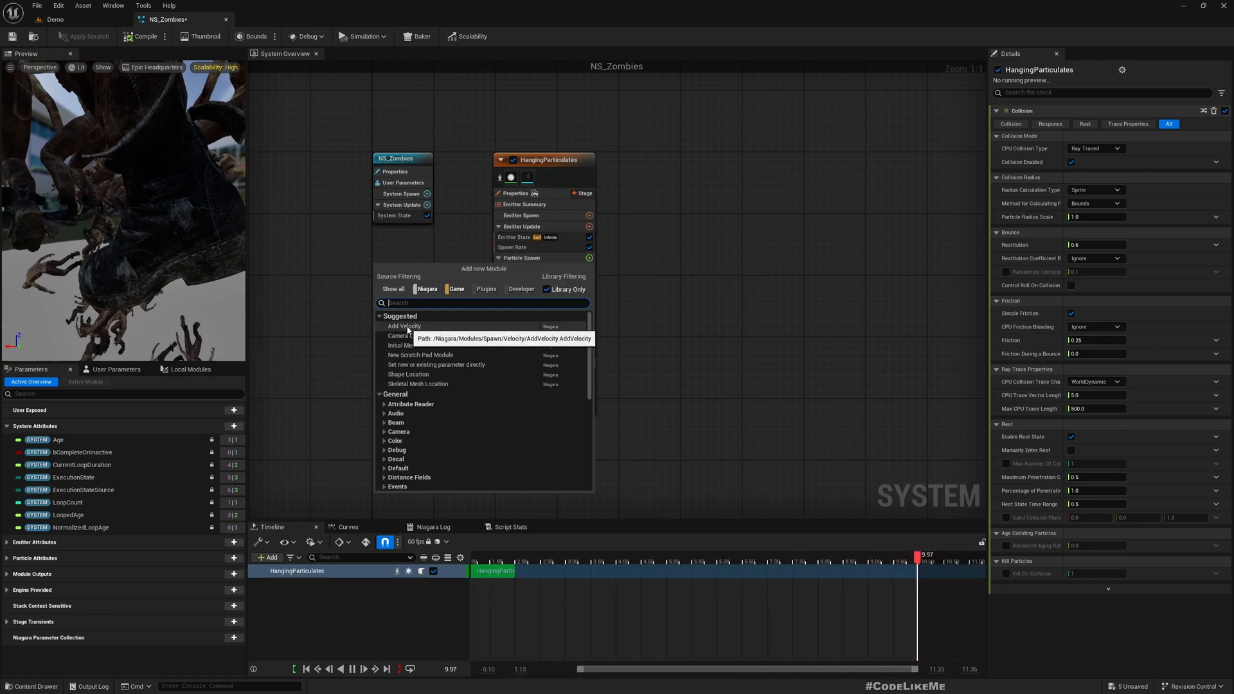
click(403, 326)
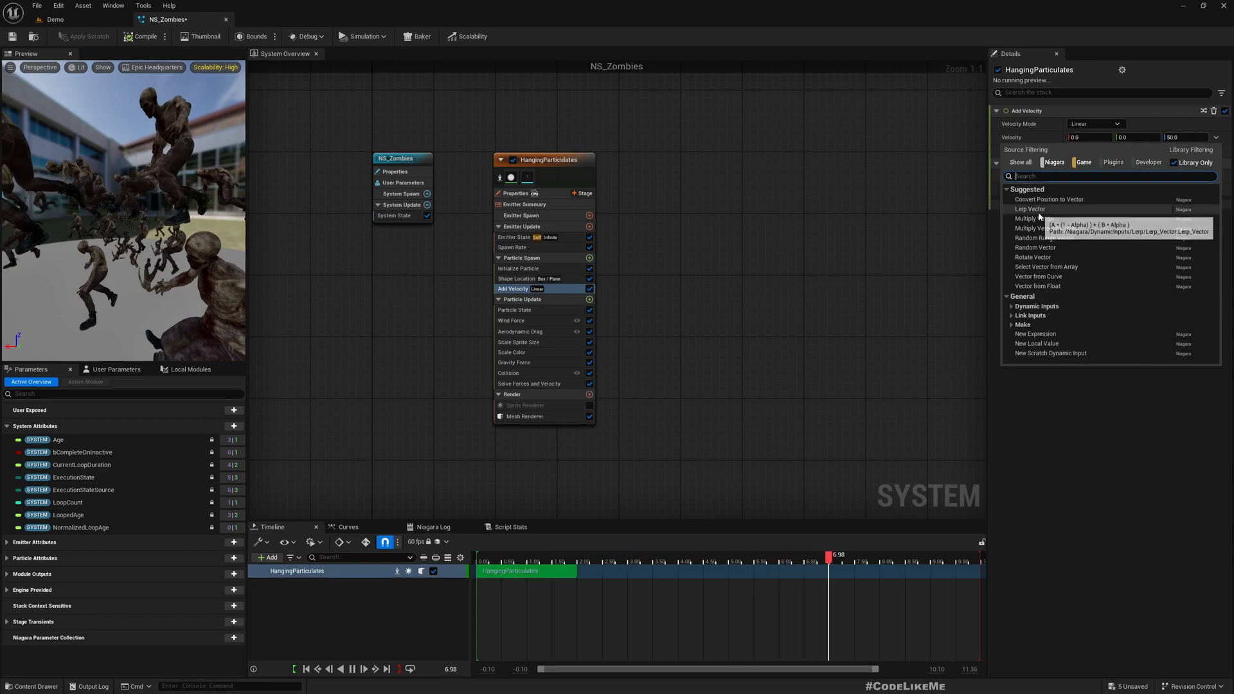
Set Velocity to a vector multiplied by a Random Range Float of 400–600.
click(1035, 228)
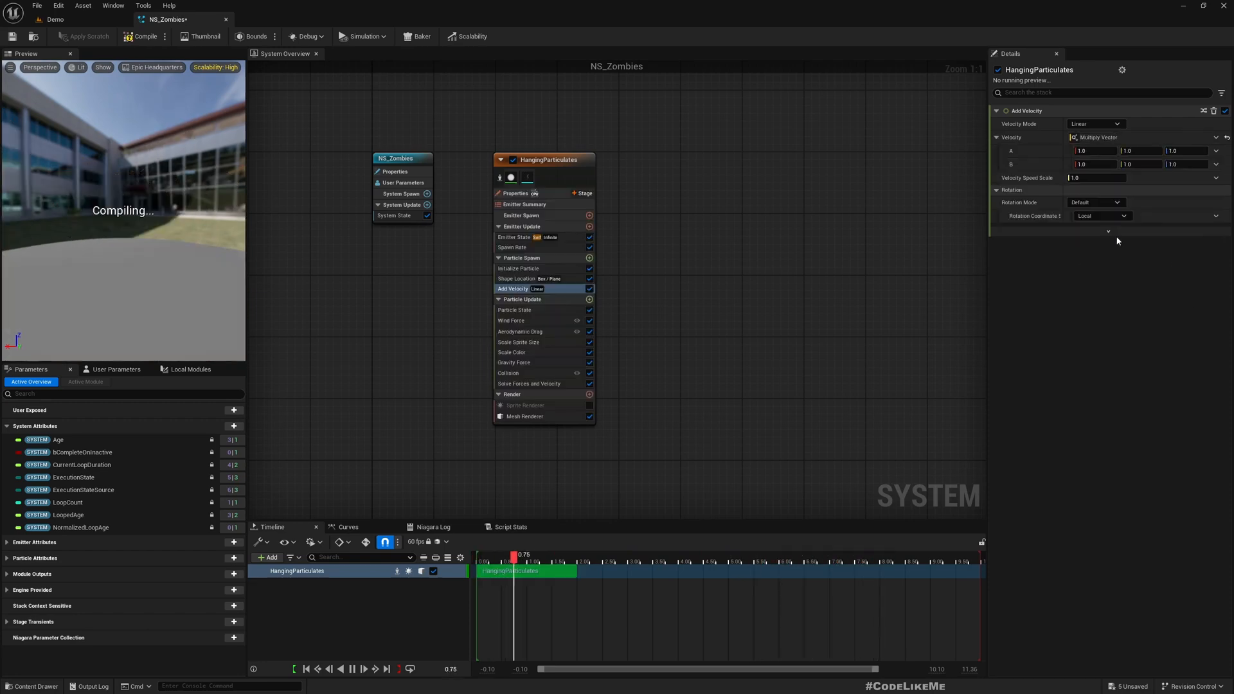
click(1216, 137)
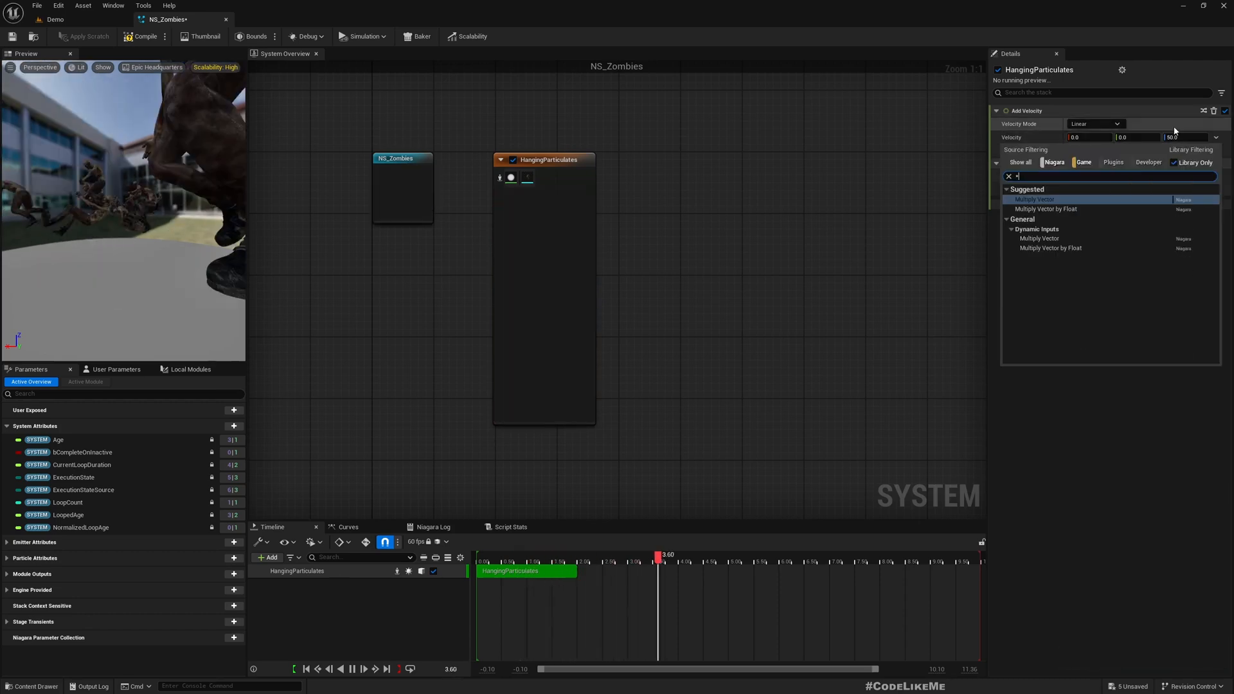
click(1046, 208)
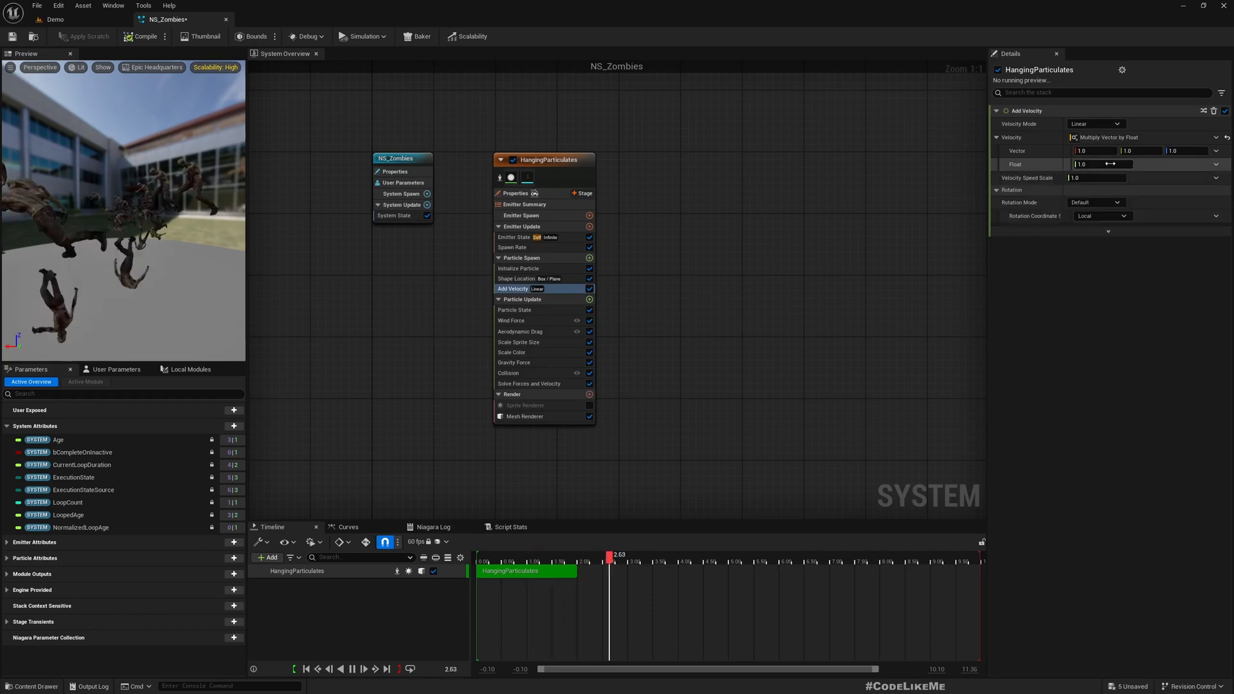
click(1100, 164)
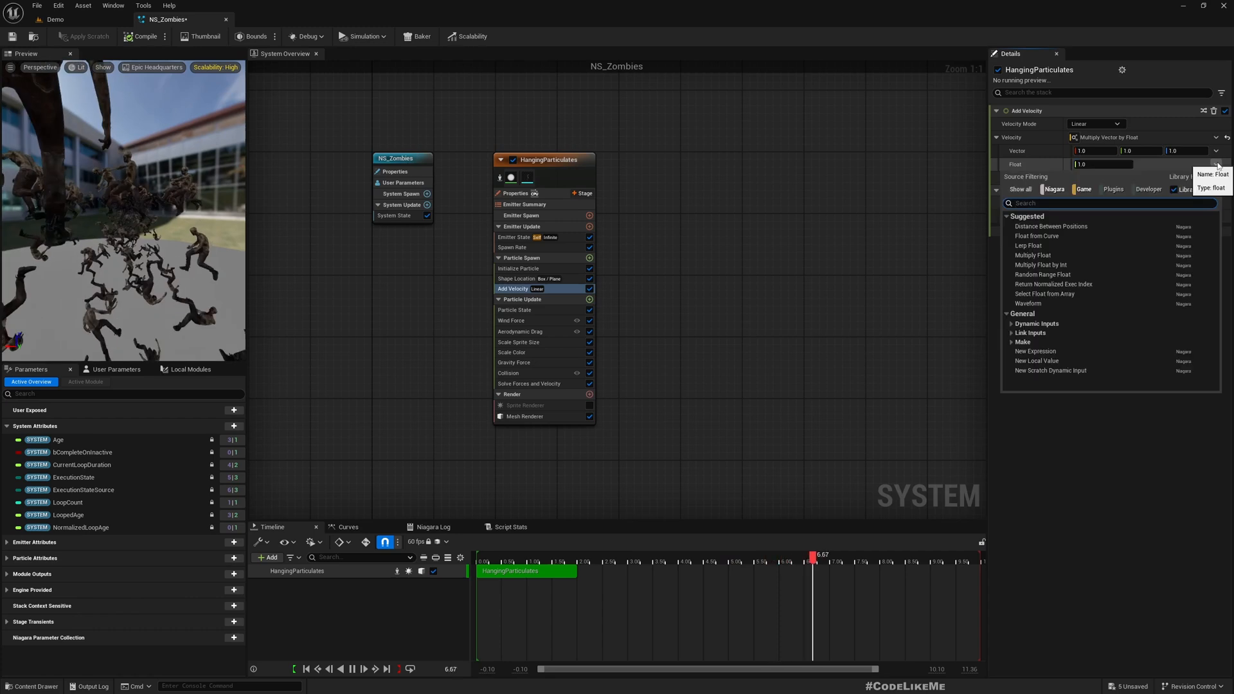
text(random)
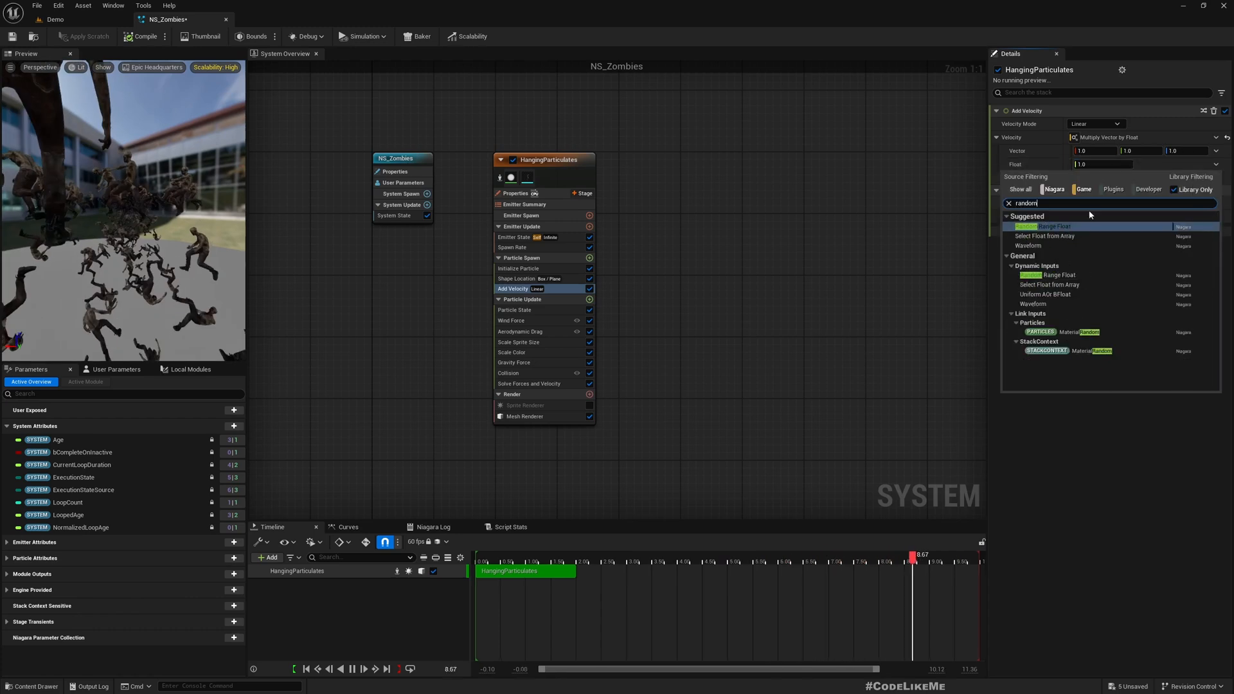
click(1051, 227)
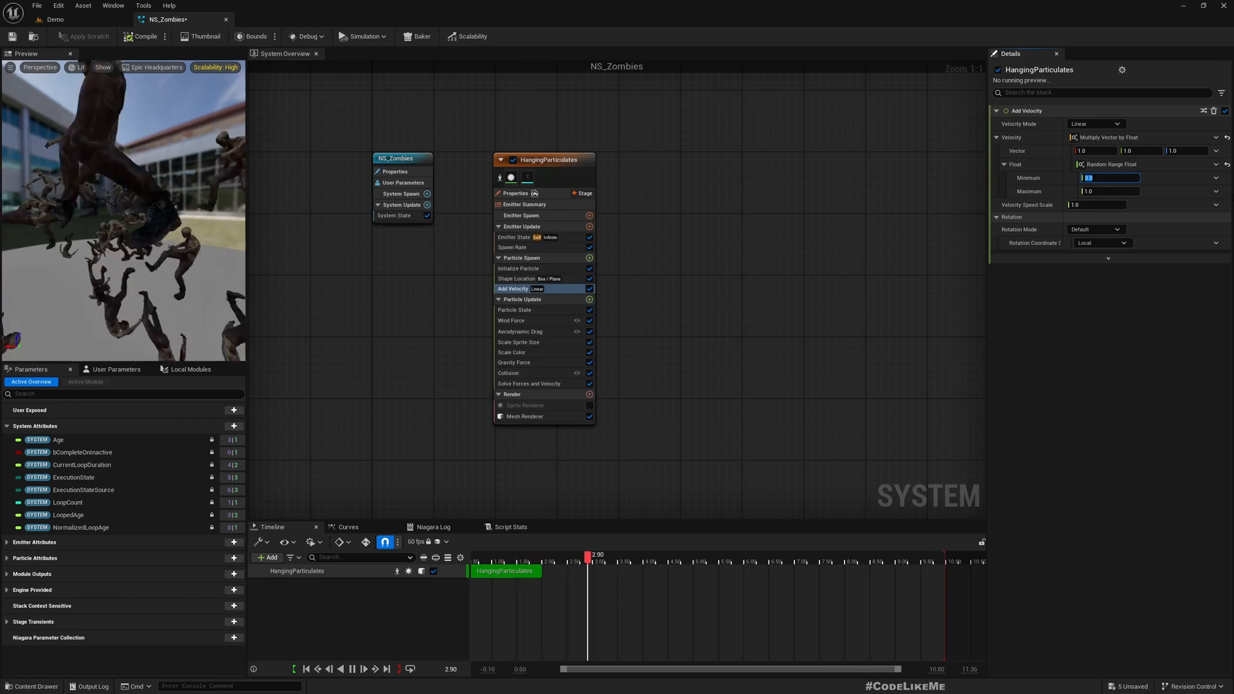
text(400.0)
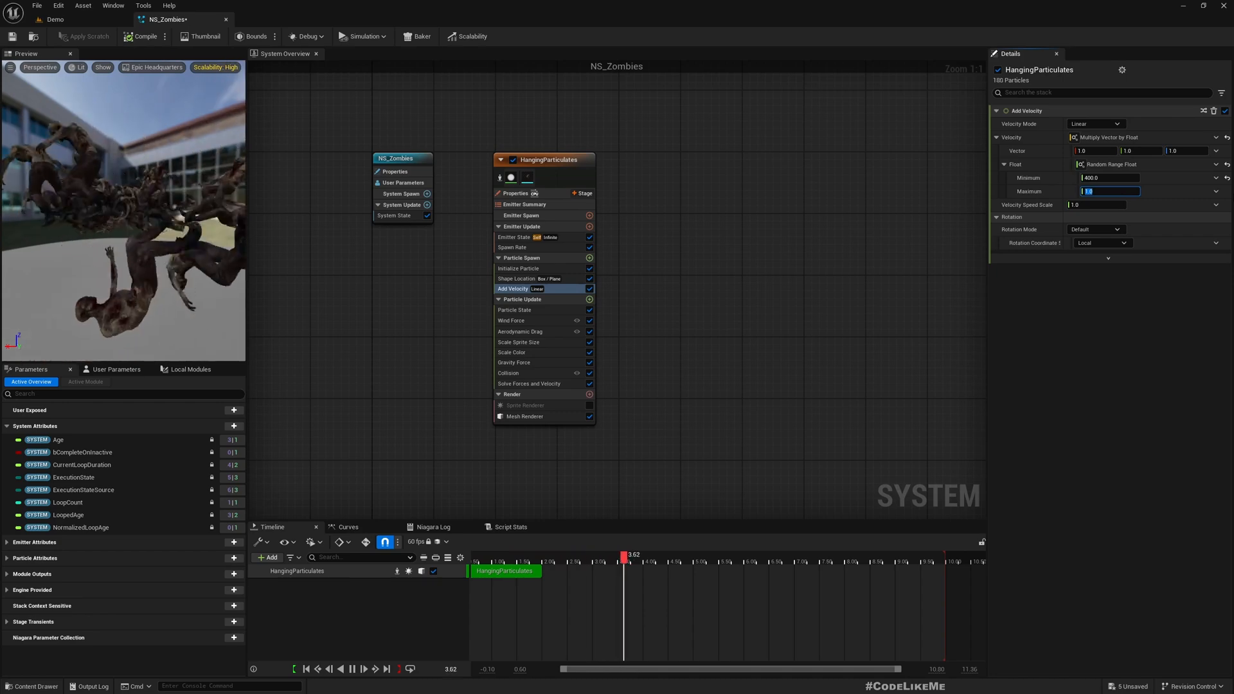
text(600.0)
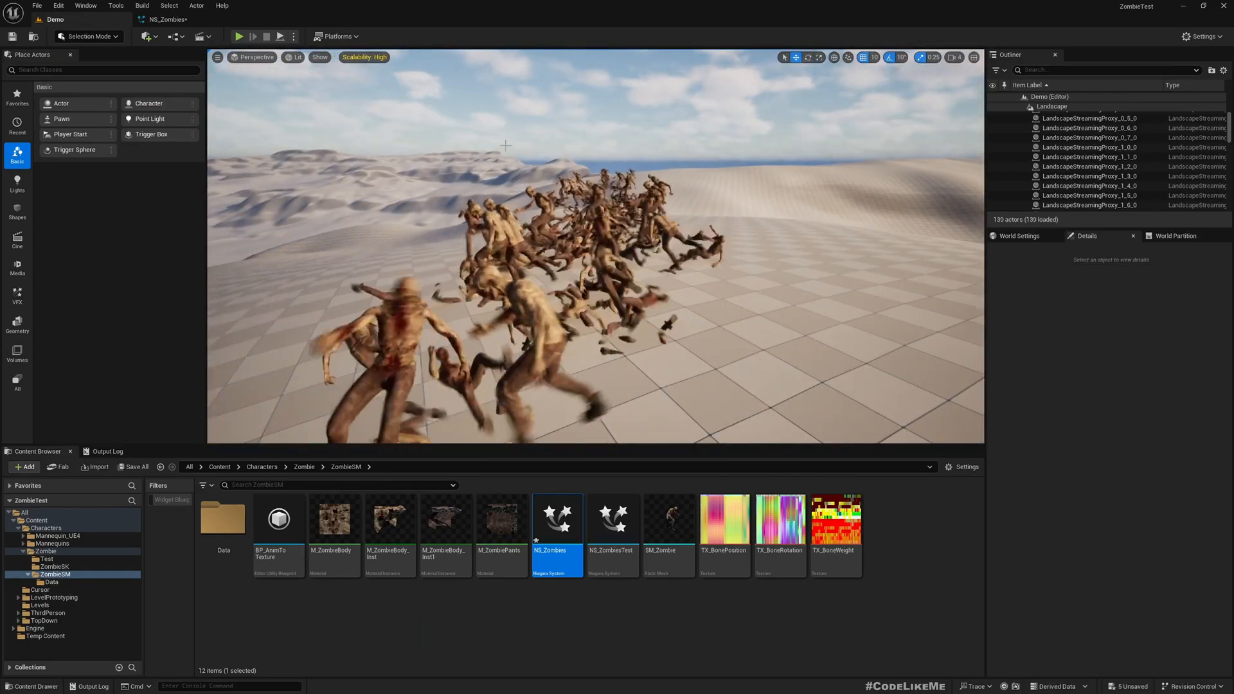
Enter 100, then set Add Velocity speed scale to 10 and revisit collision settings.
double_click(557, 518)
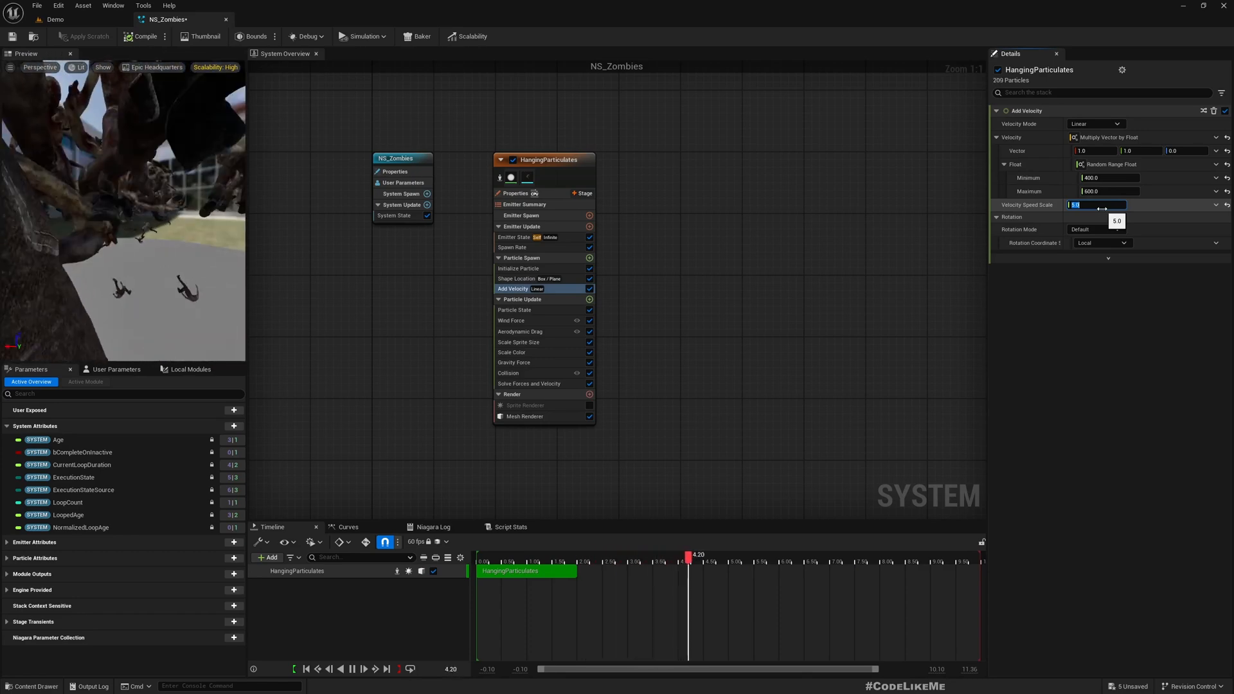
text(100)
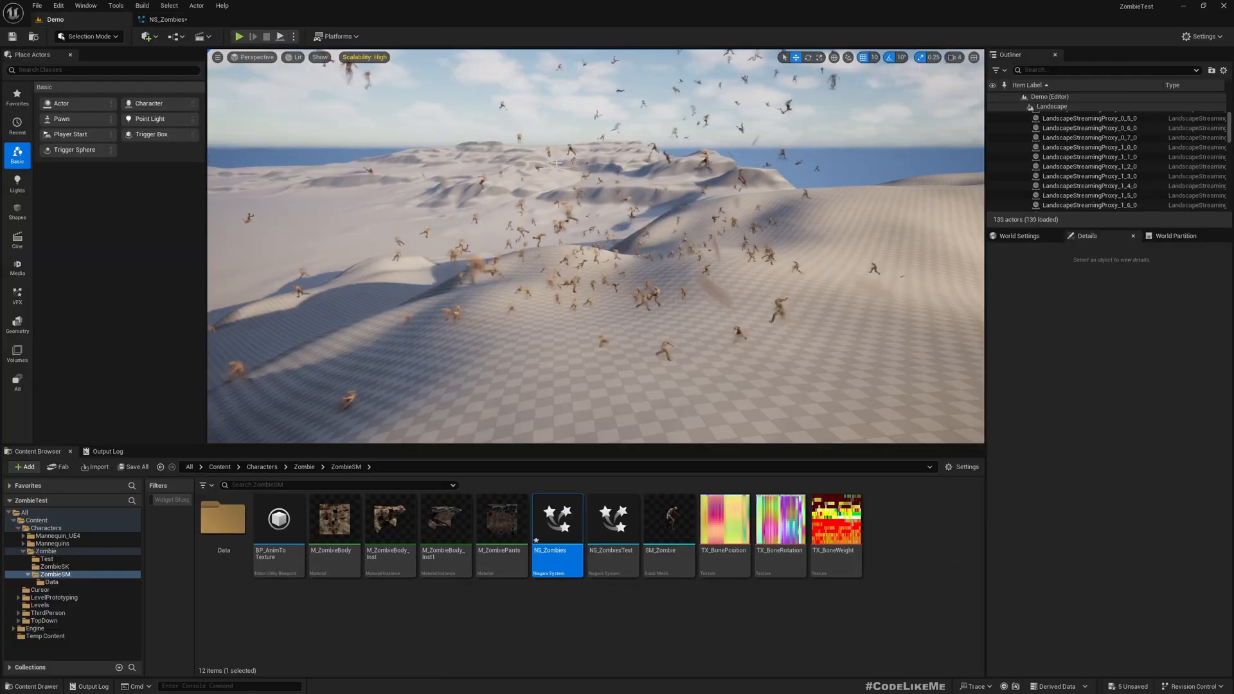
double_click(557, 518)
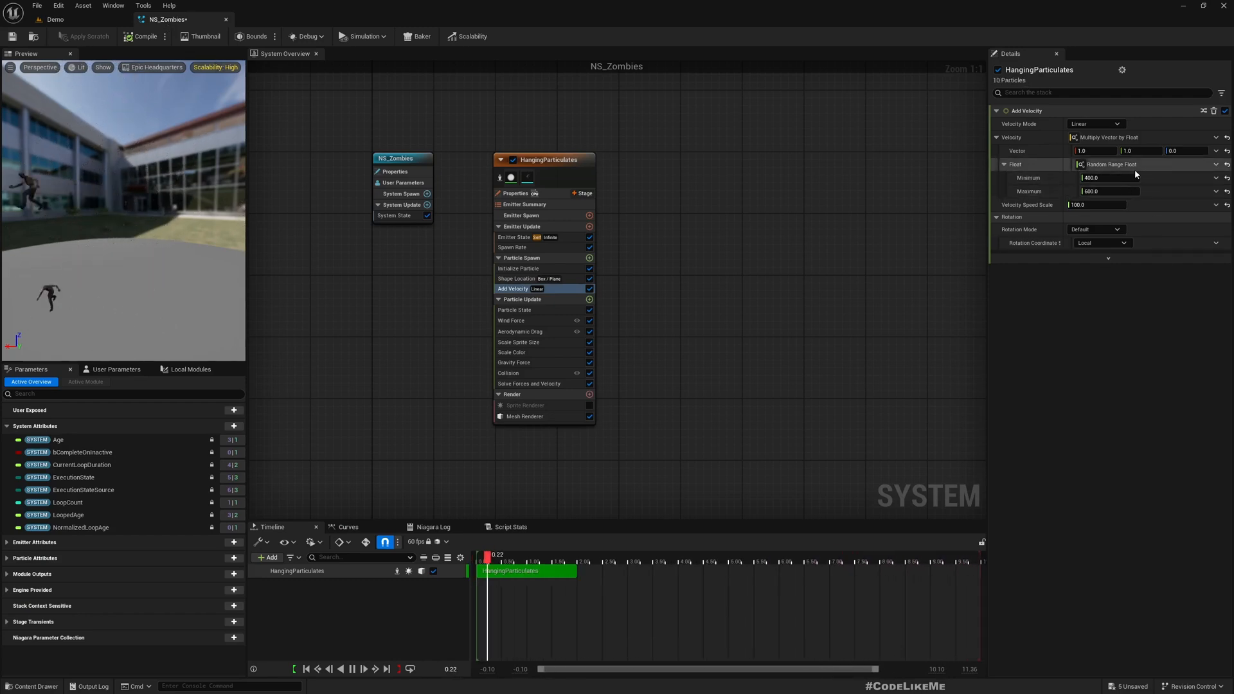
click(1110, 204)
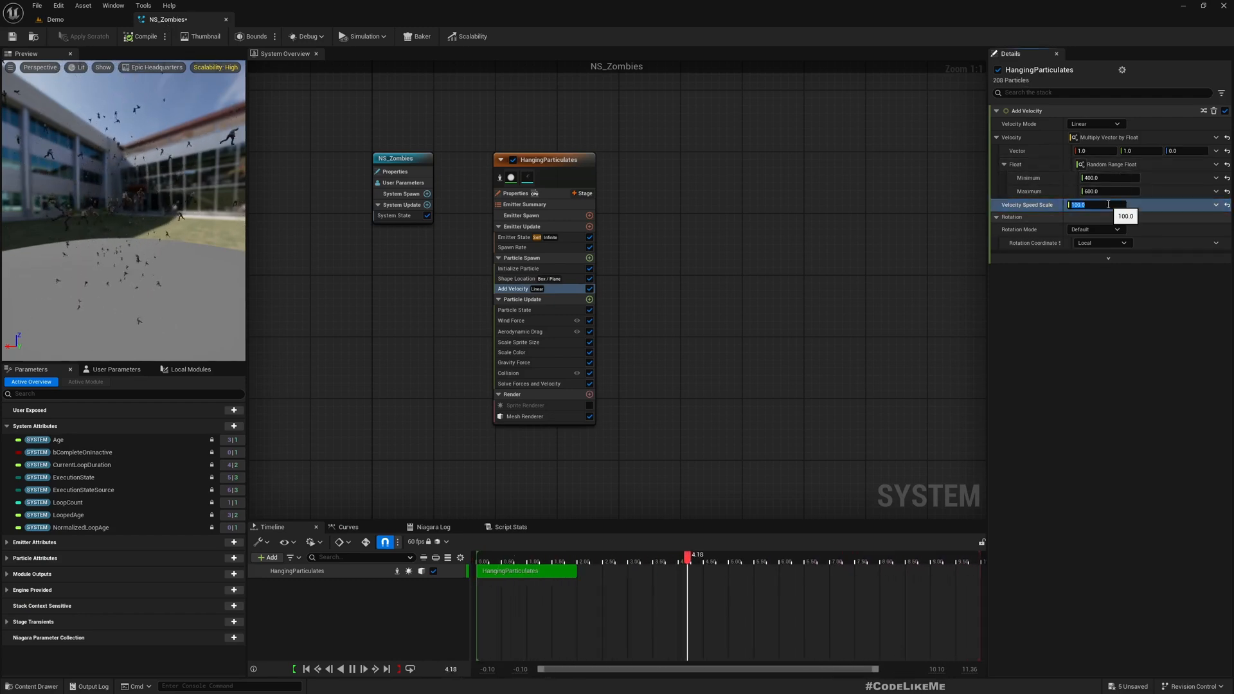
text(10.0)
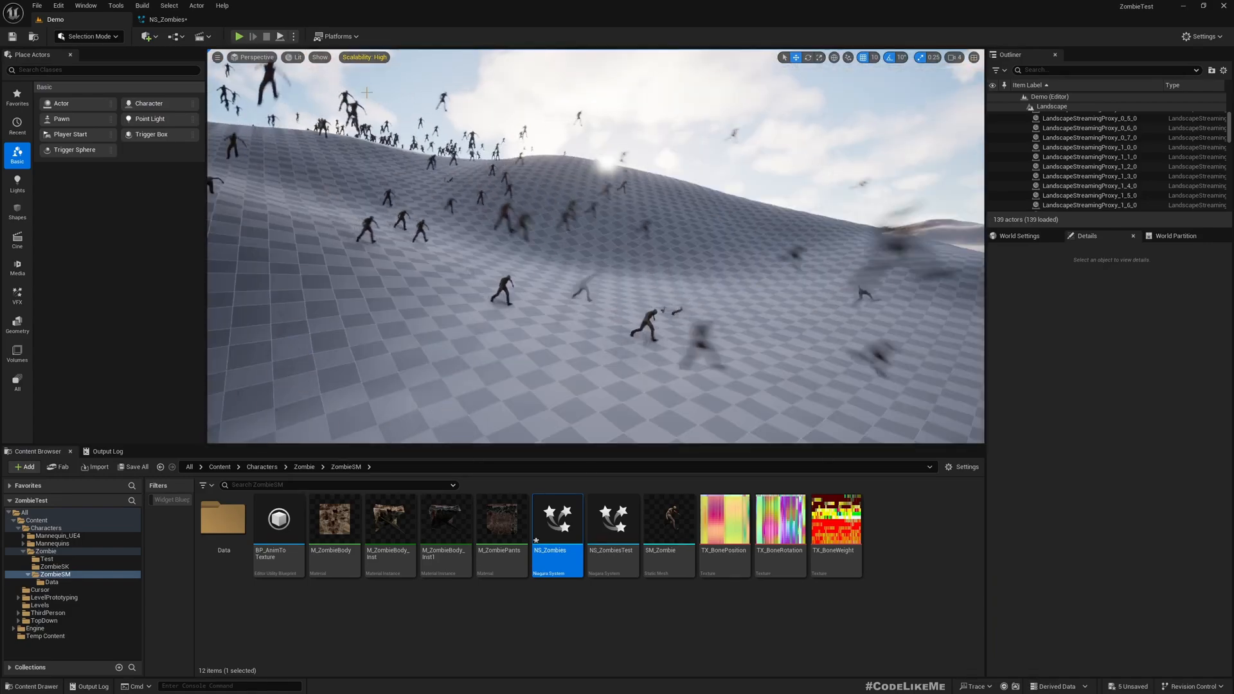
double_click(557, 518)
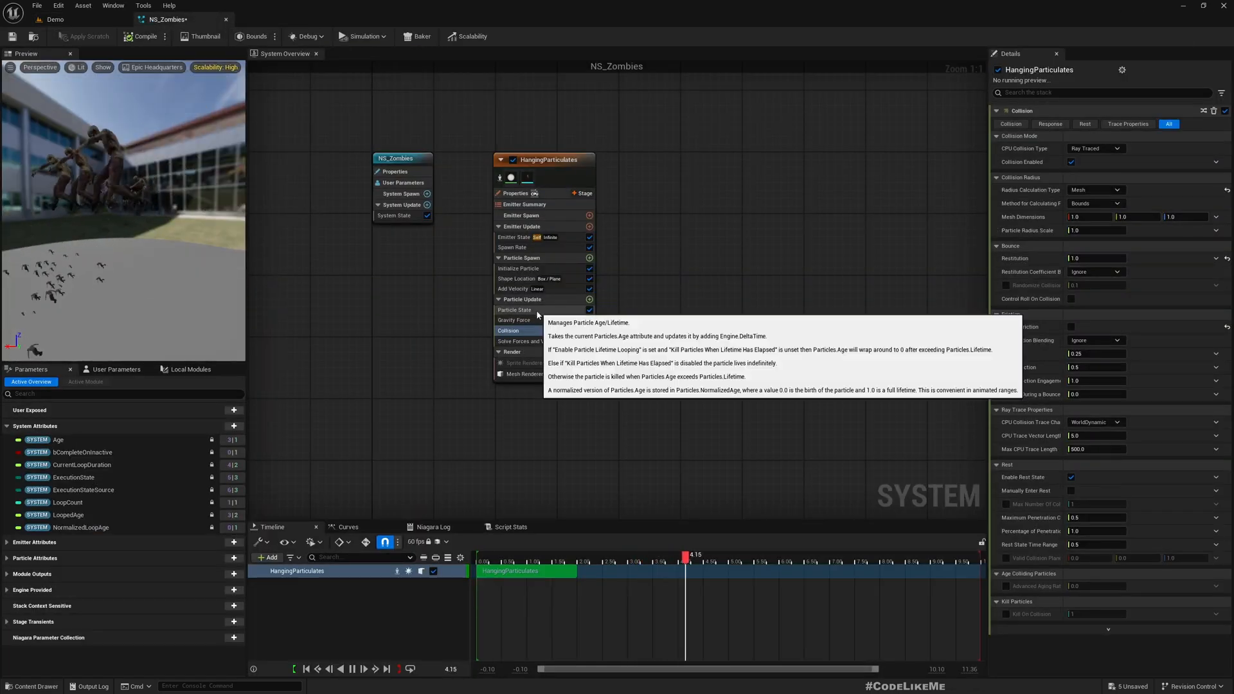
Return to the Demo level, reopen NS_Zombies and select the landscape under the crowd.
click(514, 319)
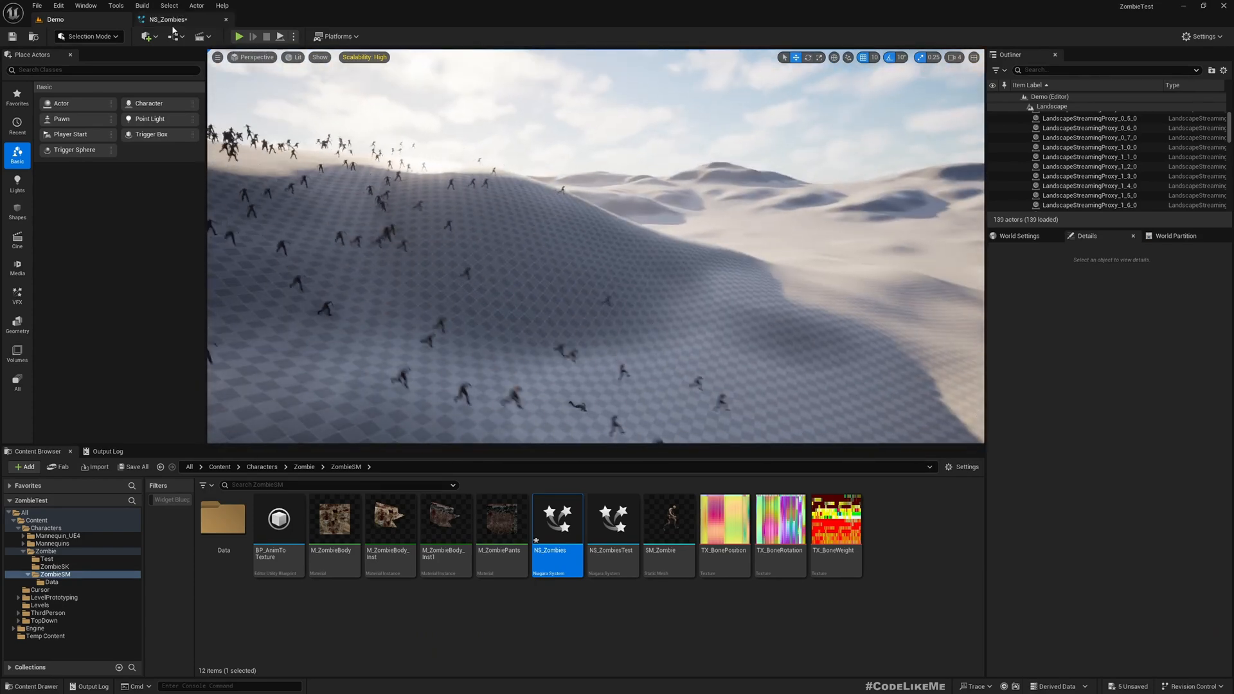
double_click(557, 519)
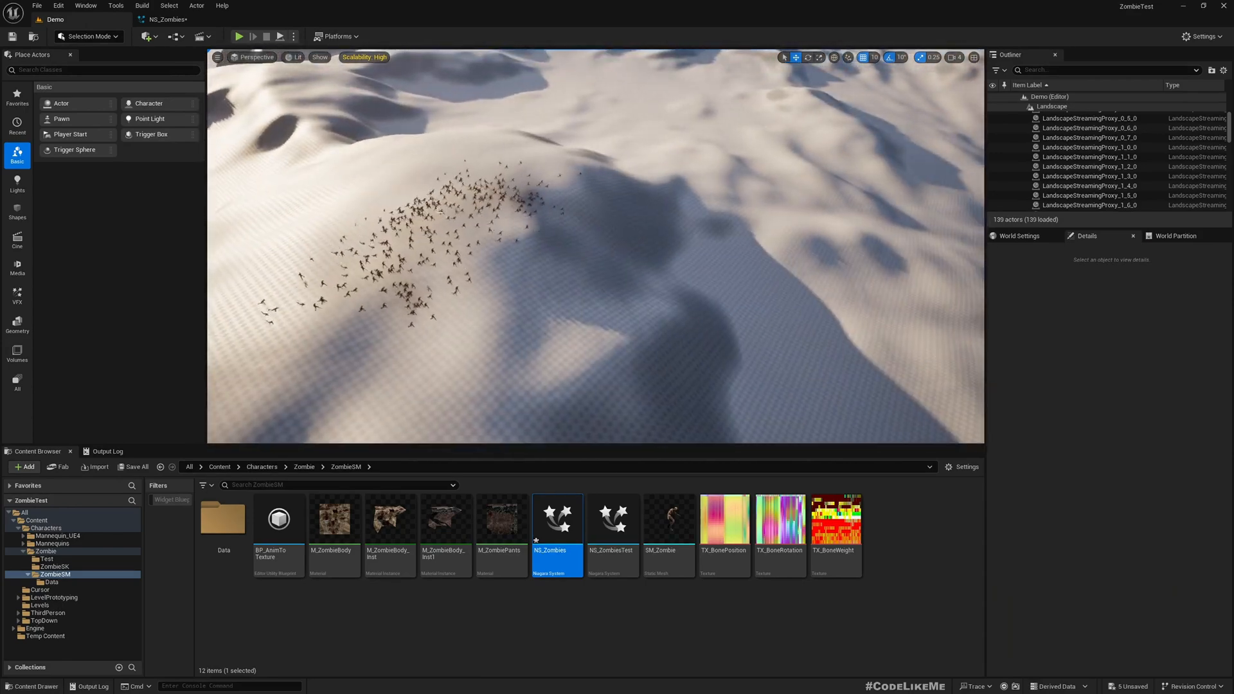
click(1090, 166)
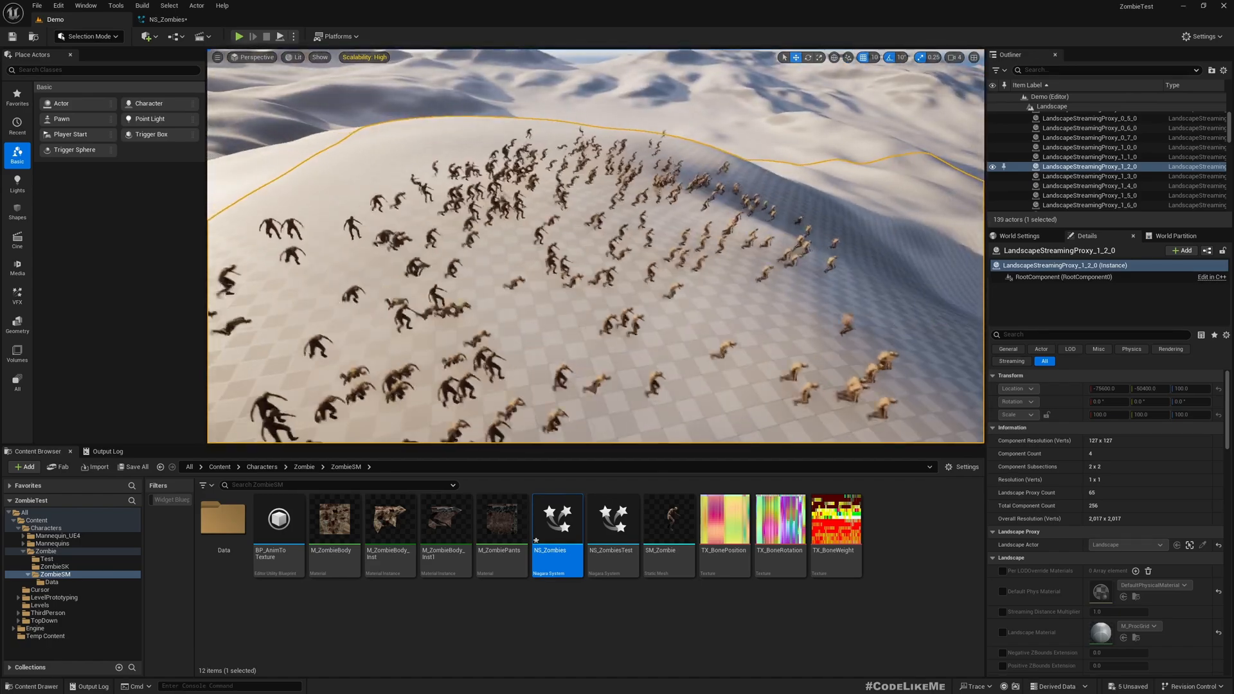
click(1056, 178)
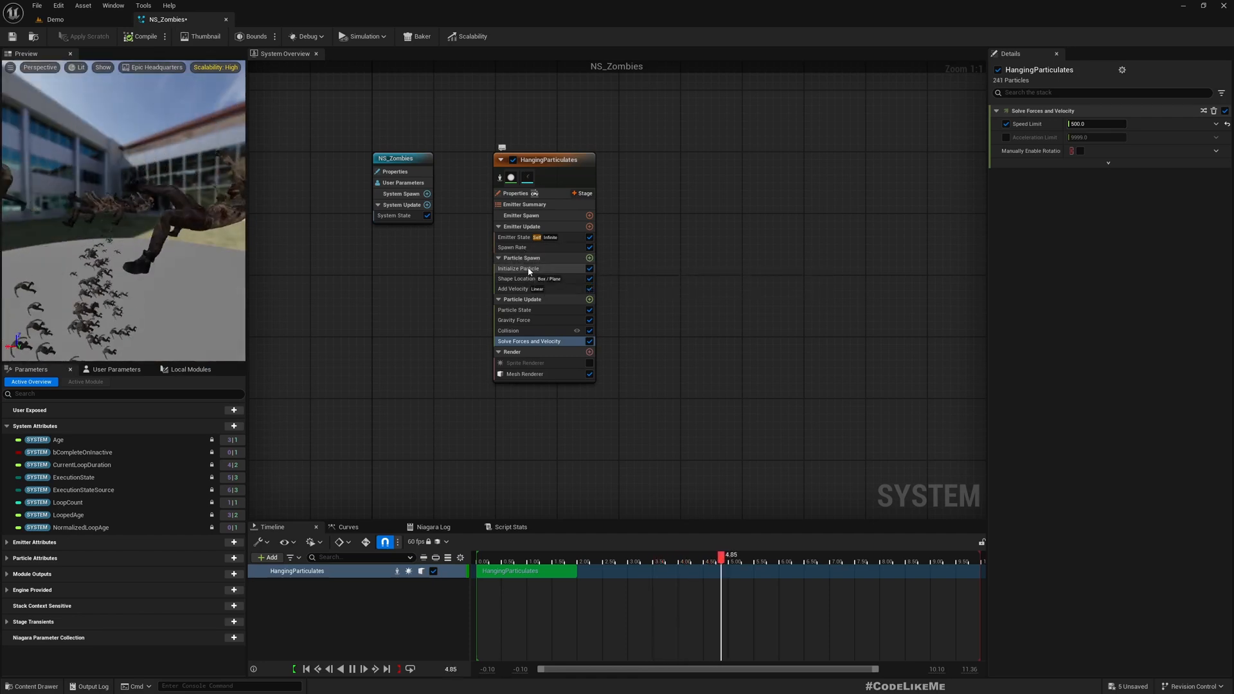
Enter 50.0 in the initialization settings, then reopen NS_Zombies and select Gravity Force.
click(518, 268)
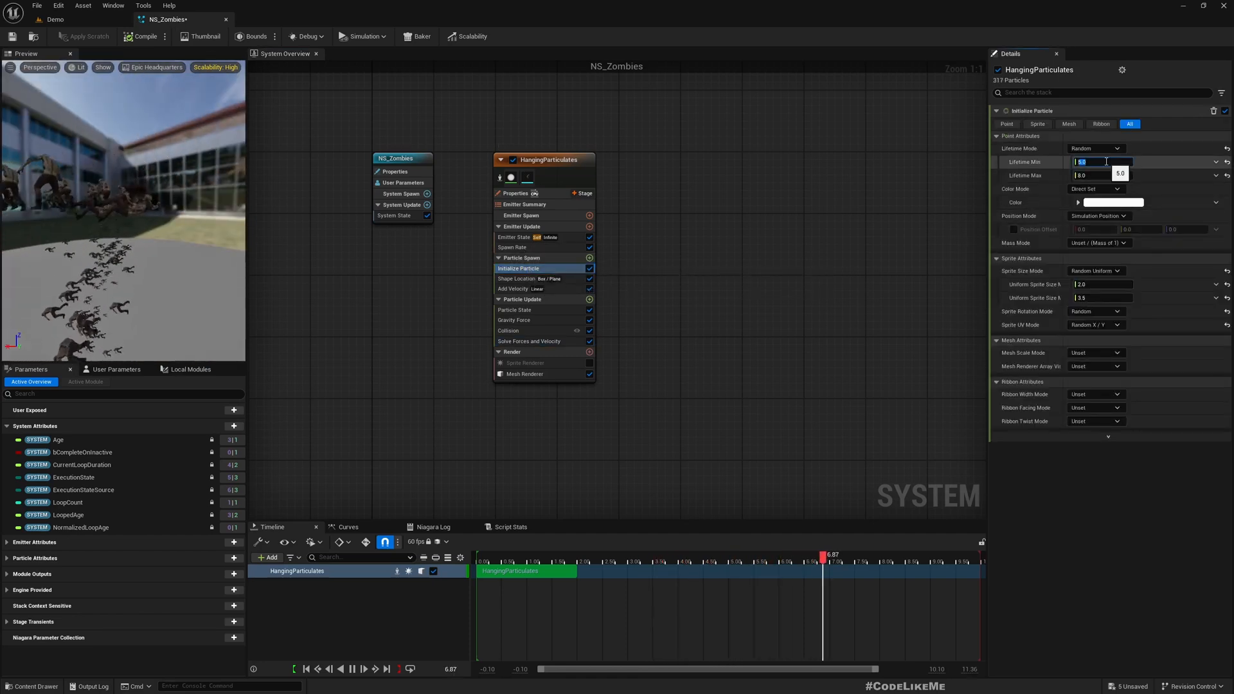
text(50.0)
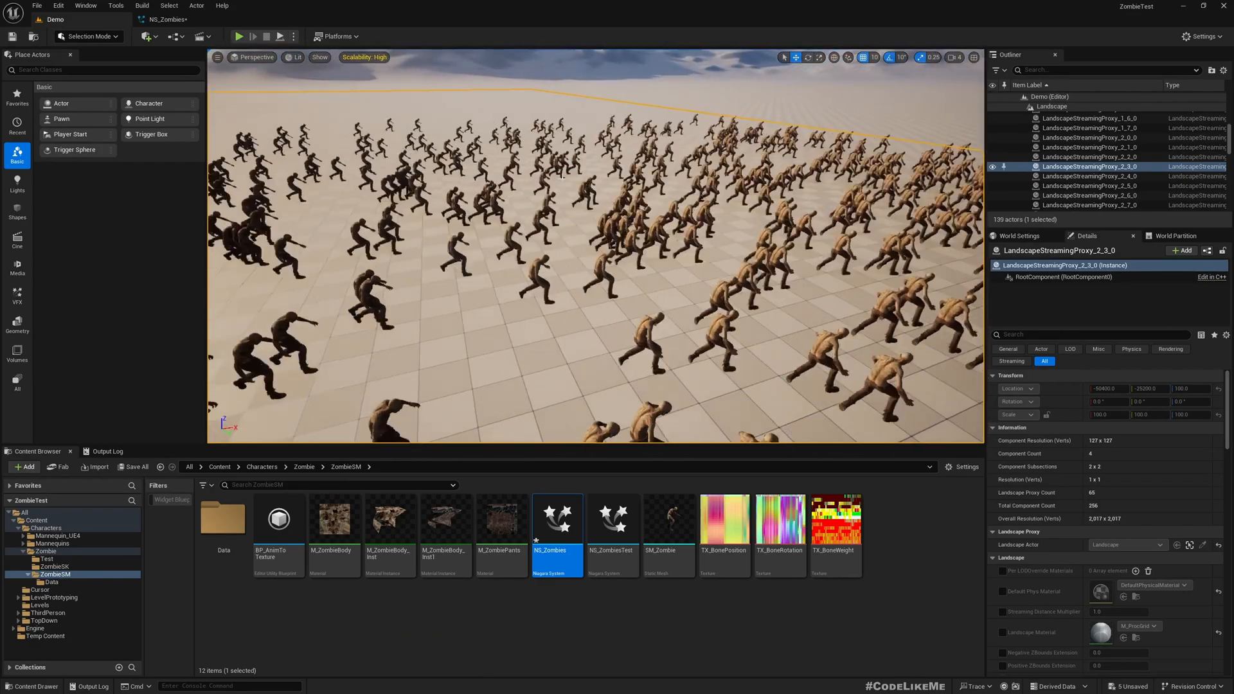
double_click(557, 518)
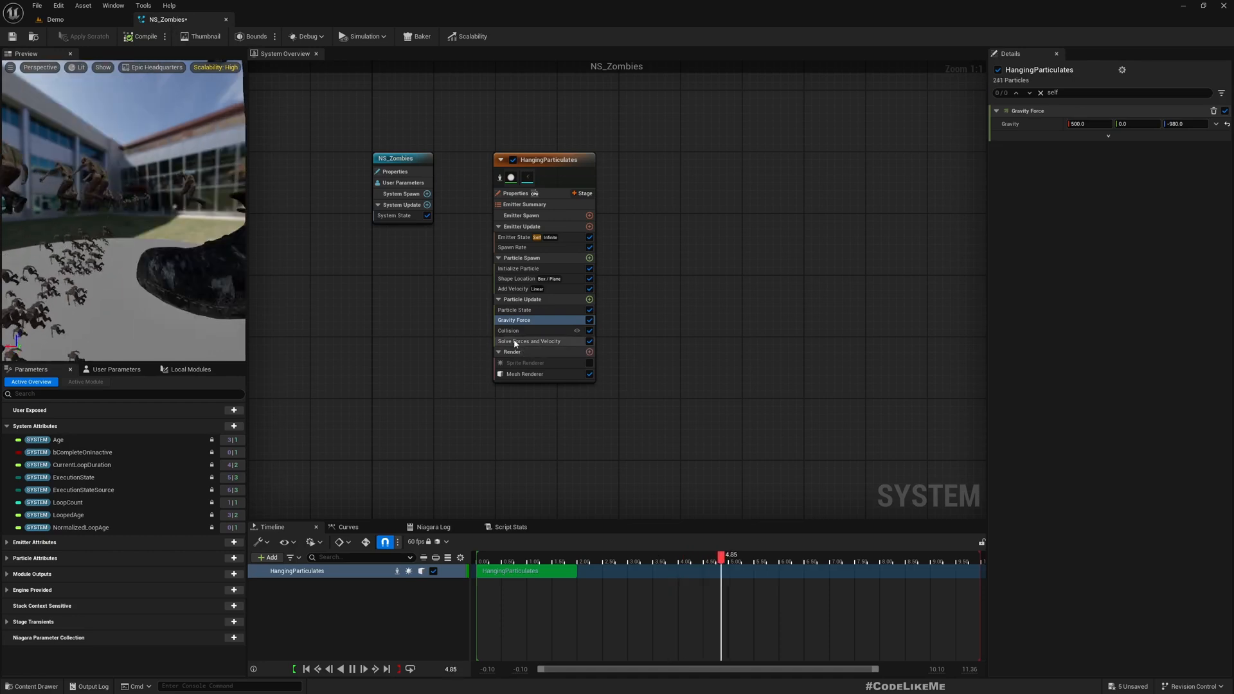
click(530, 340)
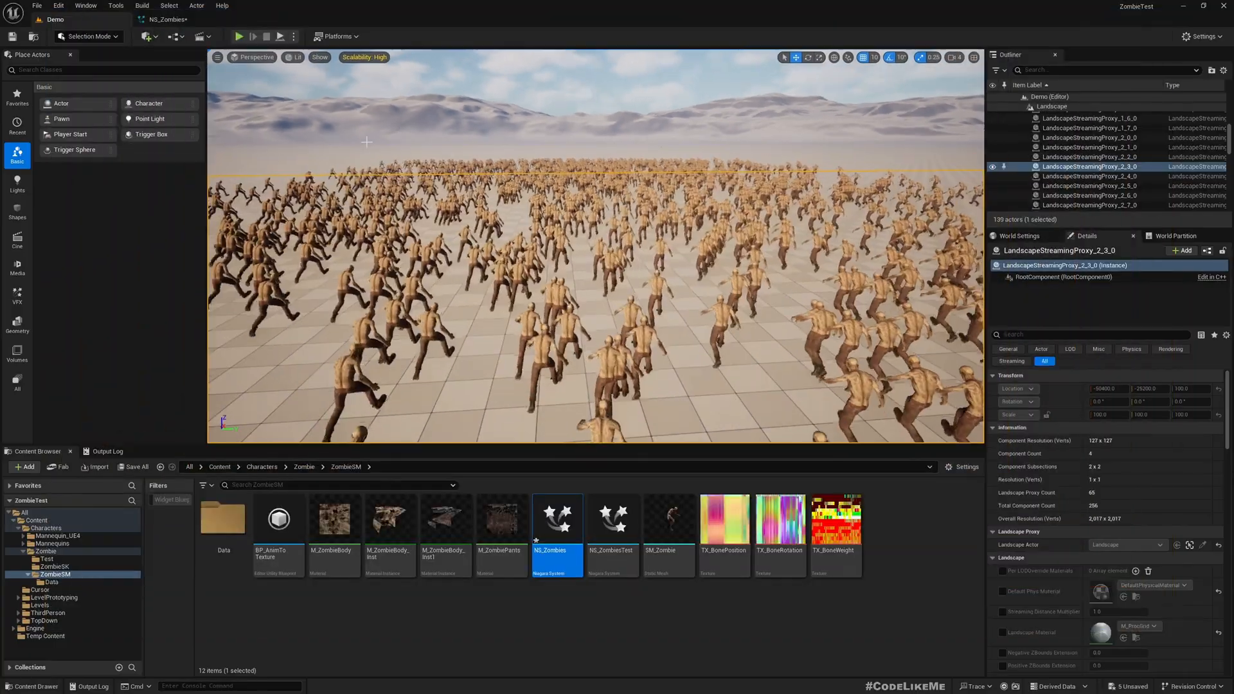
Clear the selections and open the M_ZombieBody material from the Content Browser.
click(134, 466)
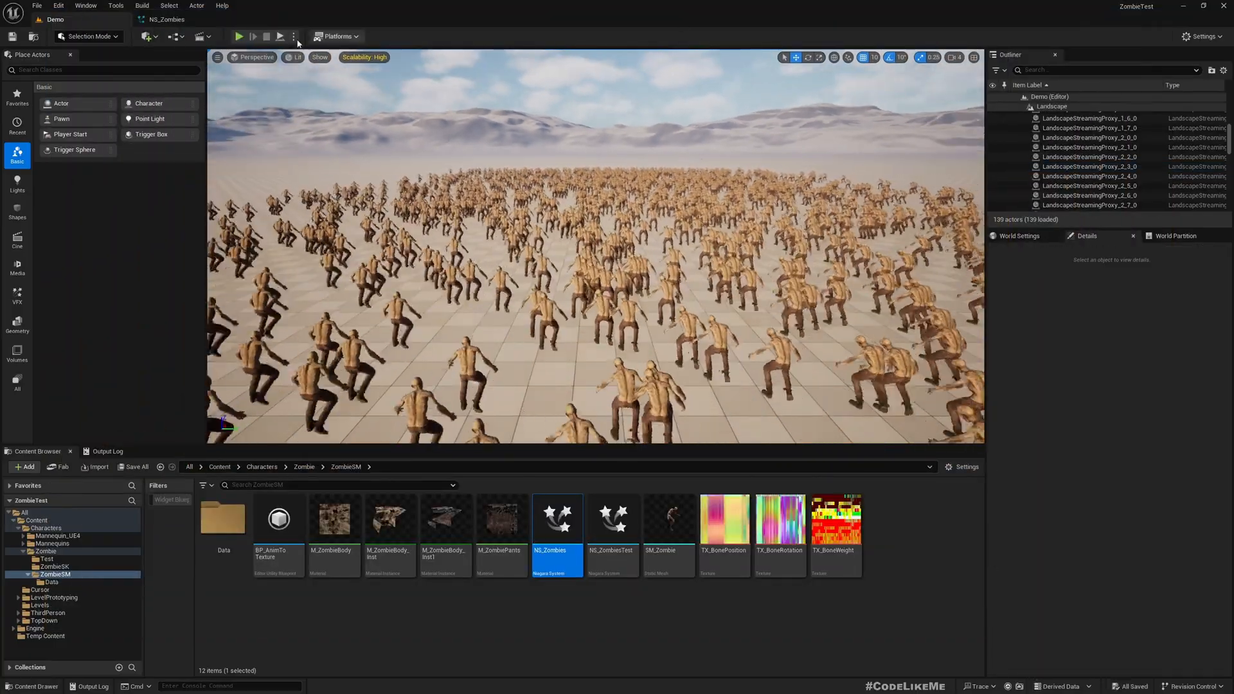
click(239, 36)
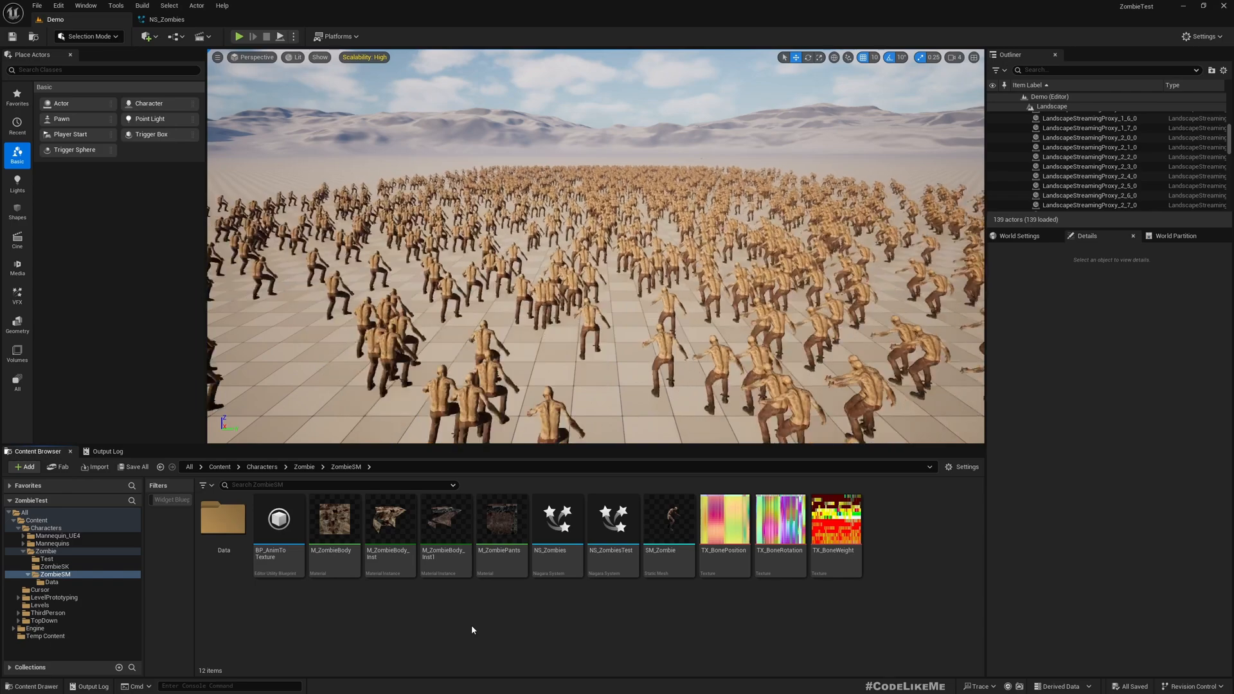
click(388, 520)
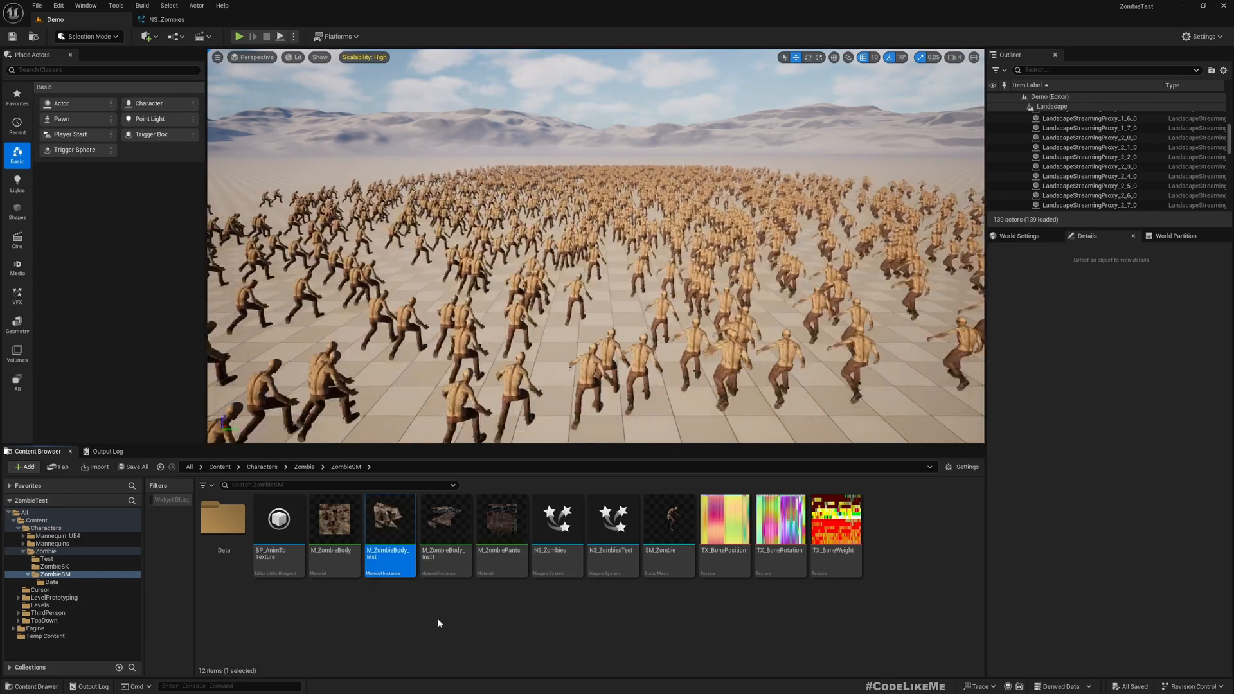
click(332, 519)
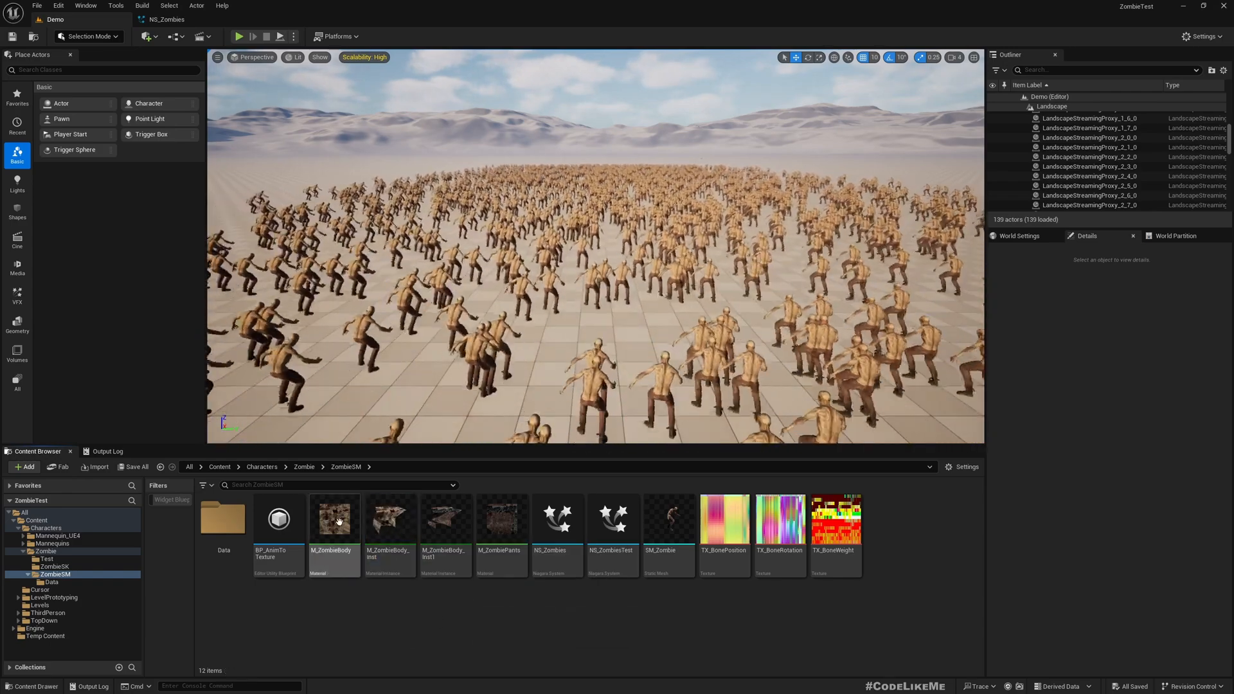
double_click(333, 519)
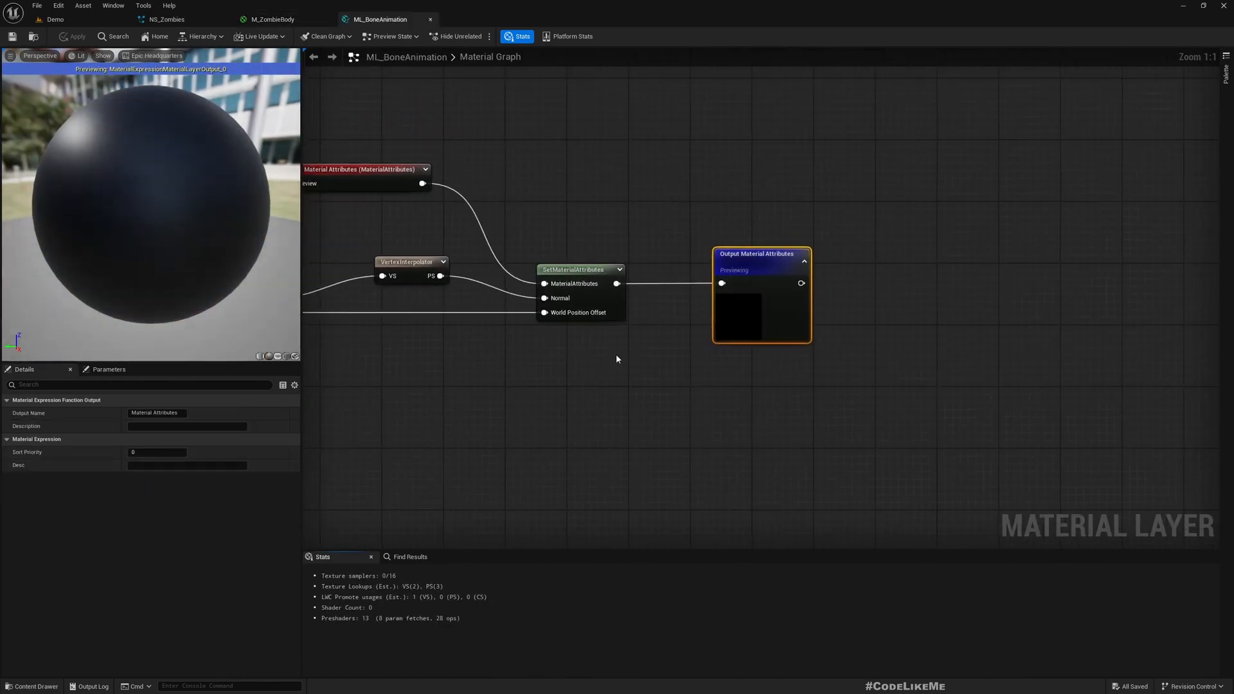
Find ML_BoneAnimation in the AnimToTexture plugin's Materials and copy it into Characters/Zombie/ZombieSM.
scroll(down, 3)
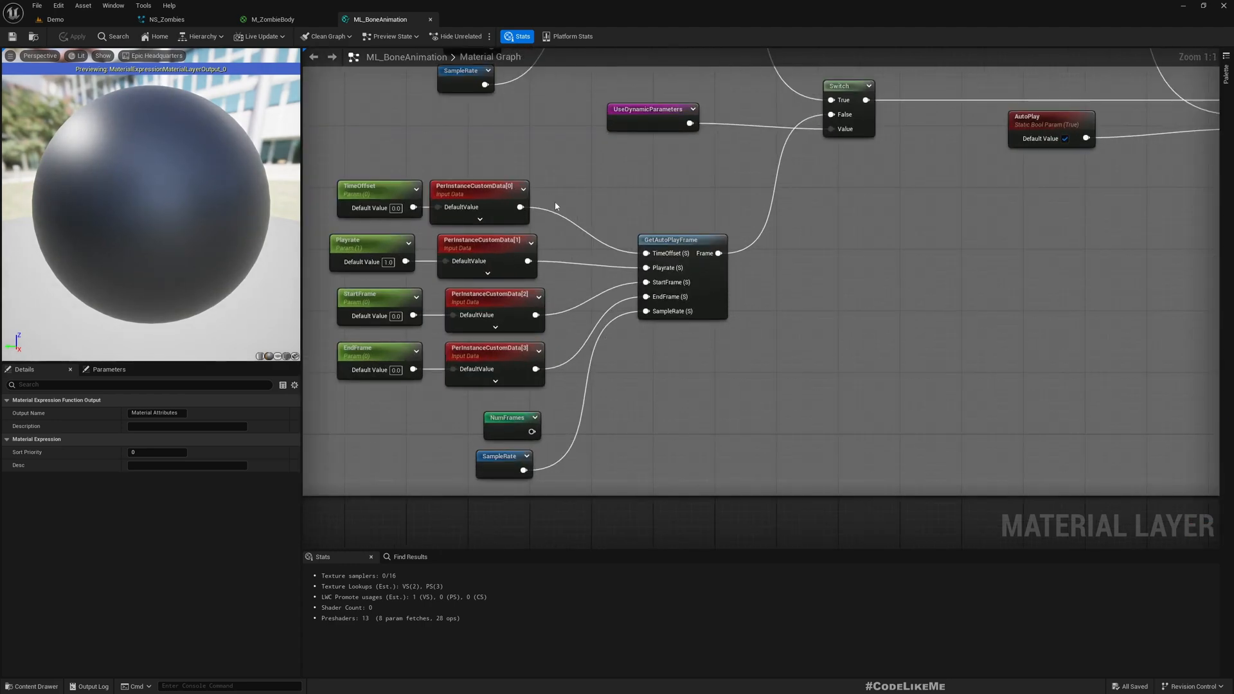
mouse_move(379, 19)
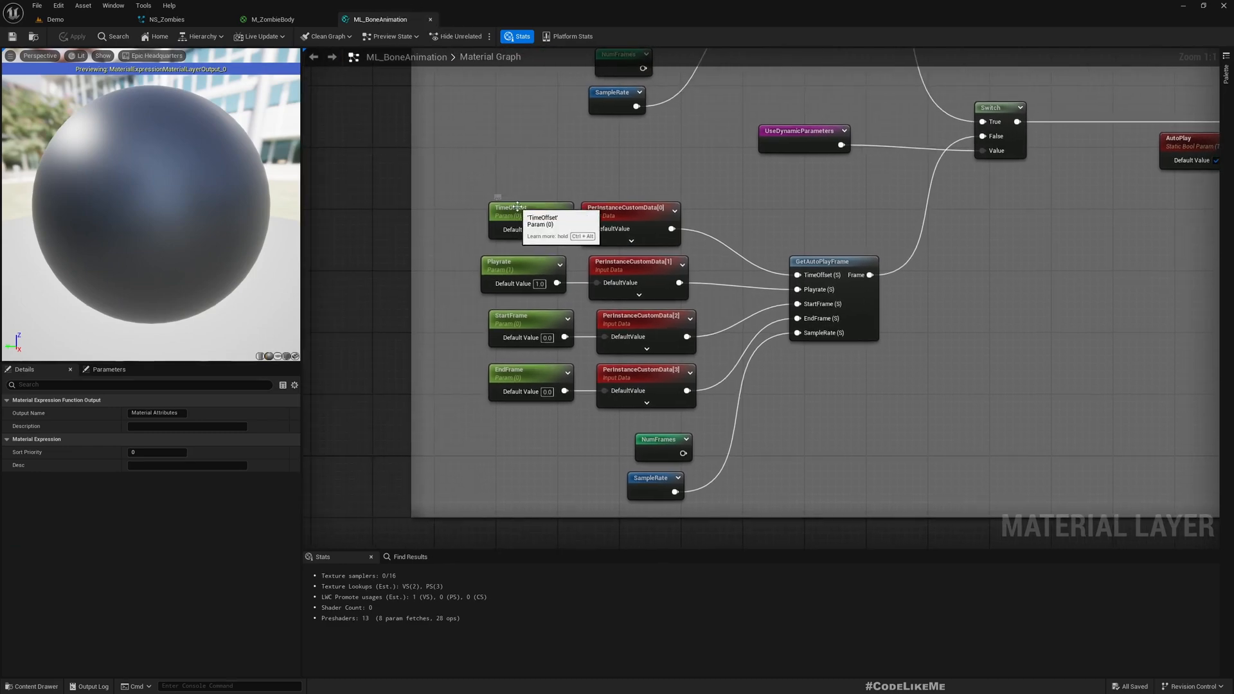
mouse_move(495, 194)
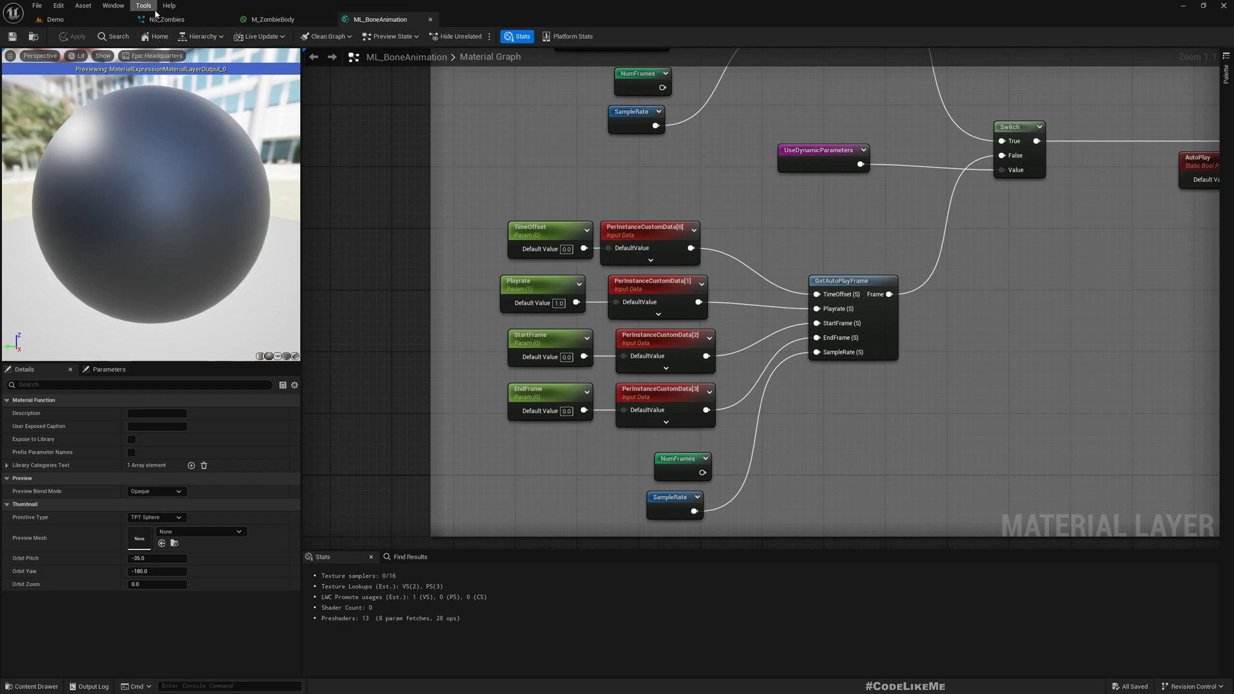
click(165, 19)
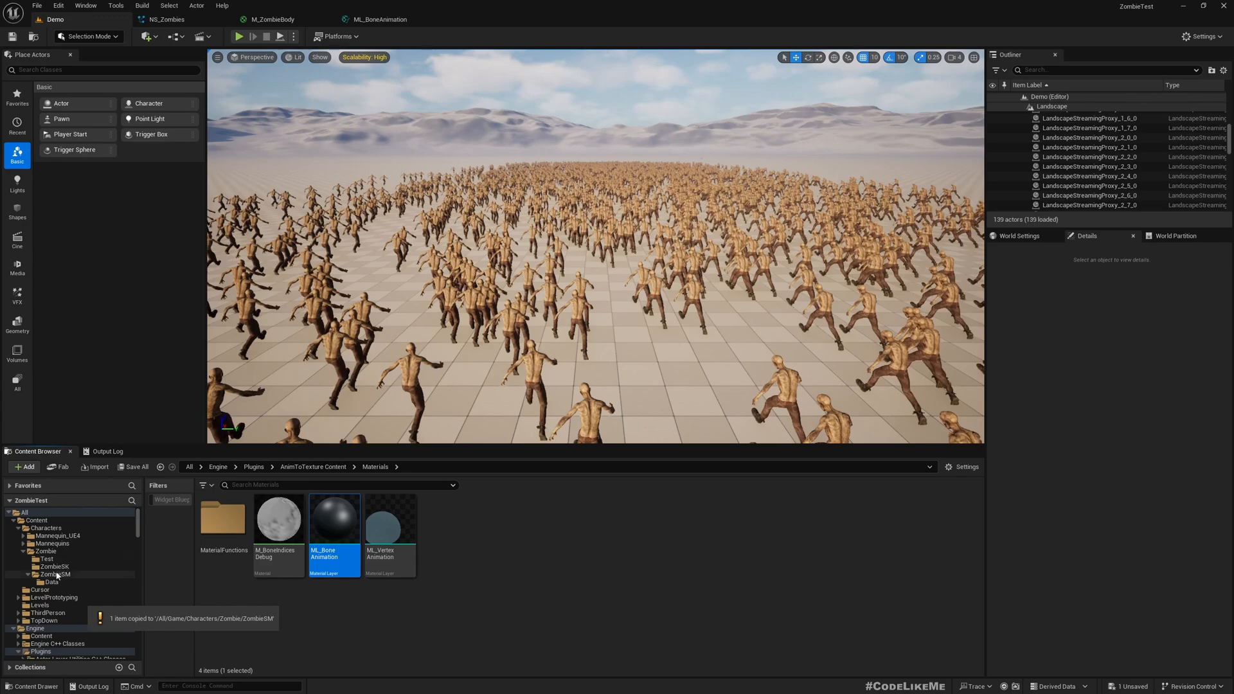
Open the ML_CustomBoneAnimation layer from the ZombieSM folder.
click(55, 574)
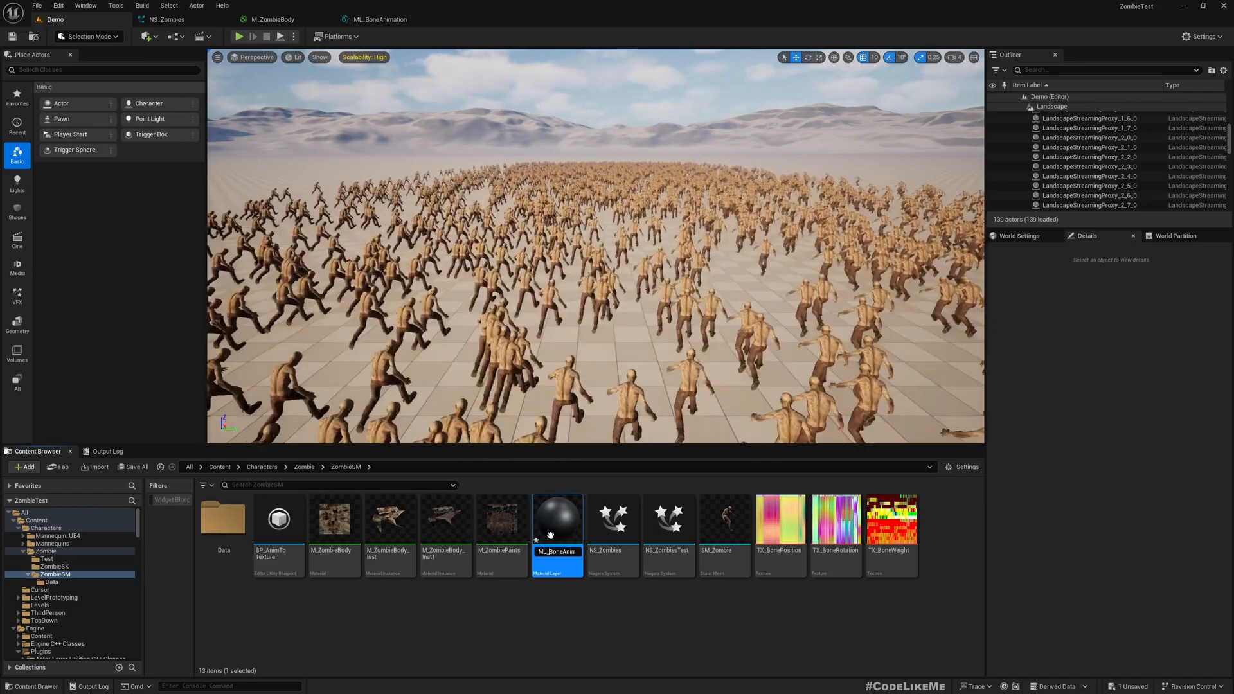
mouse_move(557, 520)
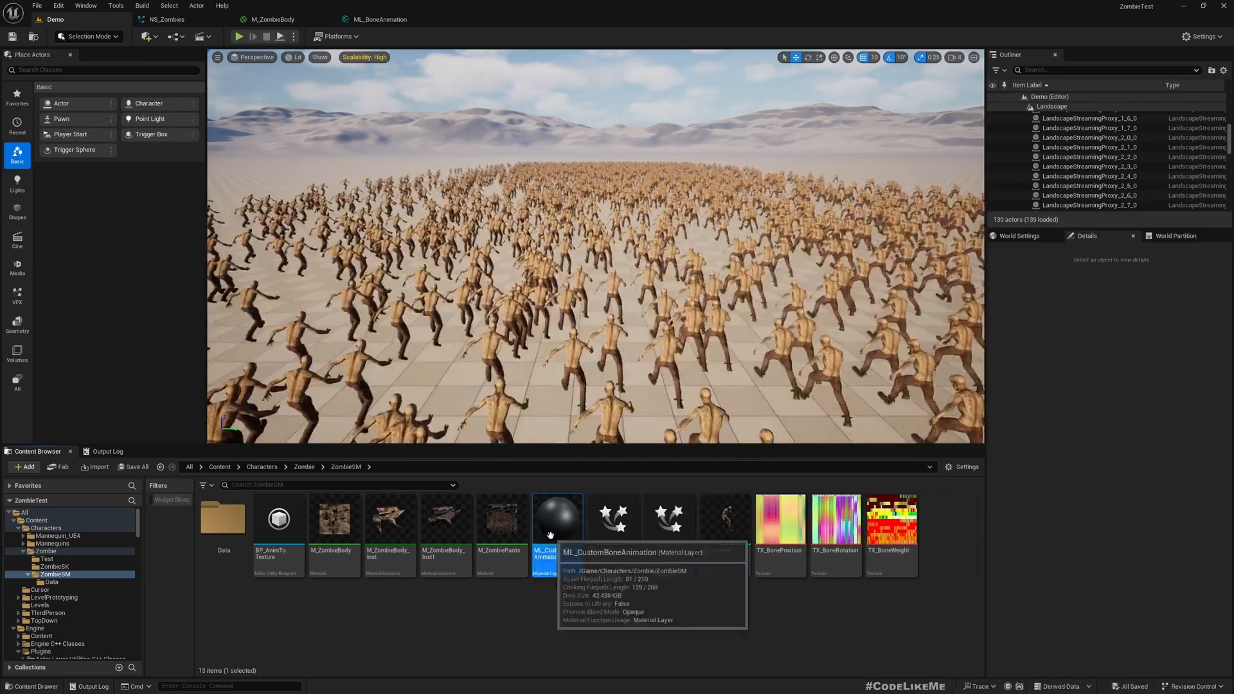
double_click(557, 518)
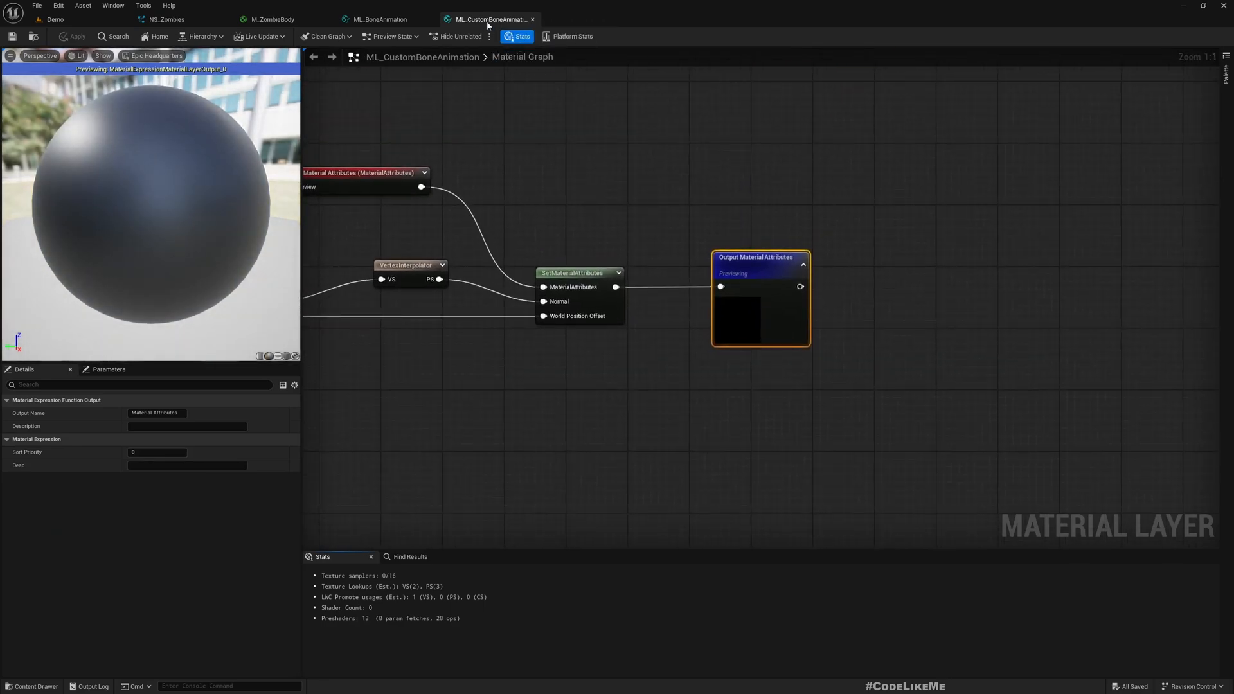
scroll(down, 3)
text(p)
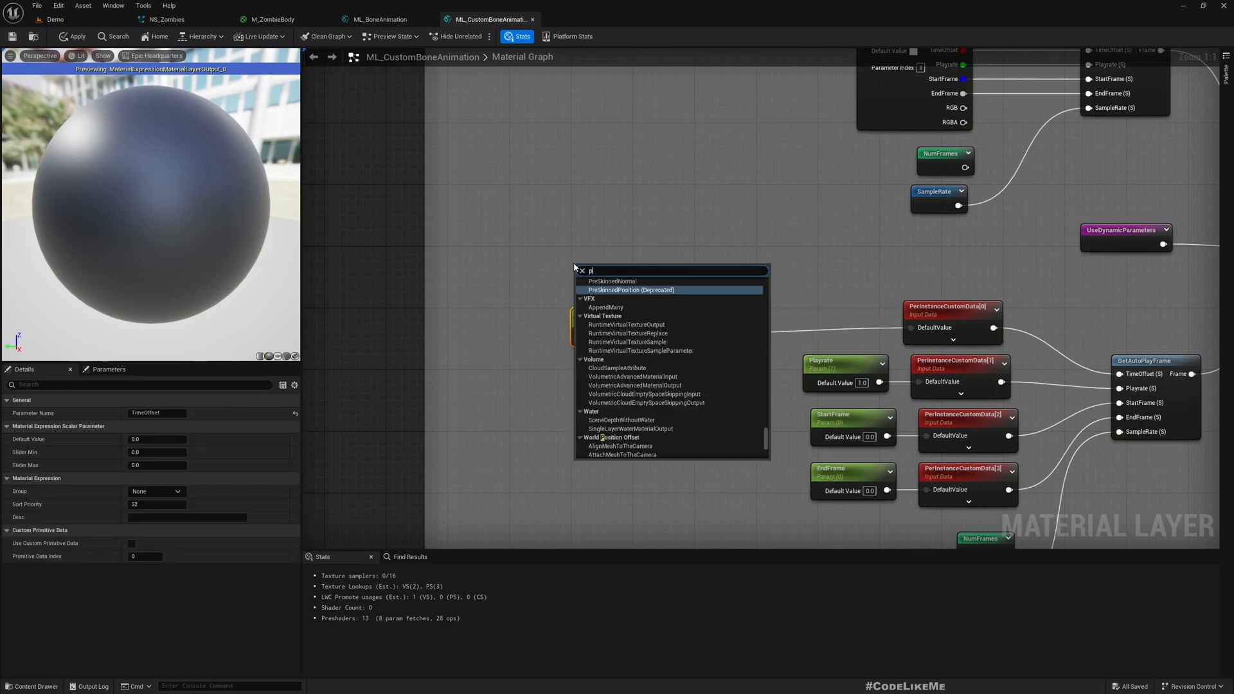
Add a Particle Random Value node and wire it with TimeOffset into an Add node.
text(articleran)
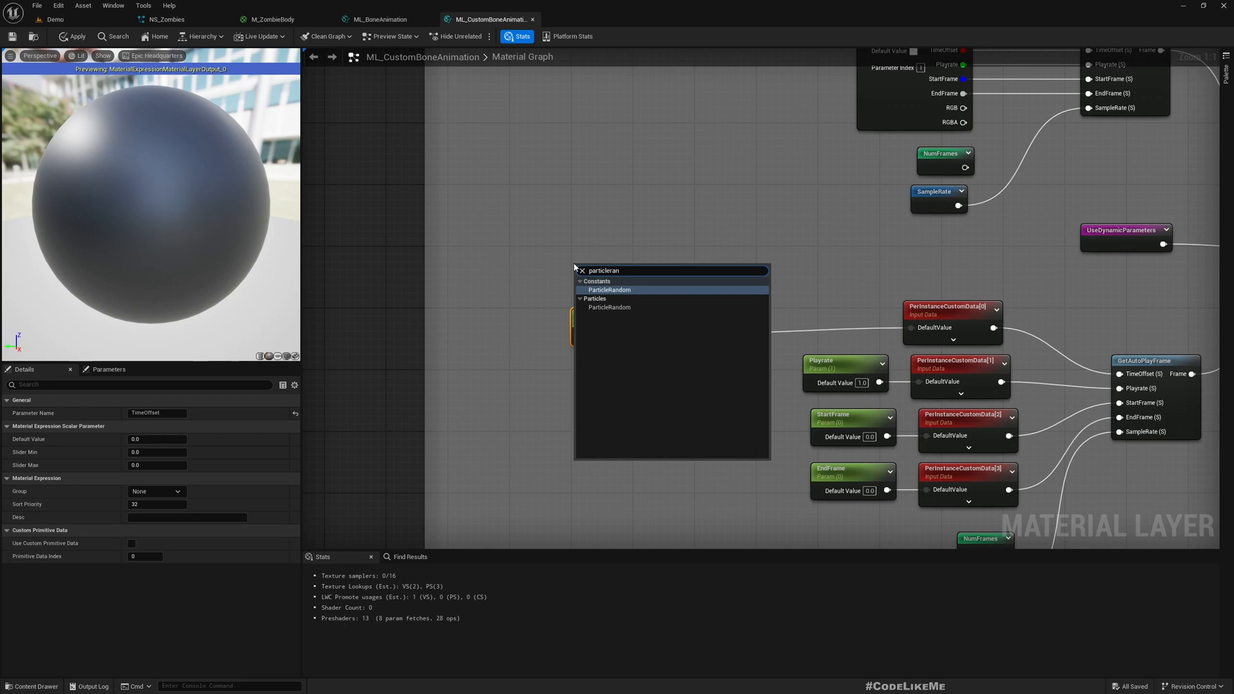
click(608, 290)
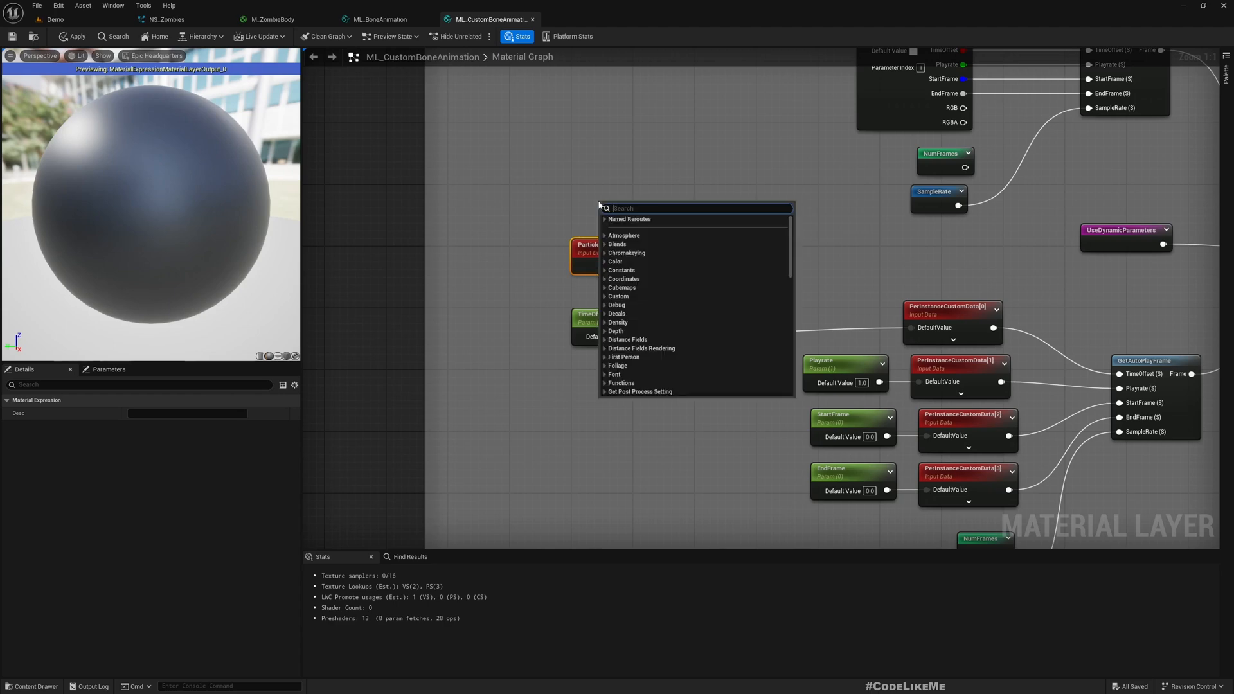
text(particle ran)
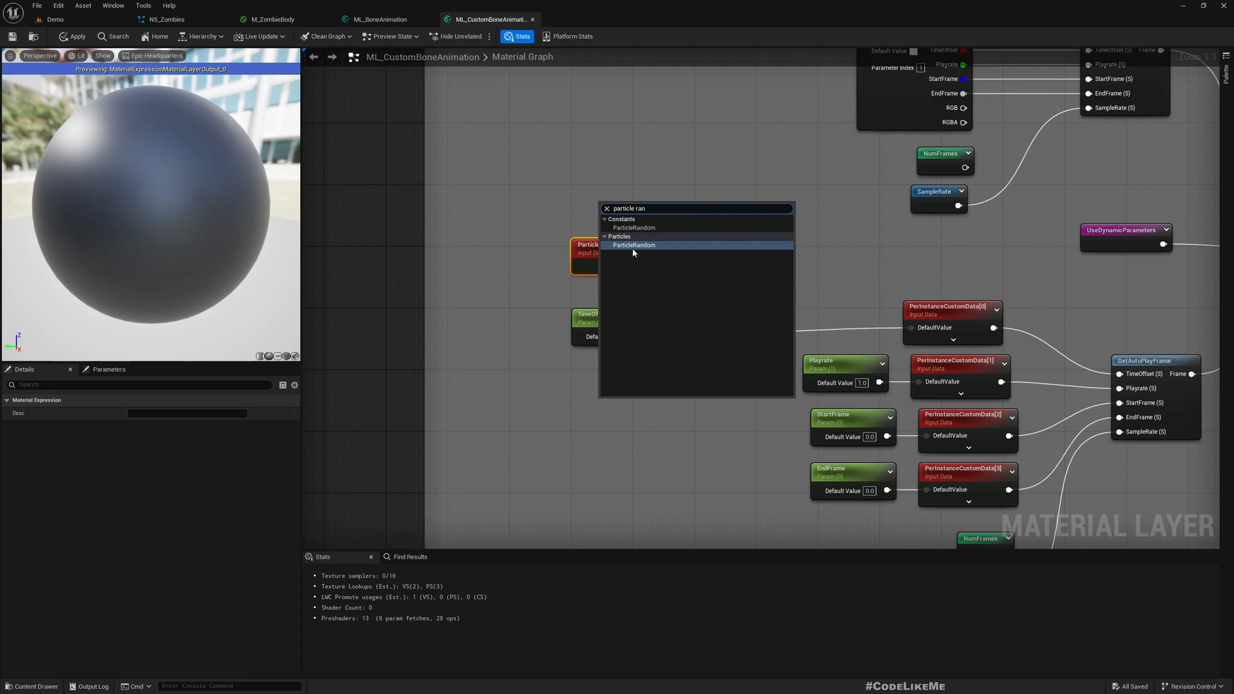
click(634, 245)
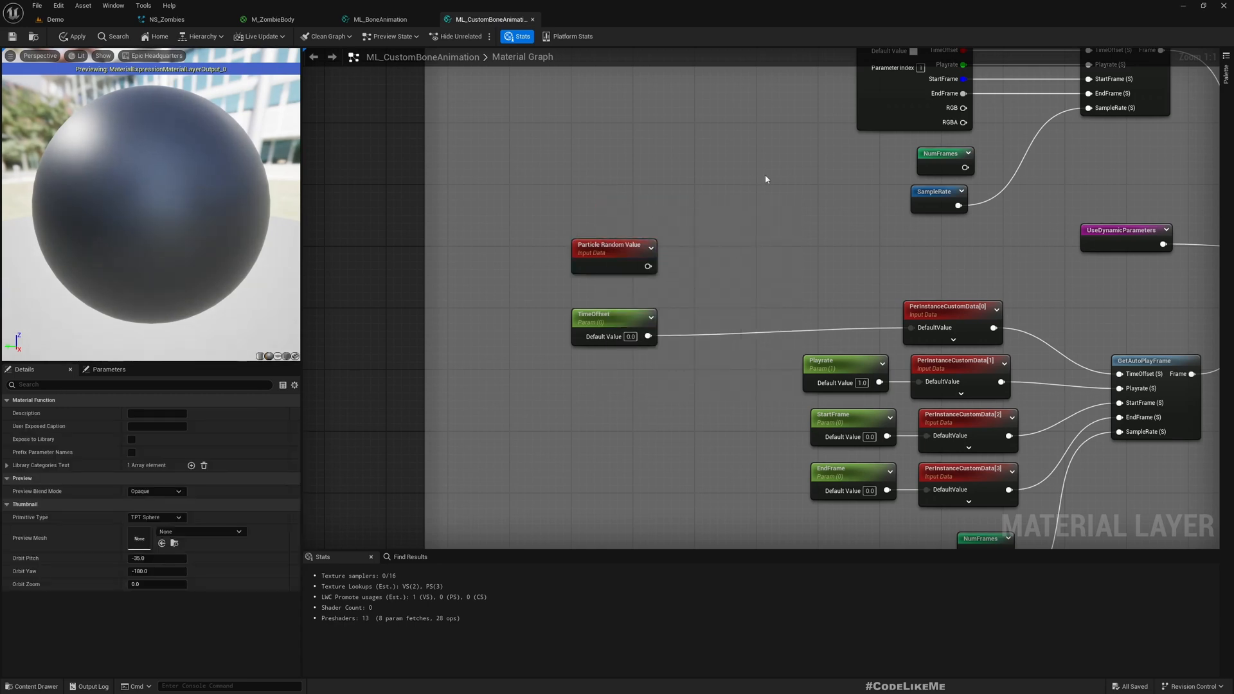
click(606, 315)
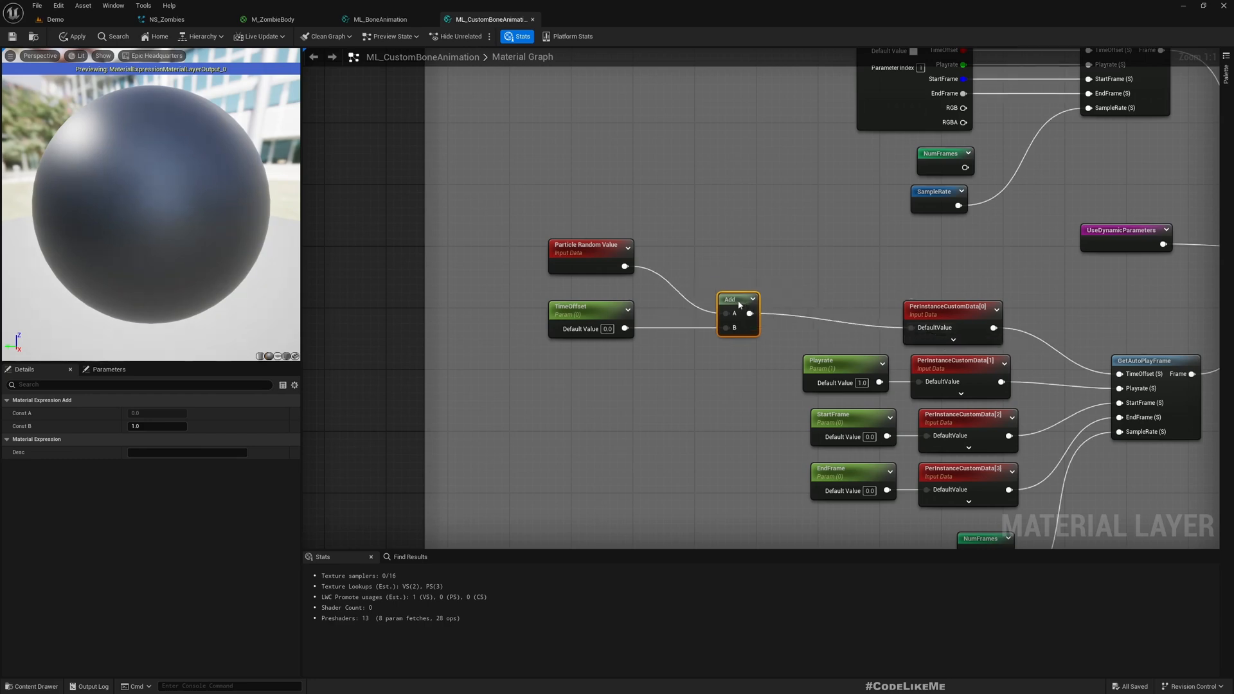
drag(738, 299, 807, 299)
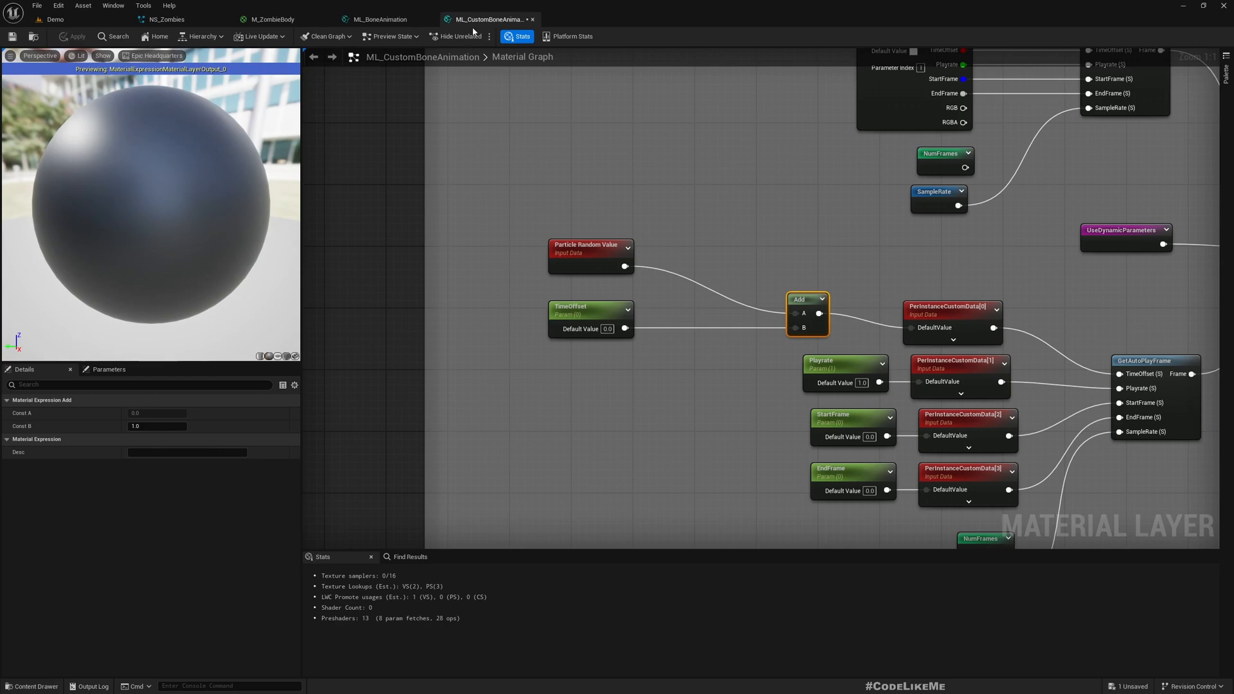
mouse_move(488, 19)
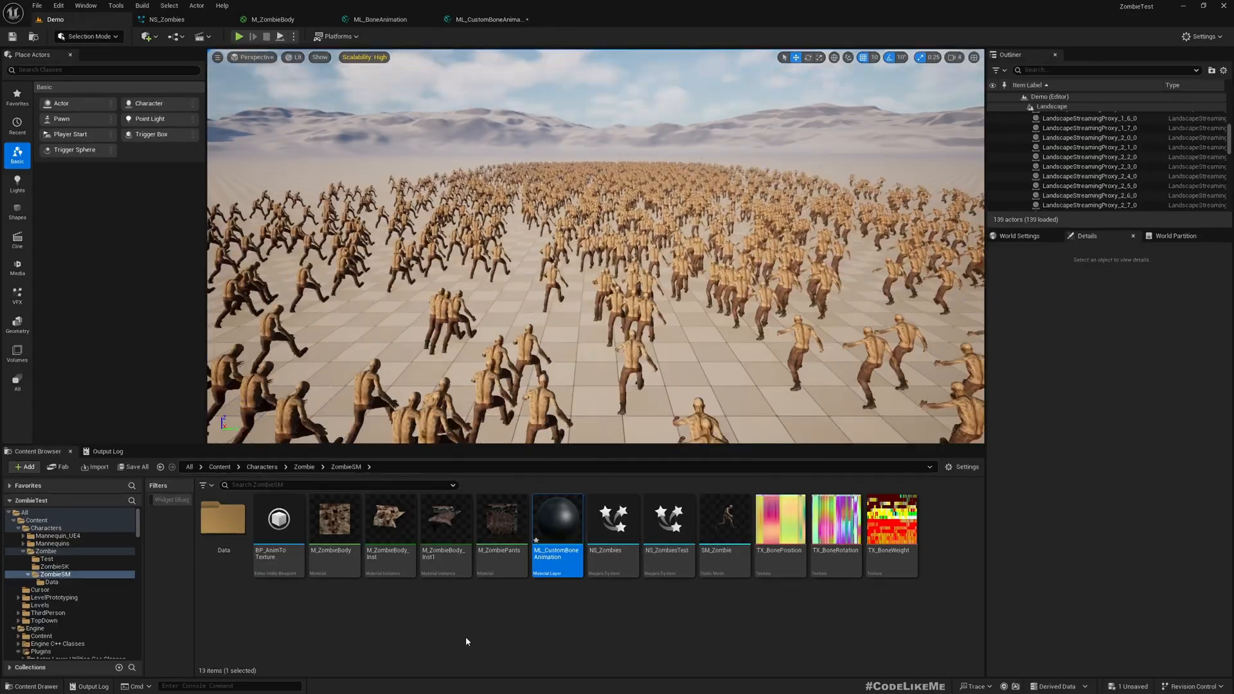
mouse_move(334, 519)
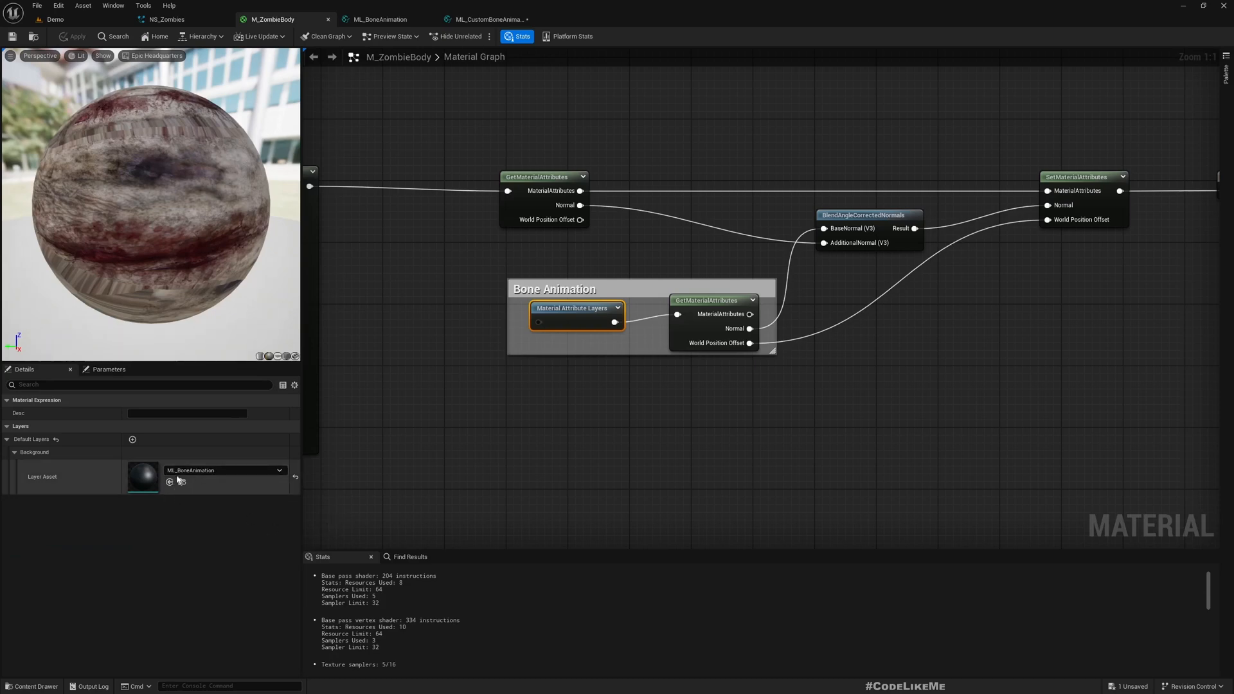
Set M_ZombieBody's Layer Asset dropdown to ML_CustomBoneAnimation.
click(278, 470)
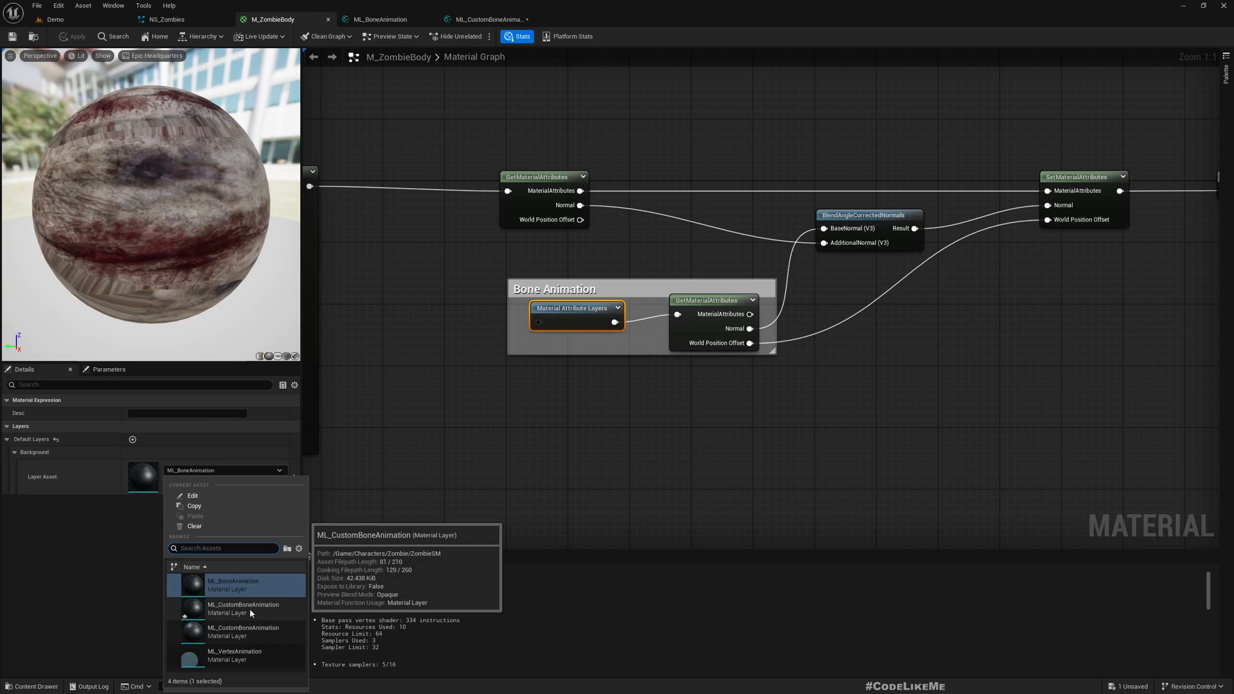
click(242, 608)
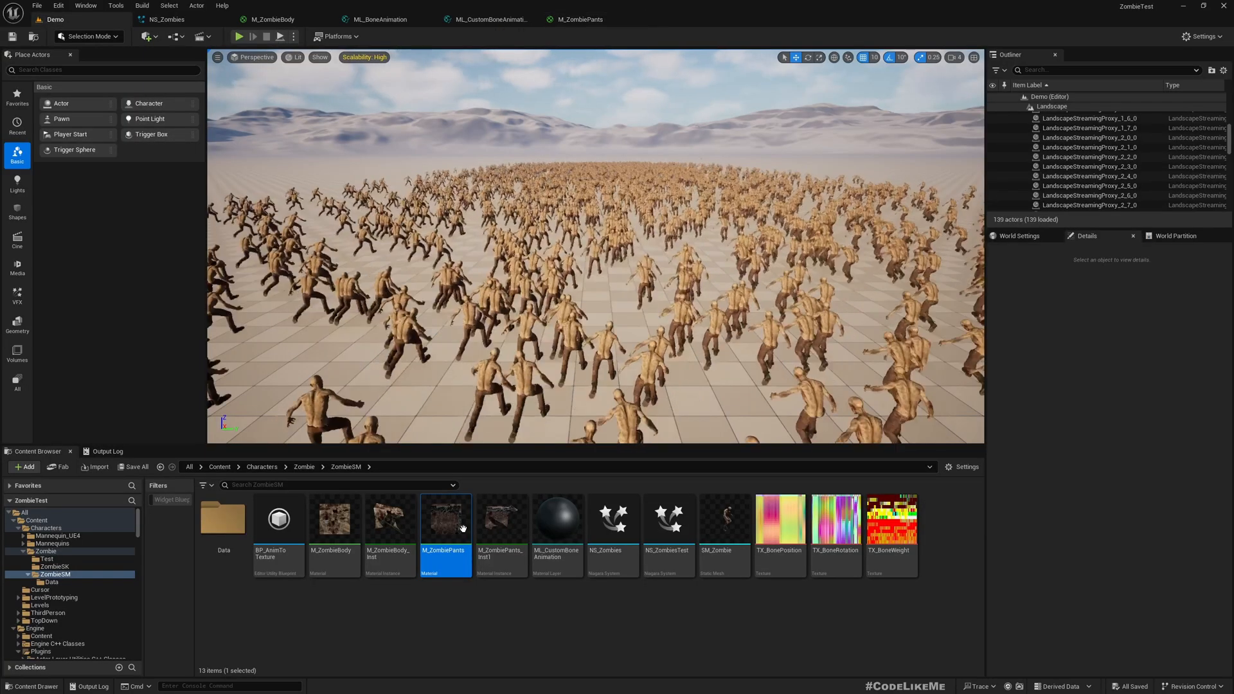
click(557, 523)
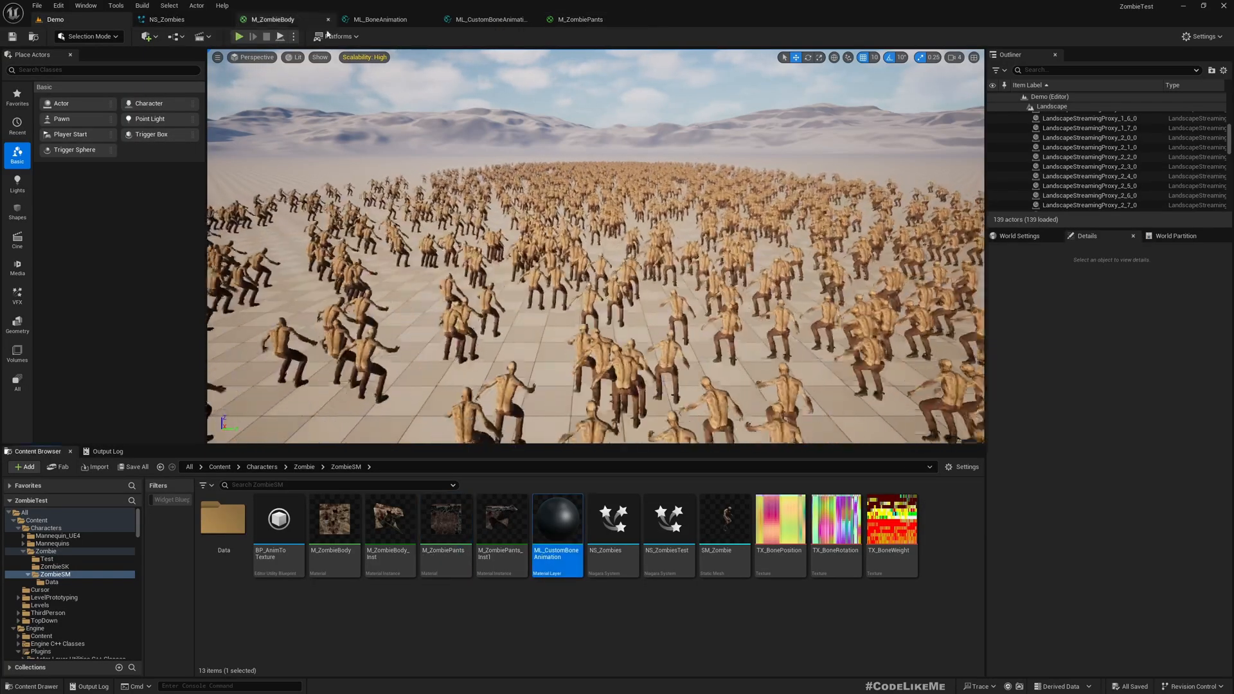
click(581, 18)
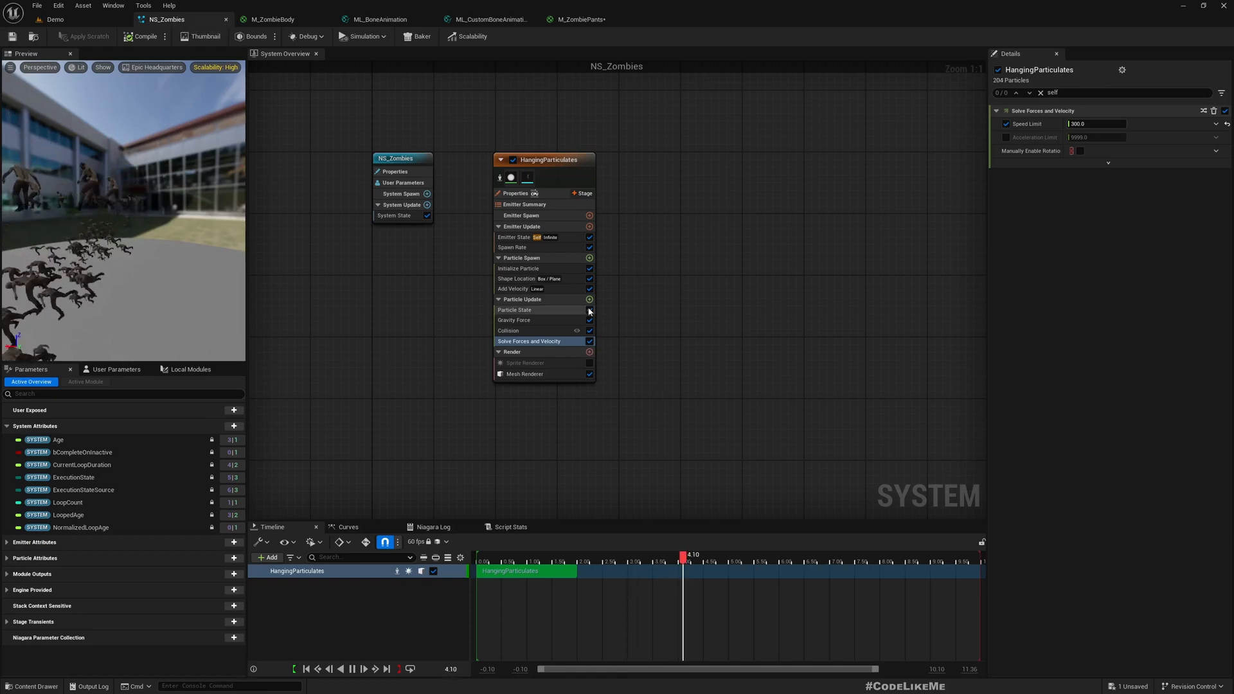
Add a Curl Noise Force module to Particle Update with Noise Strength 500.
click(590, 299)
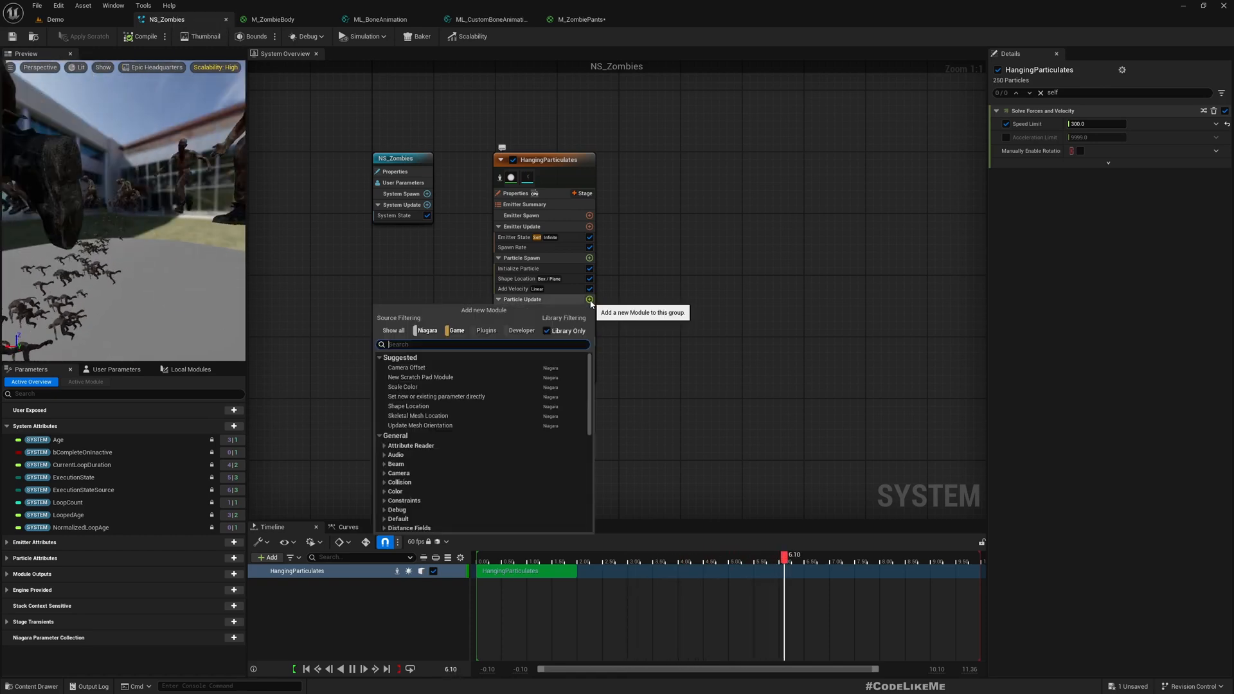
text(curl)
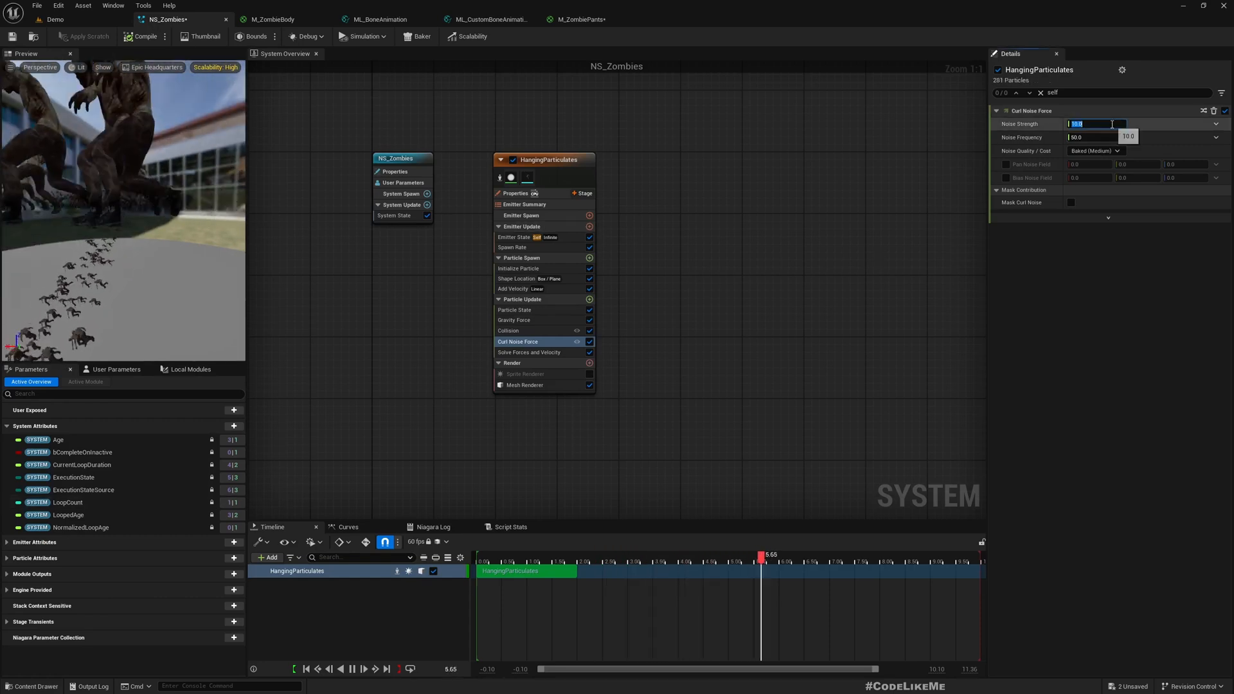
text(100)
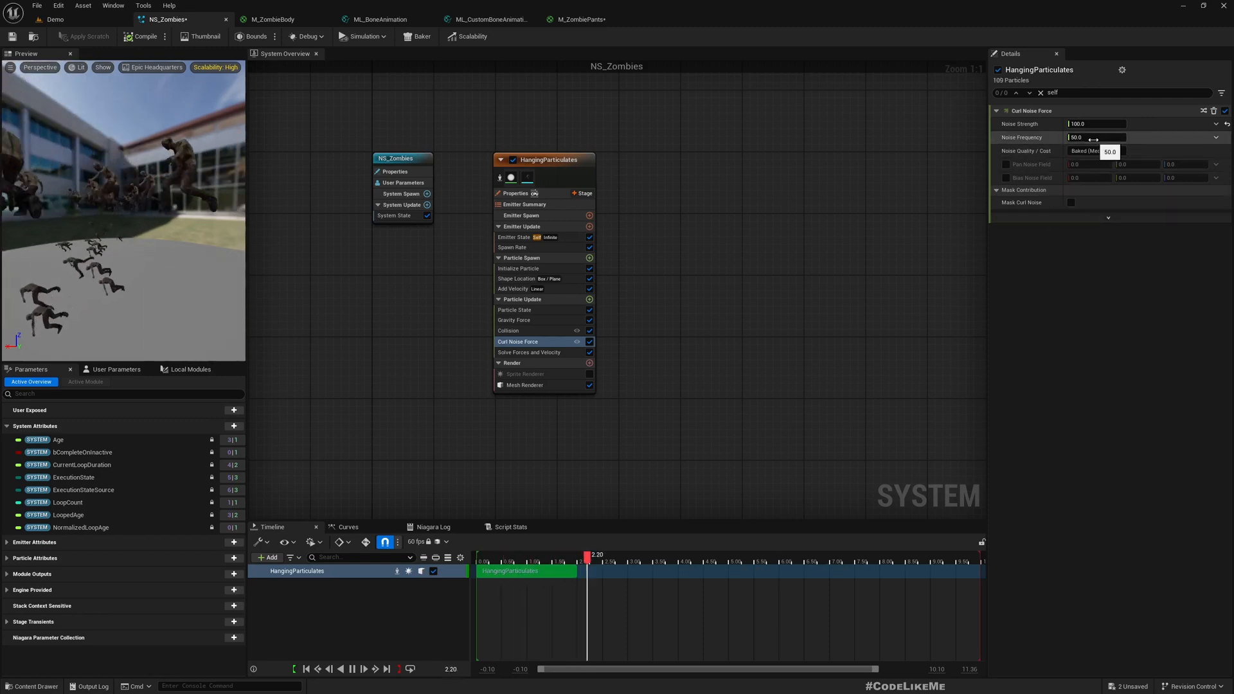
text(500)
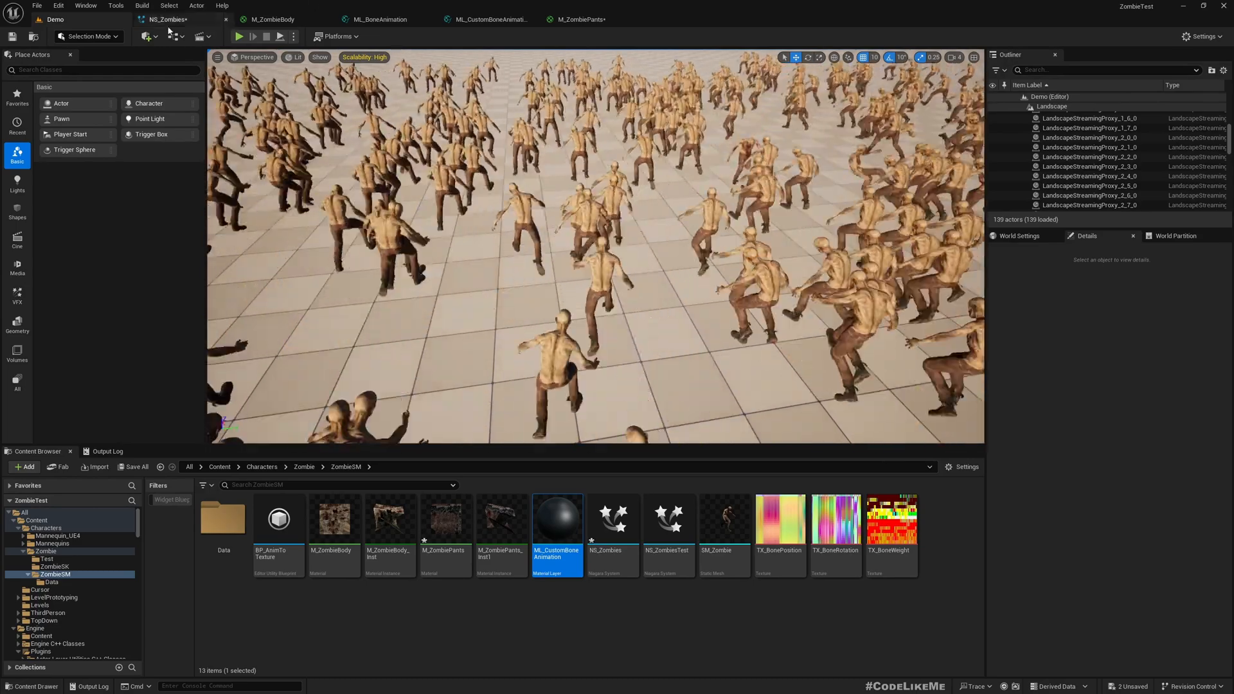
click(166, 18)
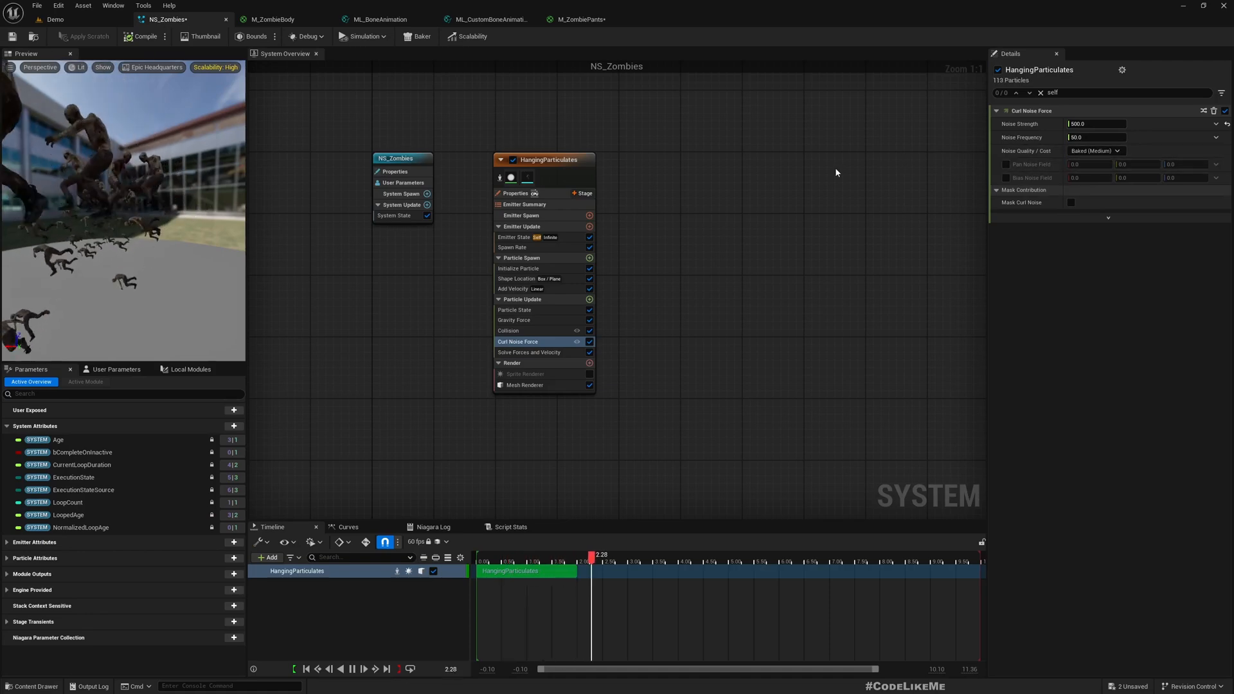
click(514, 319)
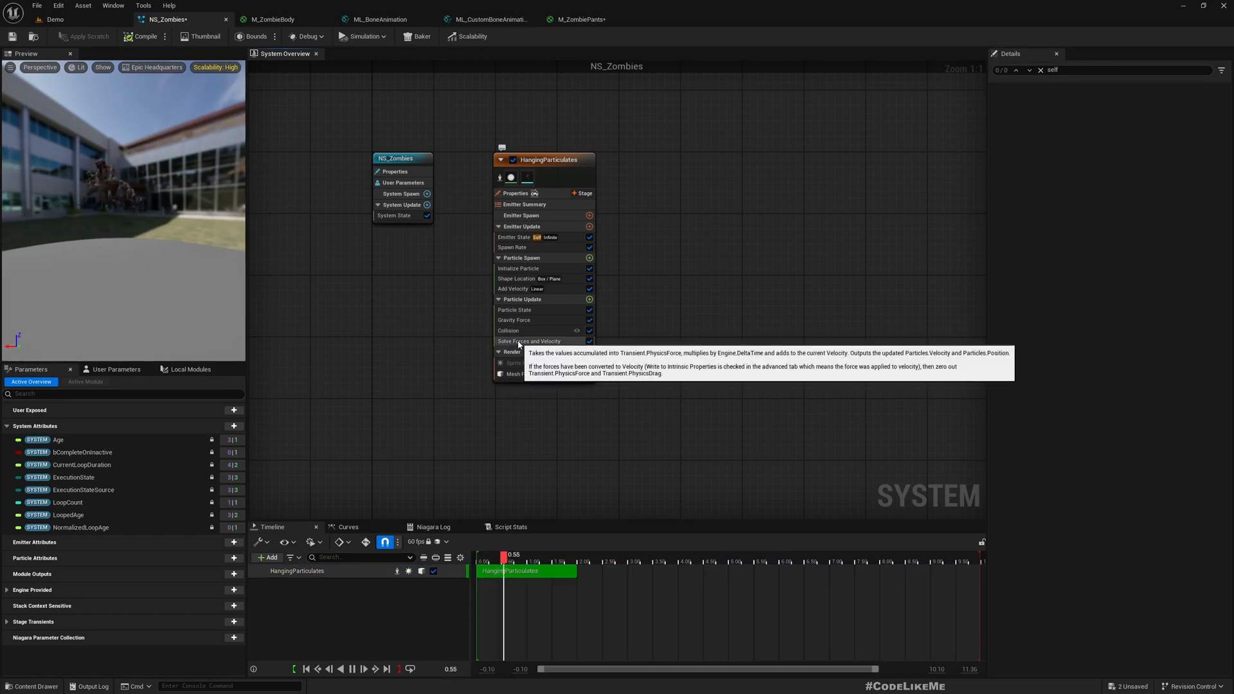
Make Gravity a Lerp Vector between (500,-200,-980) and (500,200,-980), alpha 0.5.
click(514, 320)
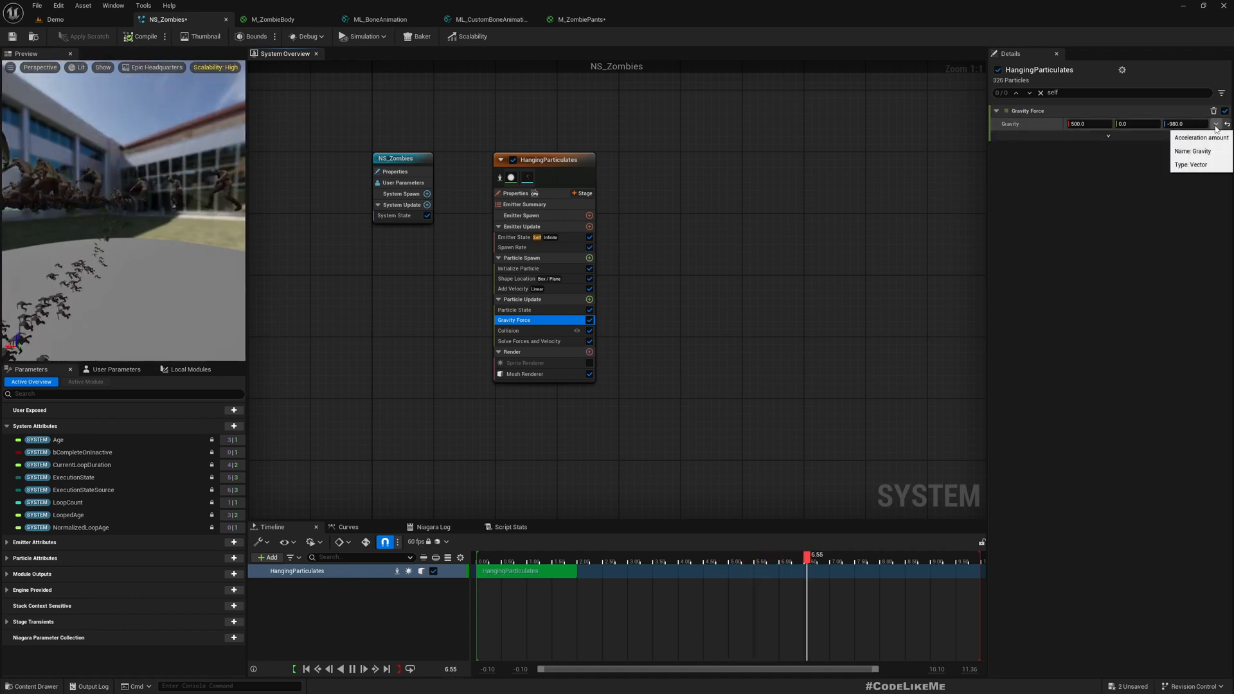
text(rand)
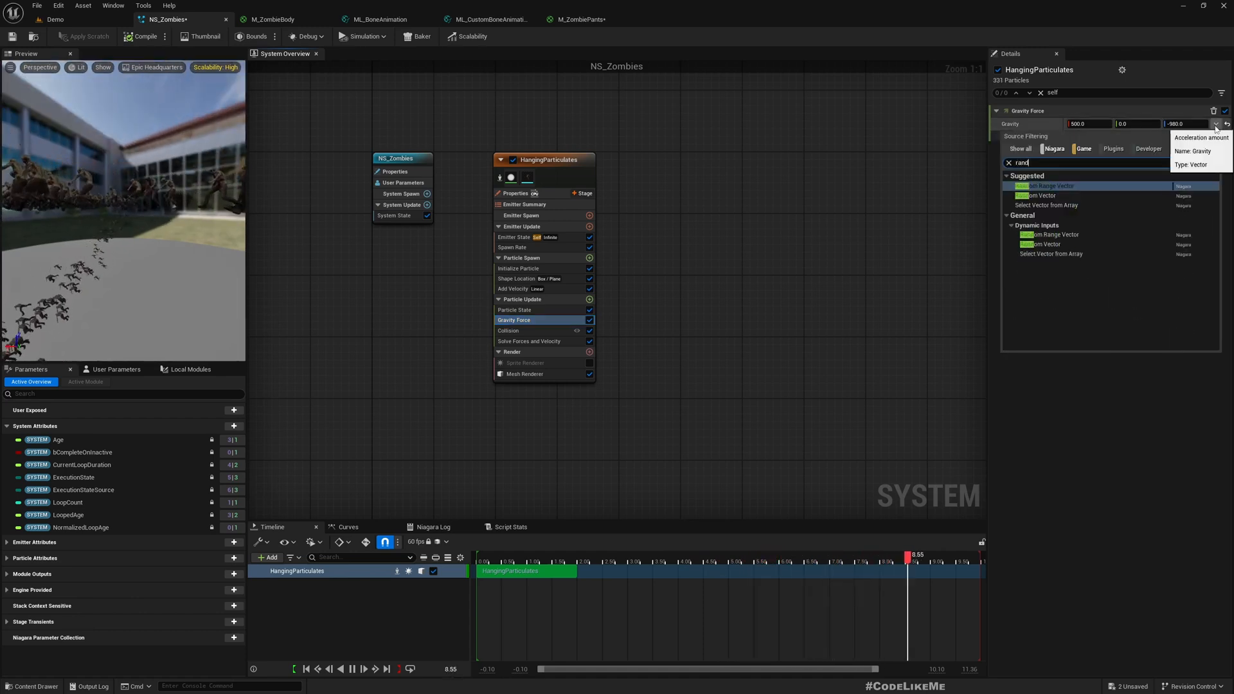
text(random)
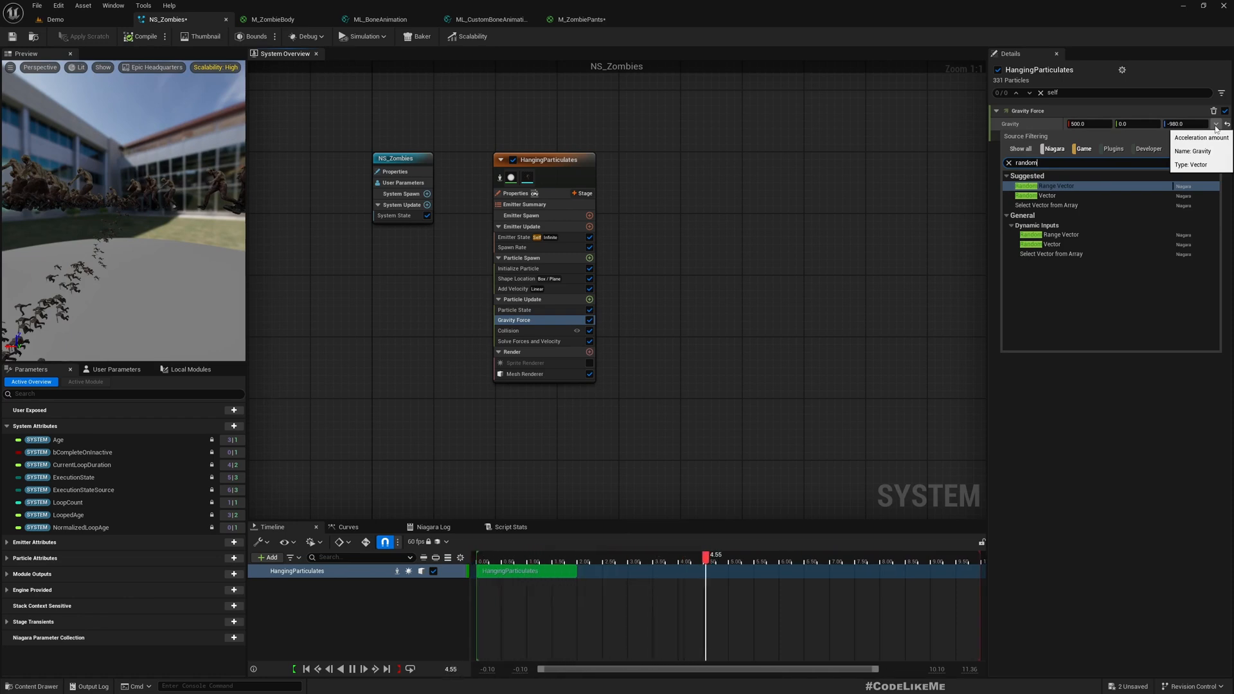
text(lerp)
text(-)
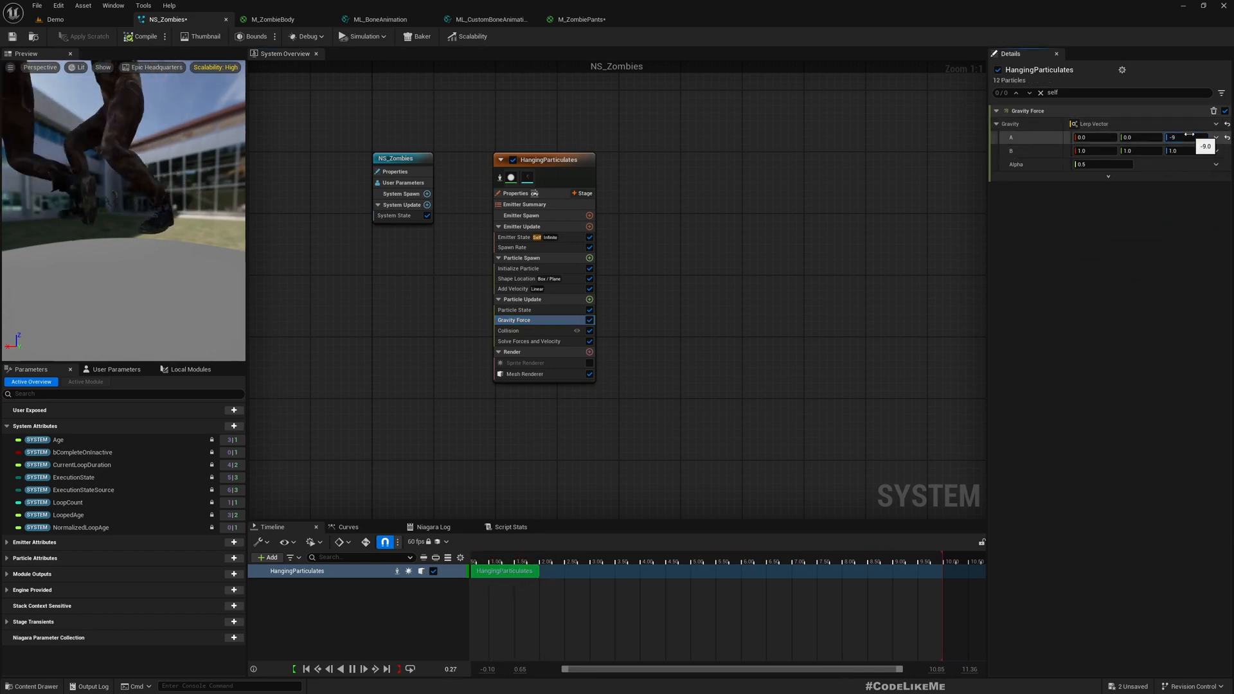
text(980.0)
click(1188, 151)
text(-980)
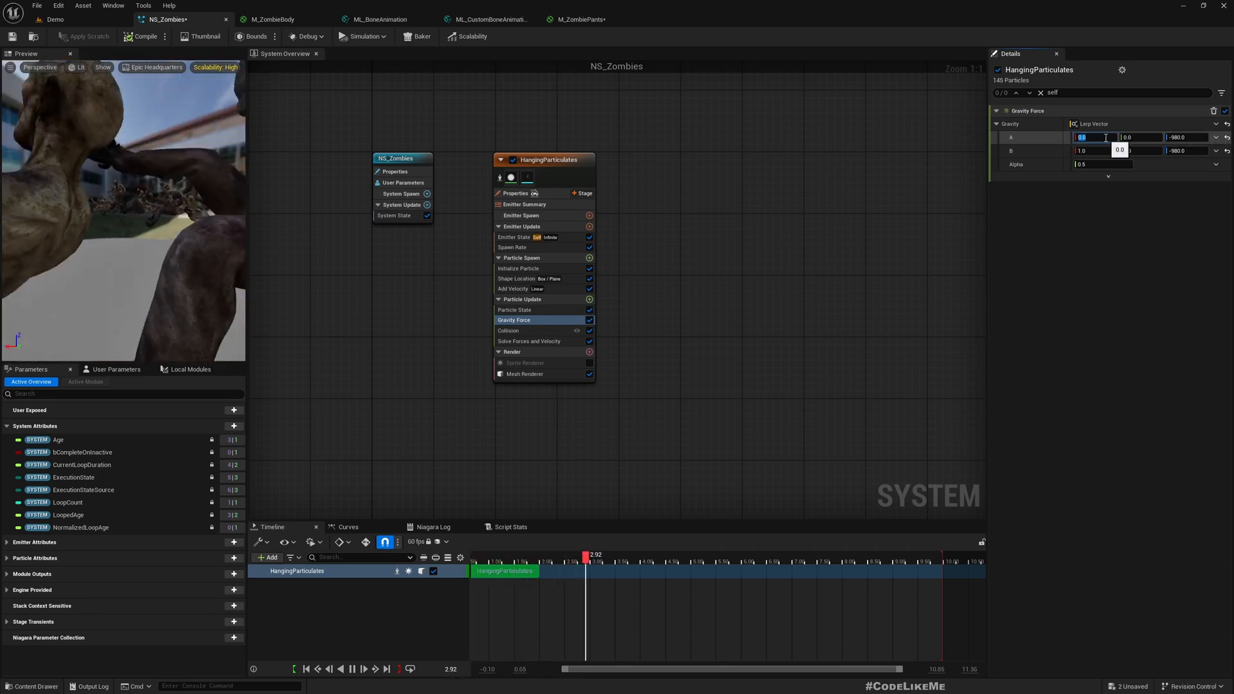
text(500.0)
click(1140, 150)
text(200)
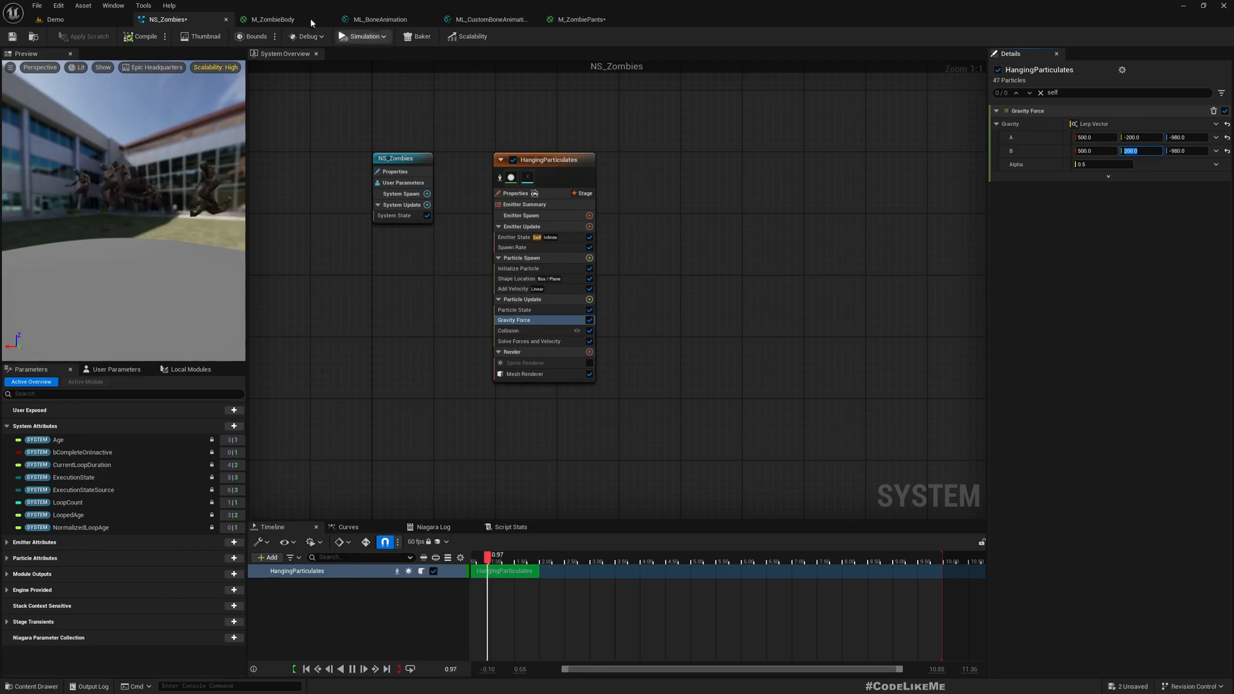
click(52, 19)
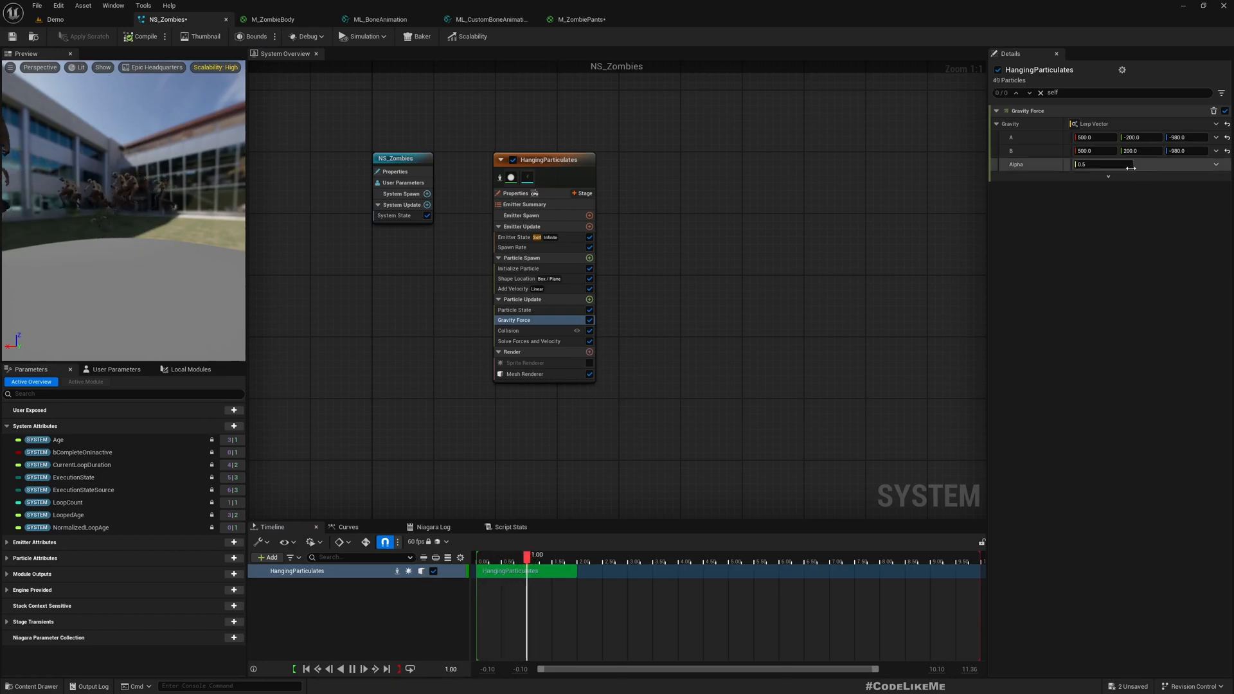
Drive Alpha with a Sine of emitter age, period a Random Range Float 5–10.
click(1216, 165)
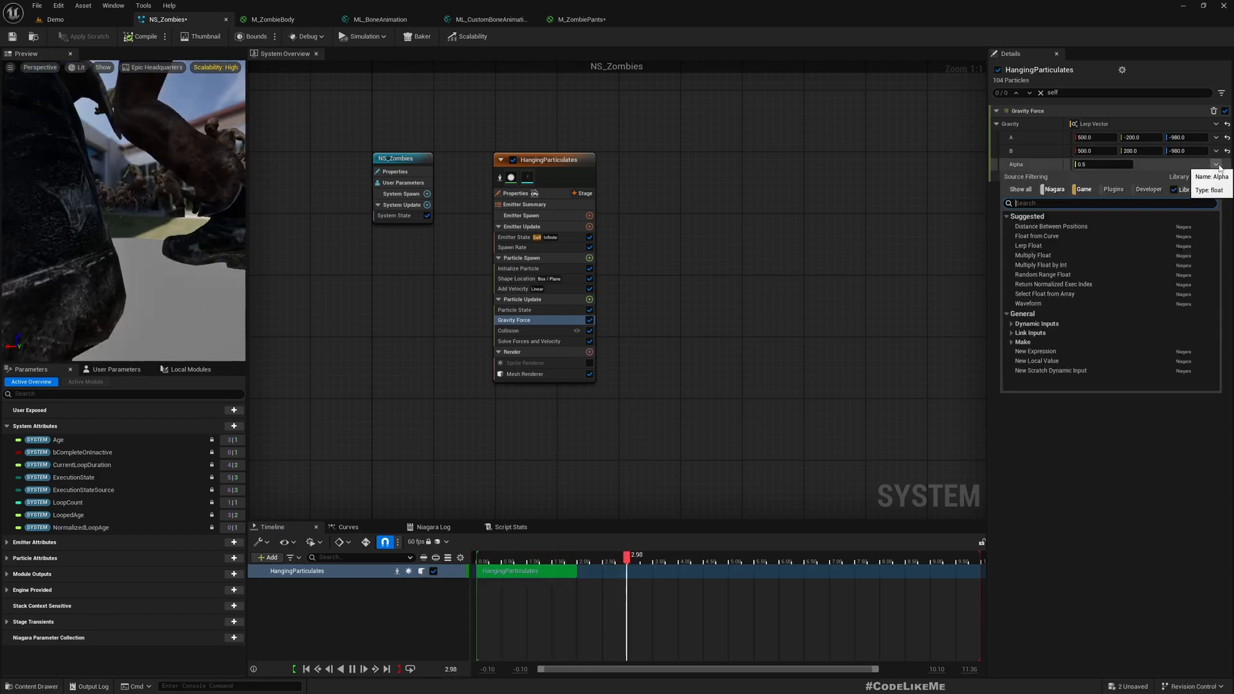
text(sine)
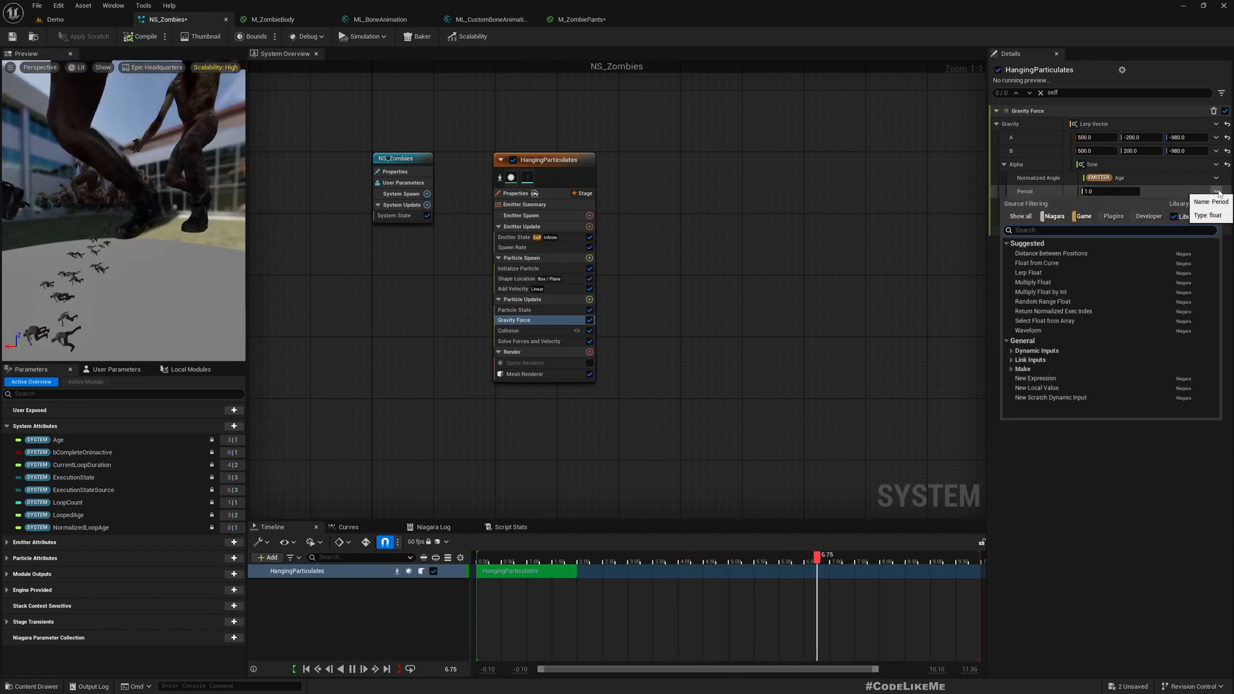
text(random)
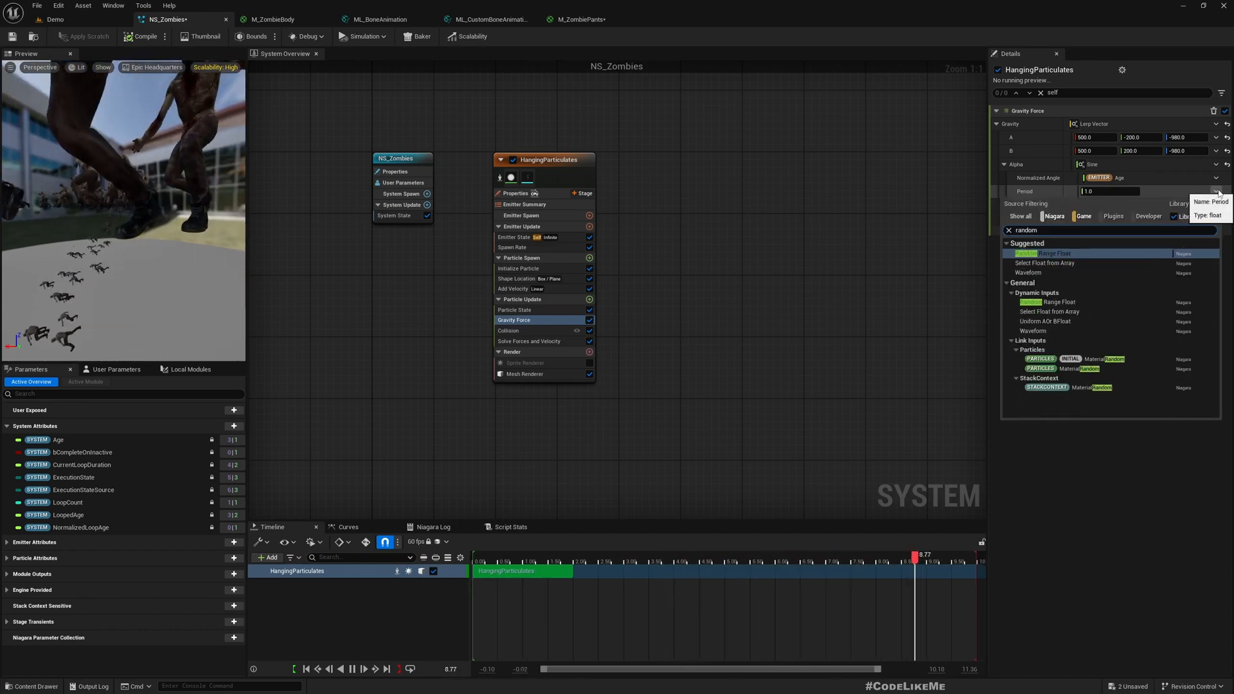
click(1055, 253)
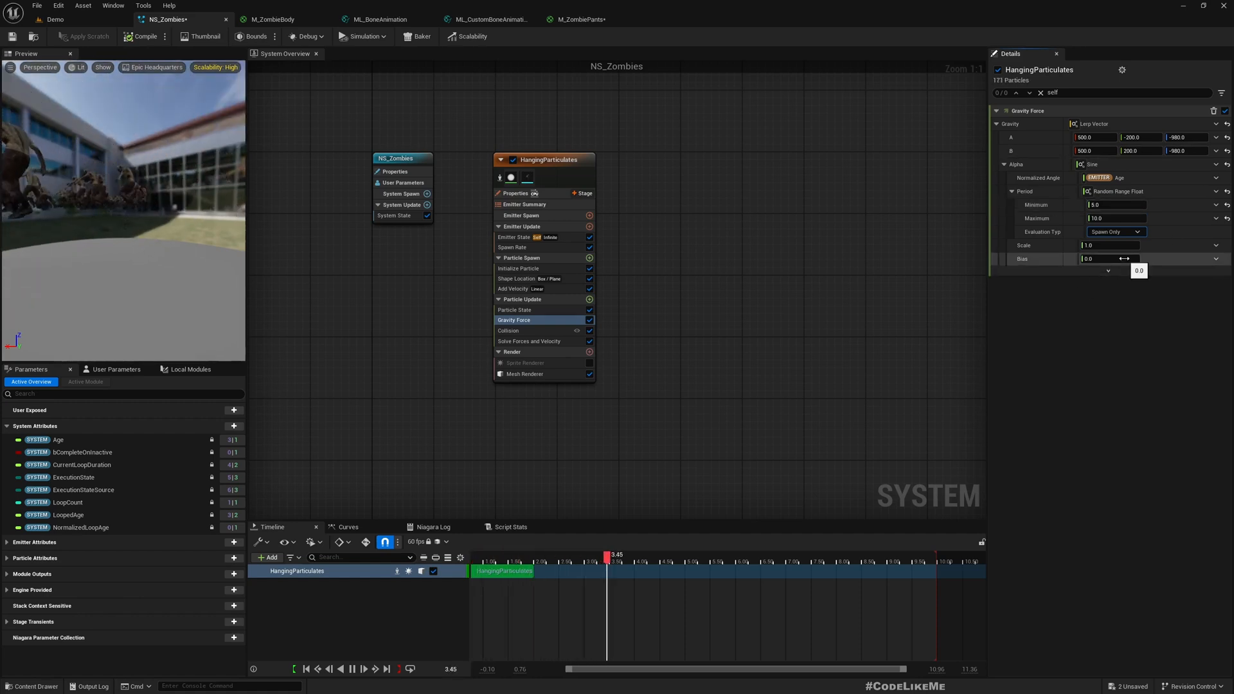
click(1110, 259)
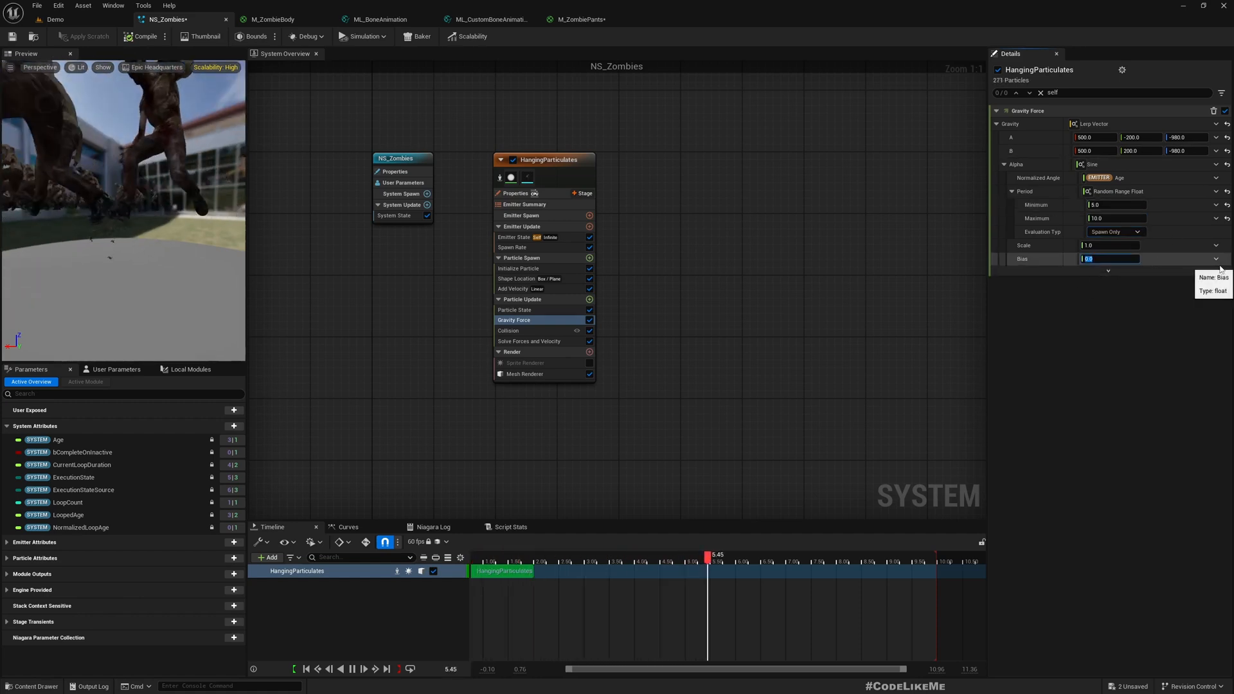
click(1216, 259)
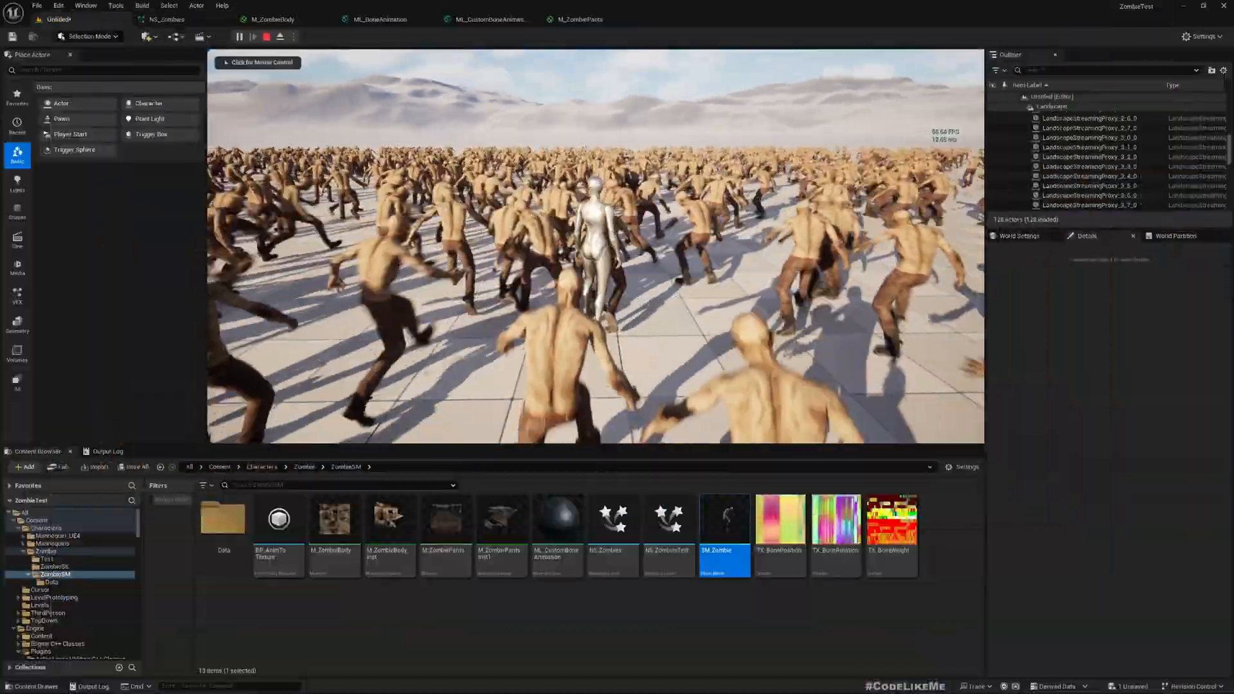
Play the level, run 'stat fps' and 't.maxfps', and watch the horde wander.
click(1201, 36)
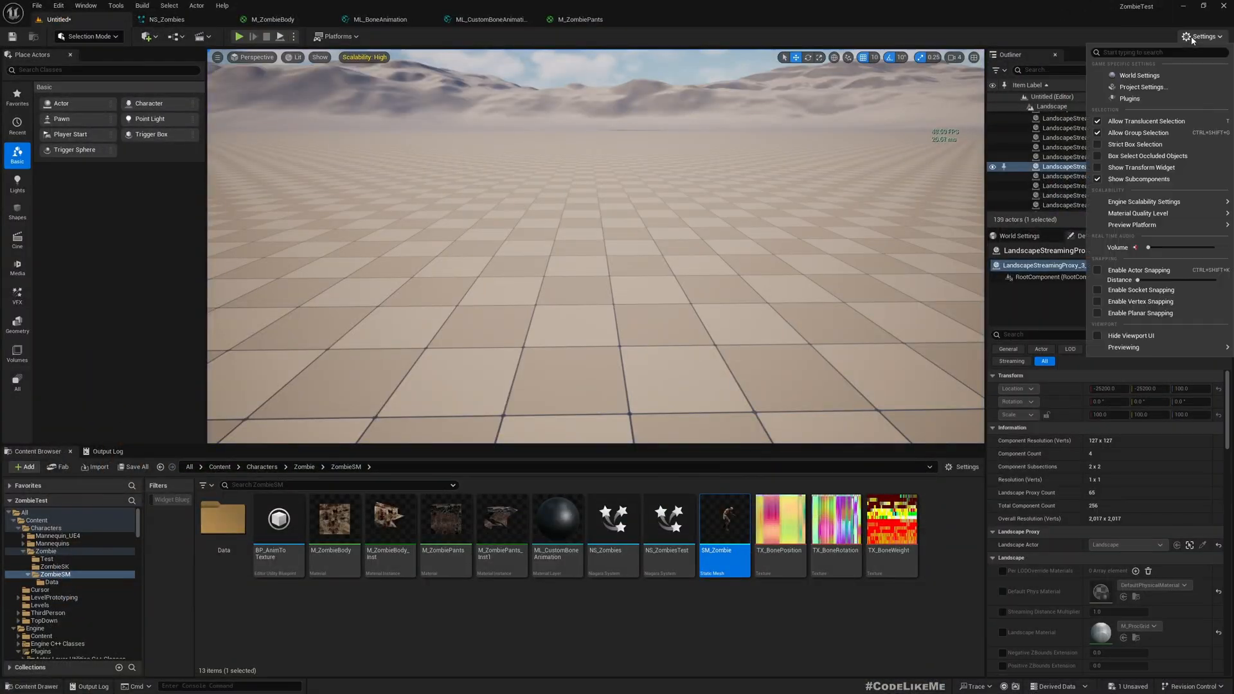
click(1200, 36)
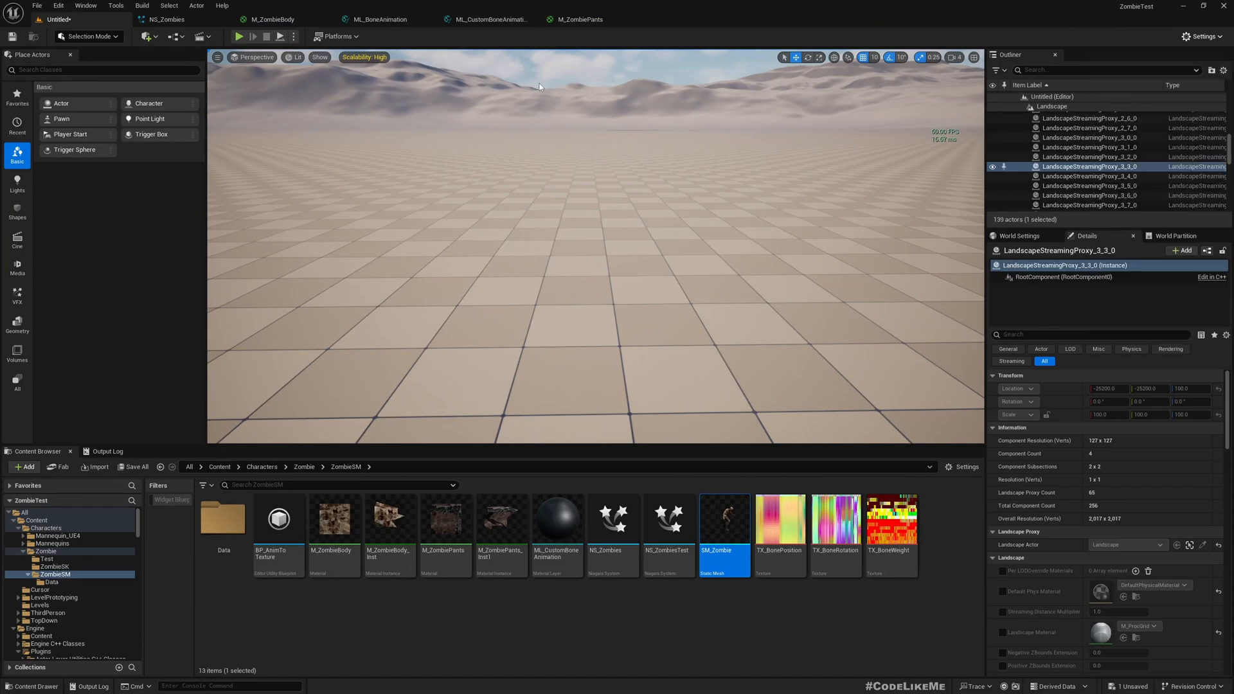
text(fps)
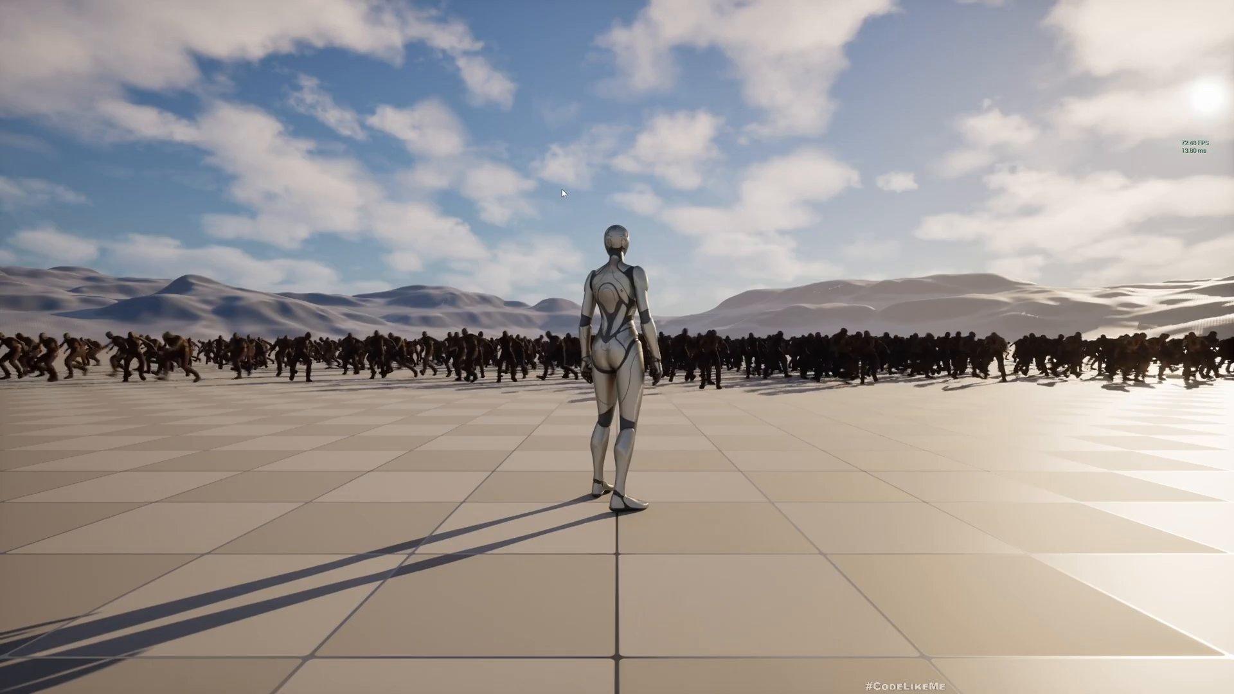
text(t)
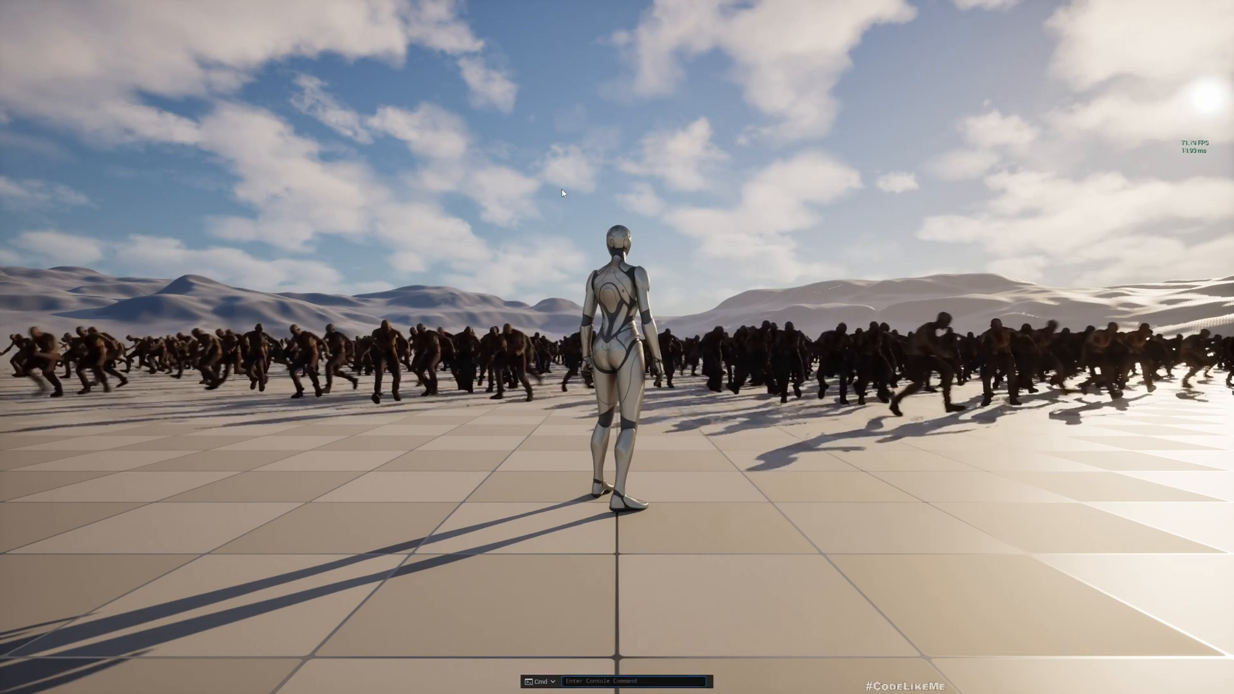
text(t.maxf)
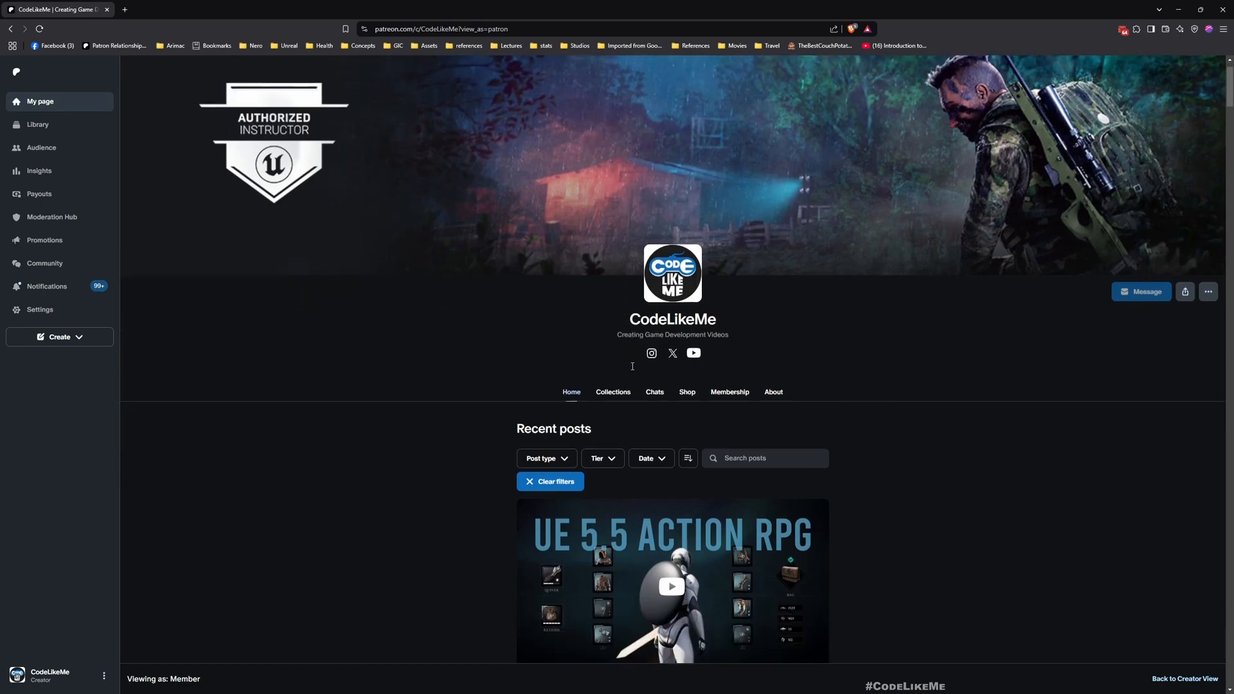
Scroll through older CodeLikeMe posts such as the fall damage and PCG lattice tutorials.
scroll(down, 3)
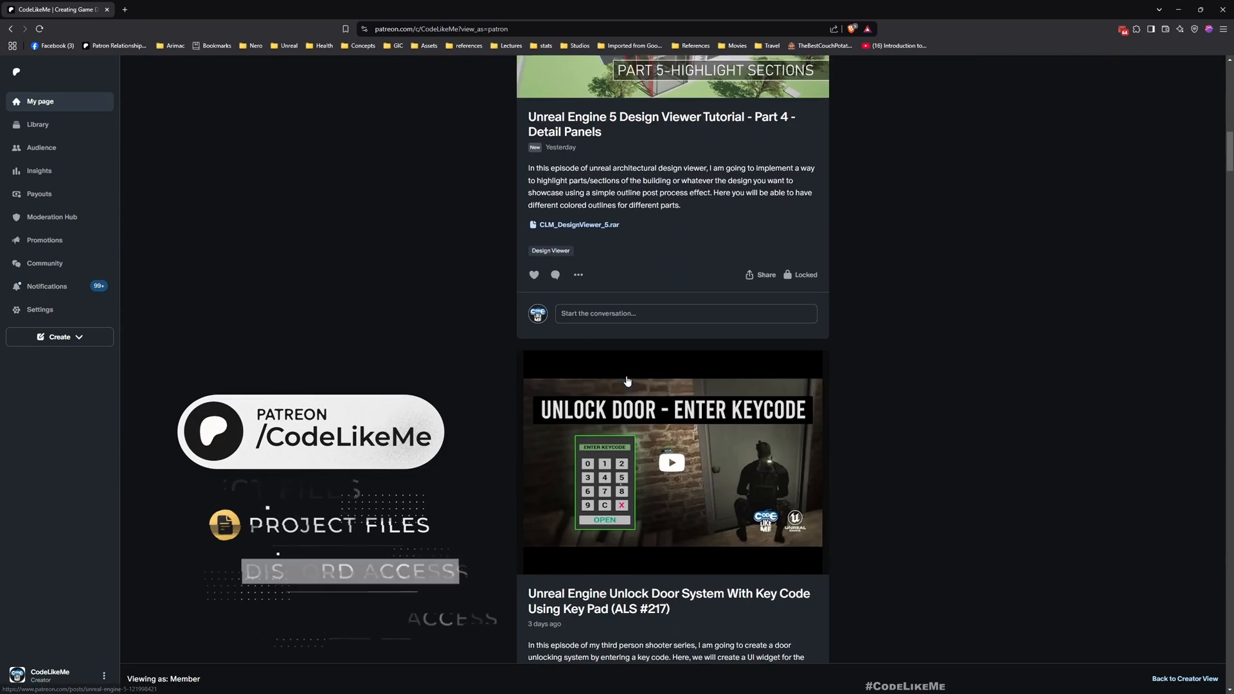
scroll(down, 3)
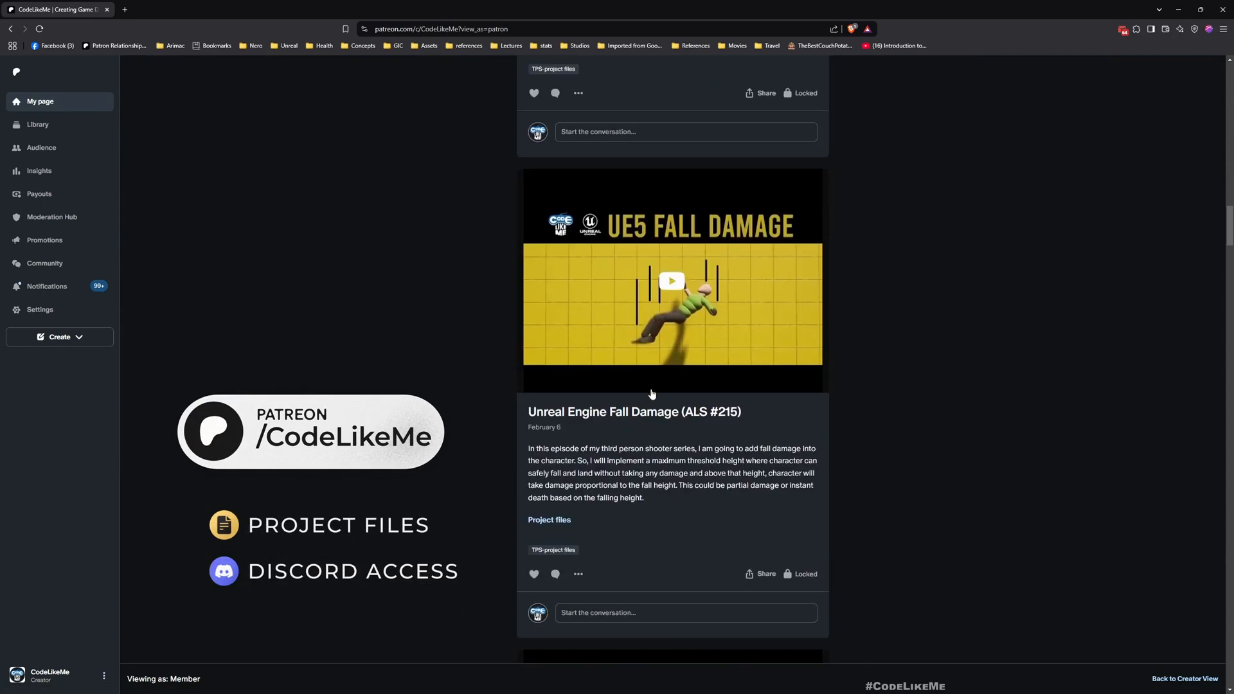
scroll(down, 3)
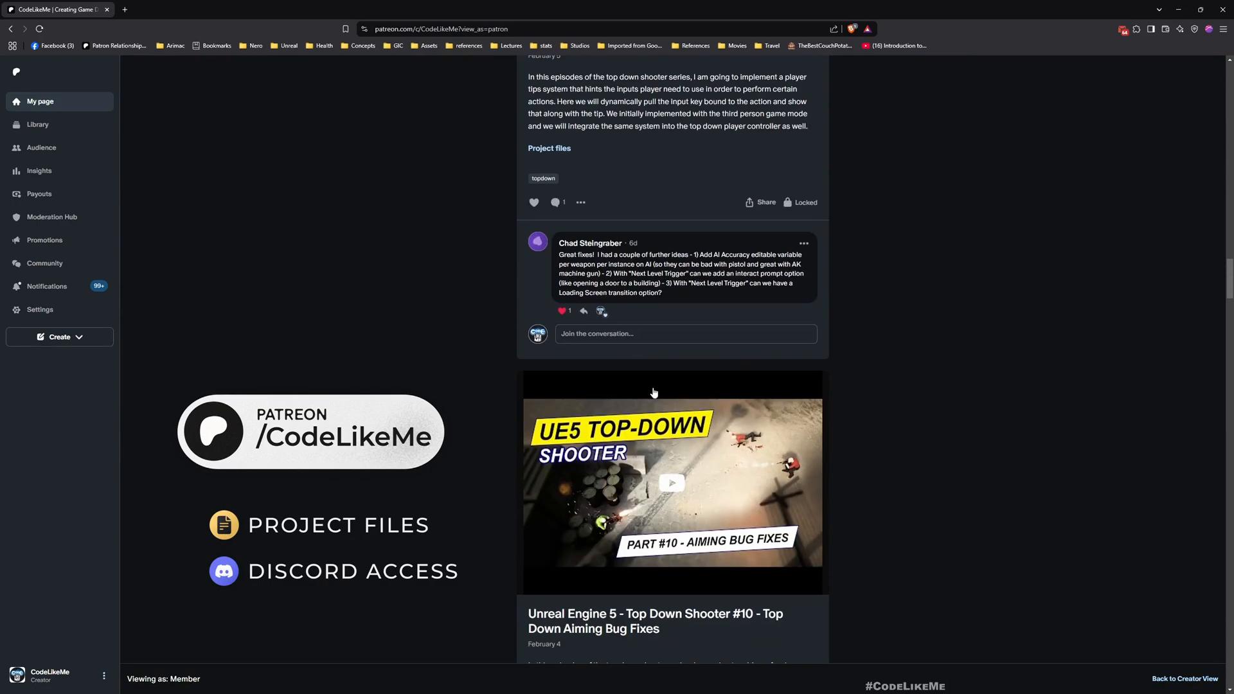
scroll(down, 3)
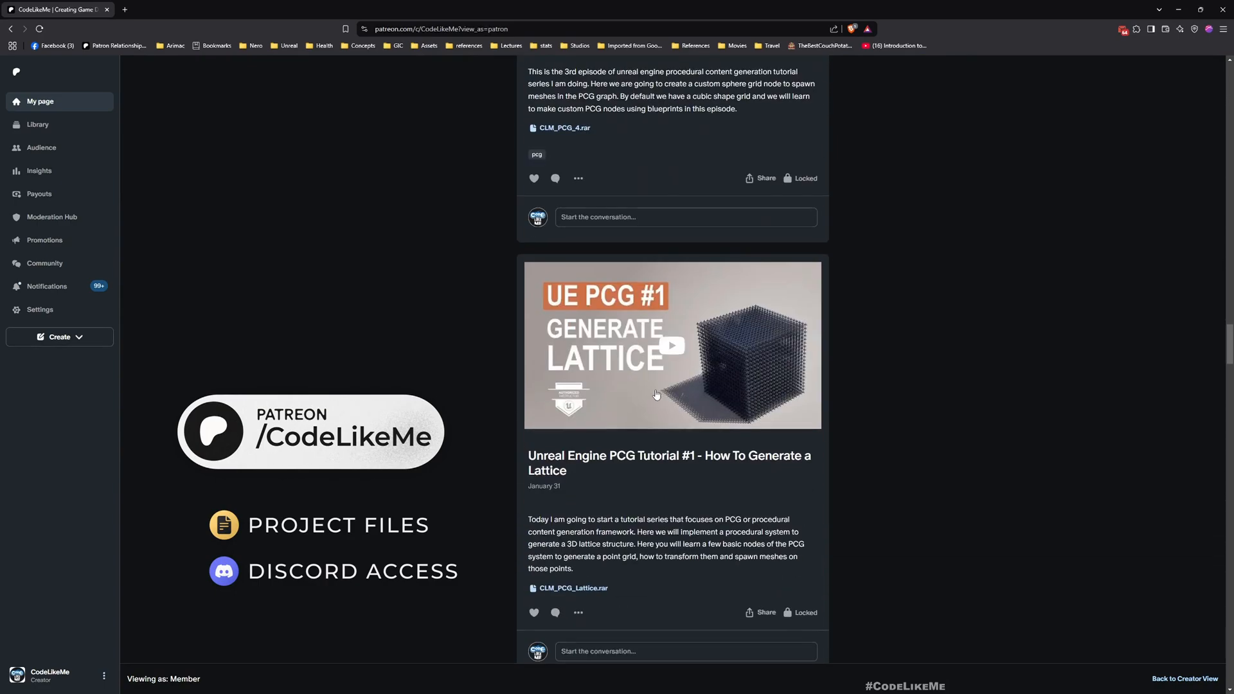